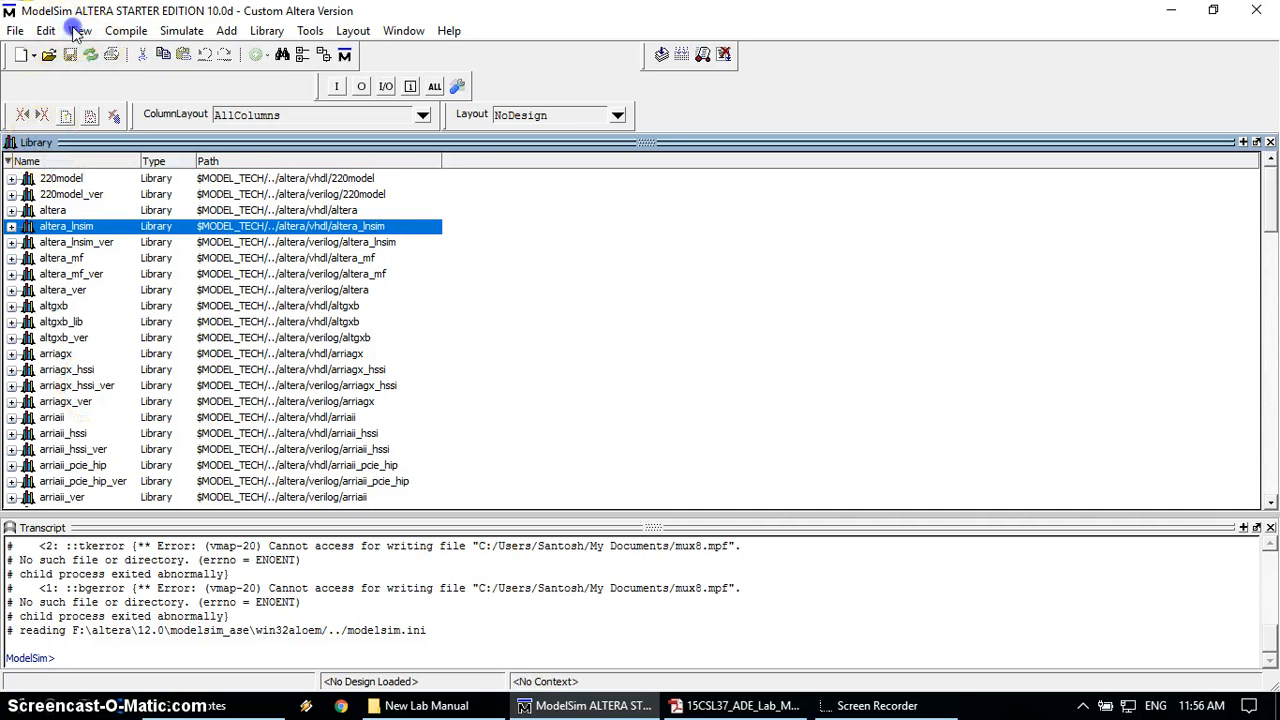
Step: Start a new project from File > New > Project and name it mux8
click(79, 30)
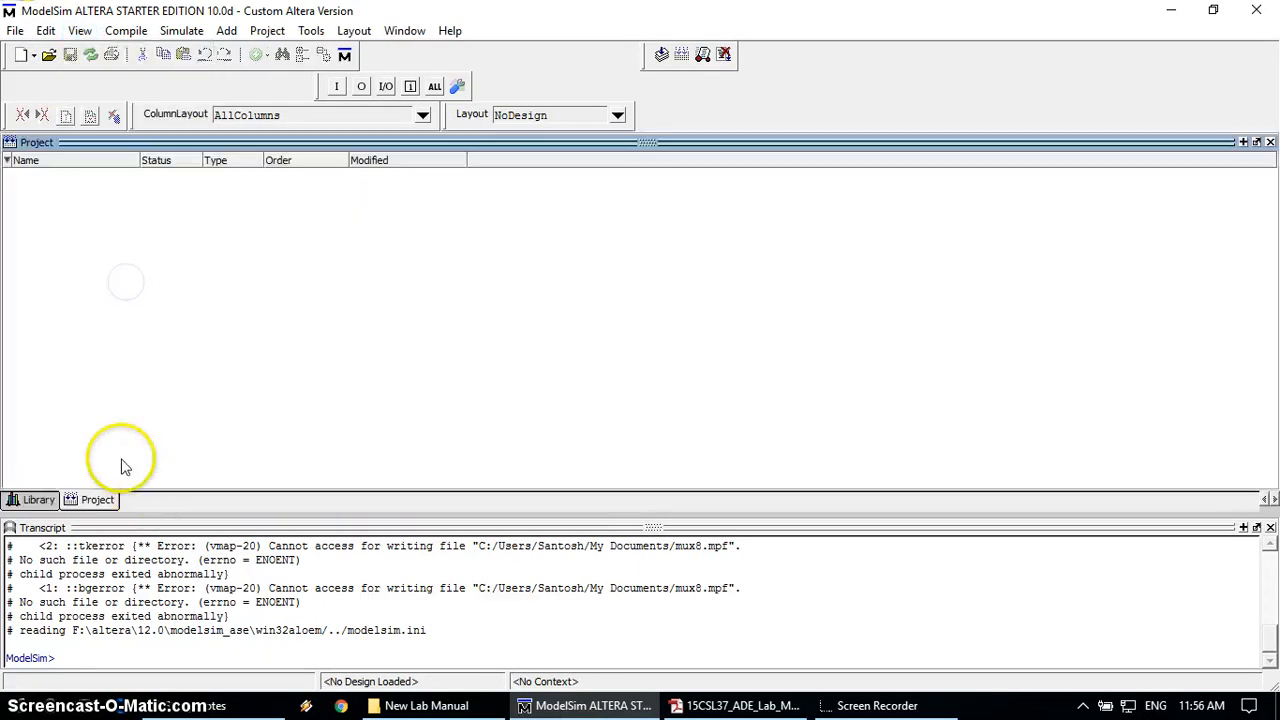
mouse_move(220, 280)
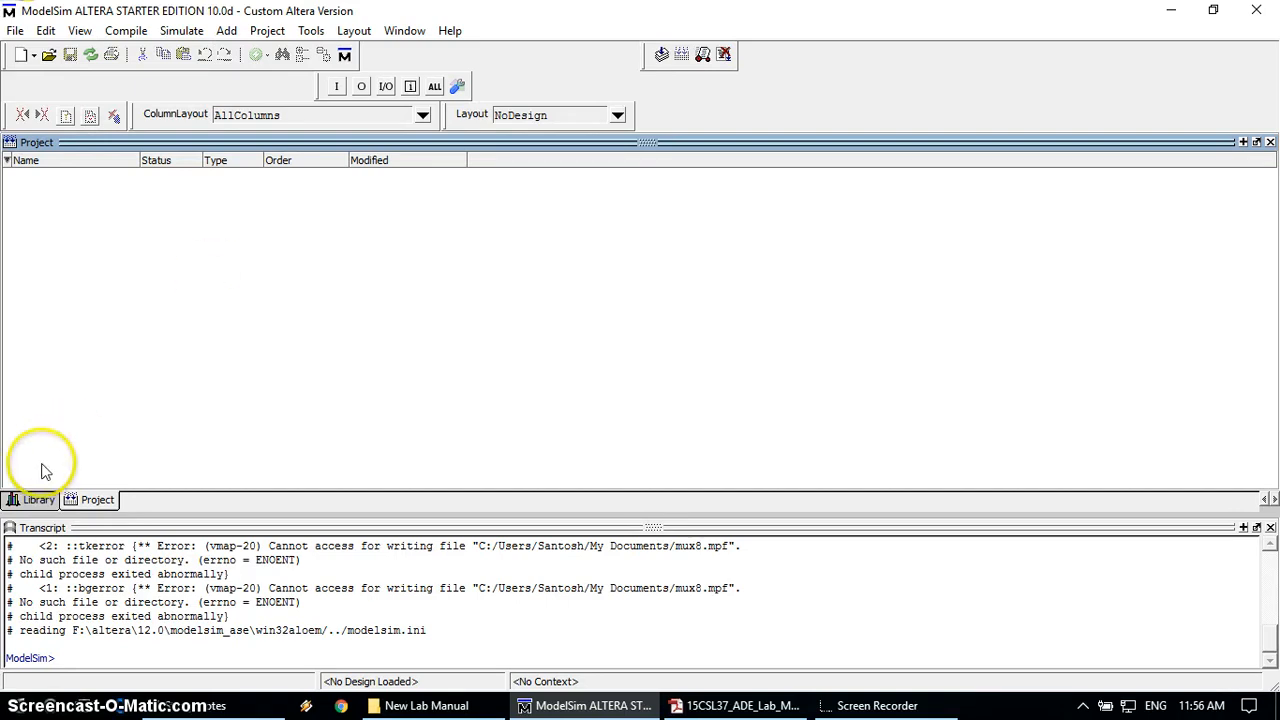
click(37, 499)
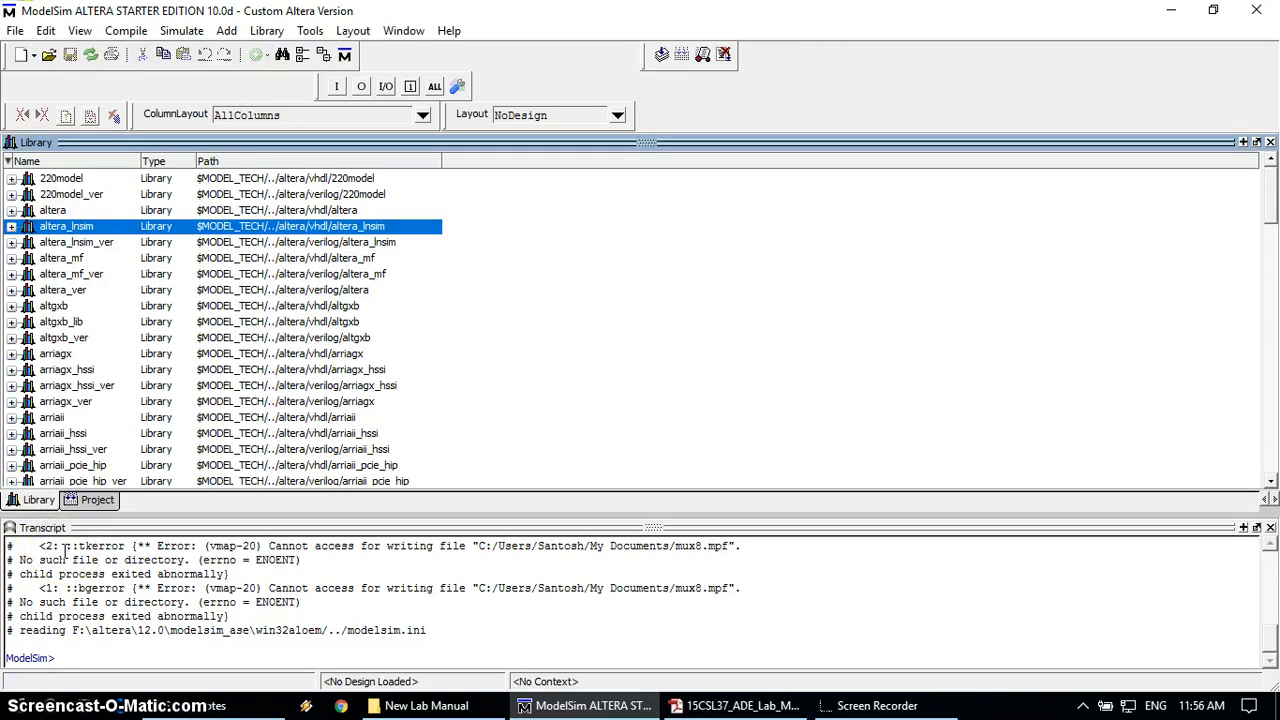
click(15, 30)
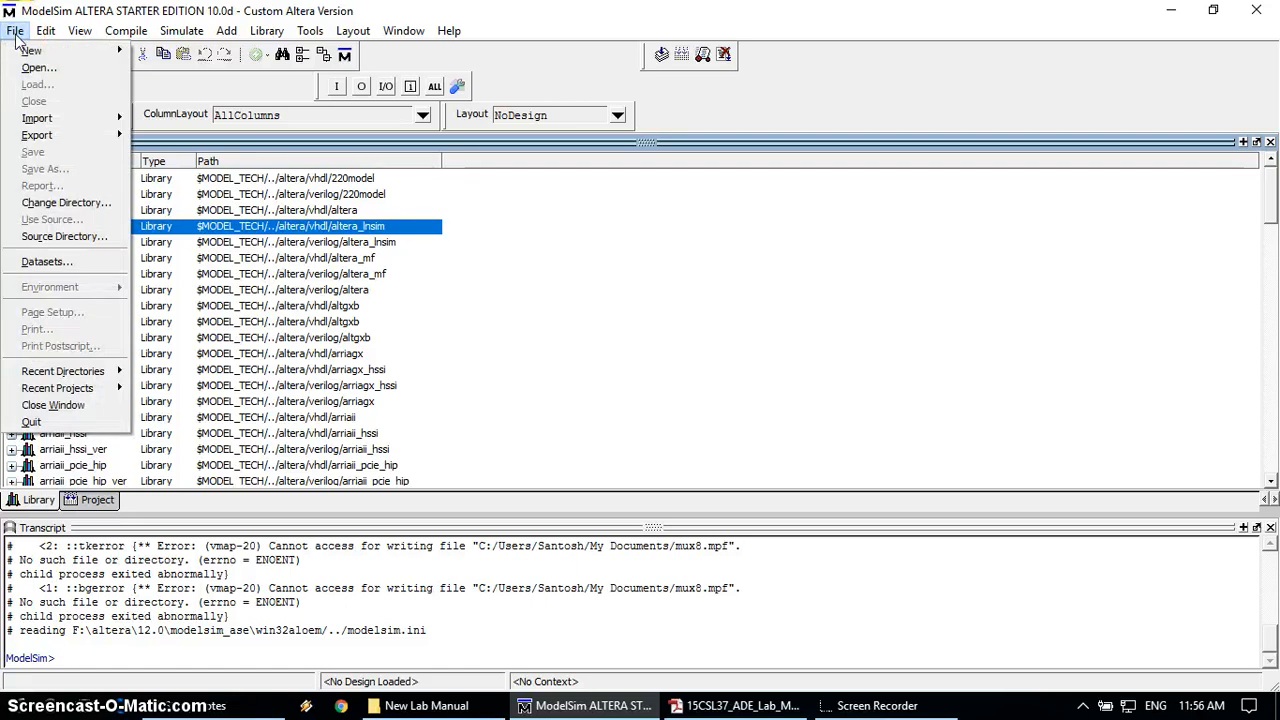
click(45, 30)
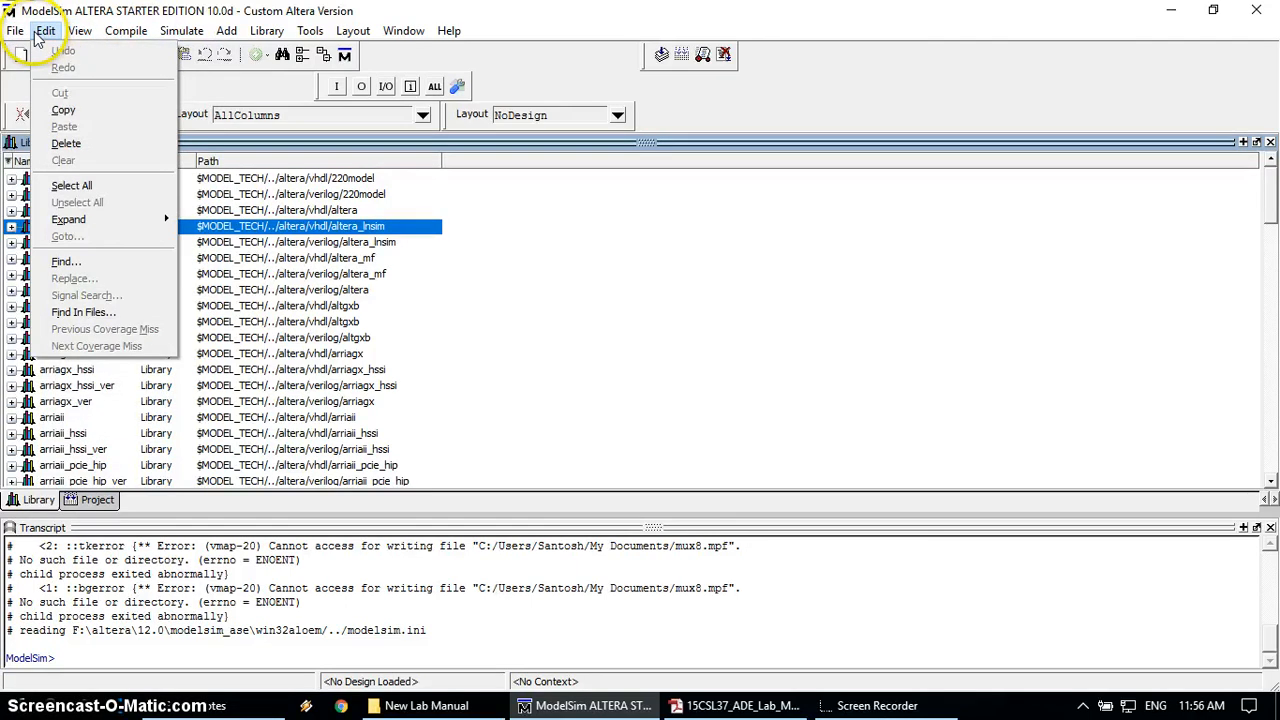
click(15, 30)
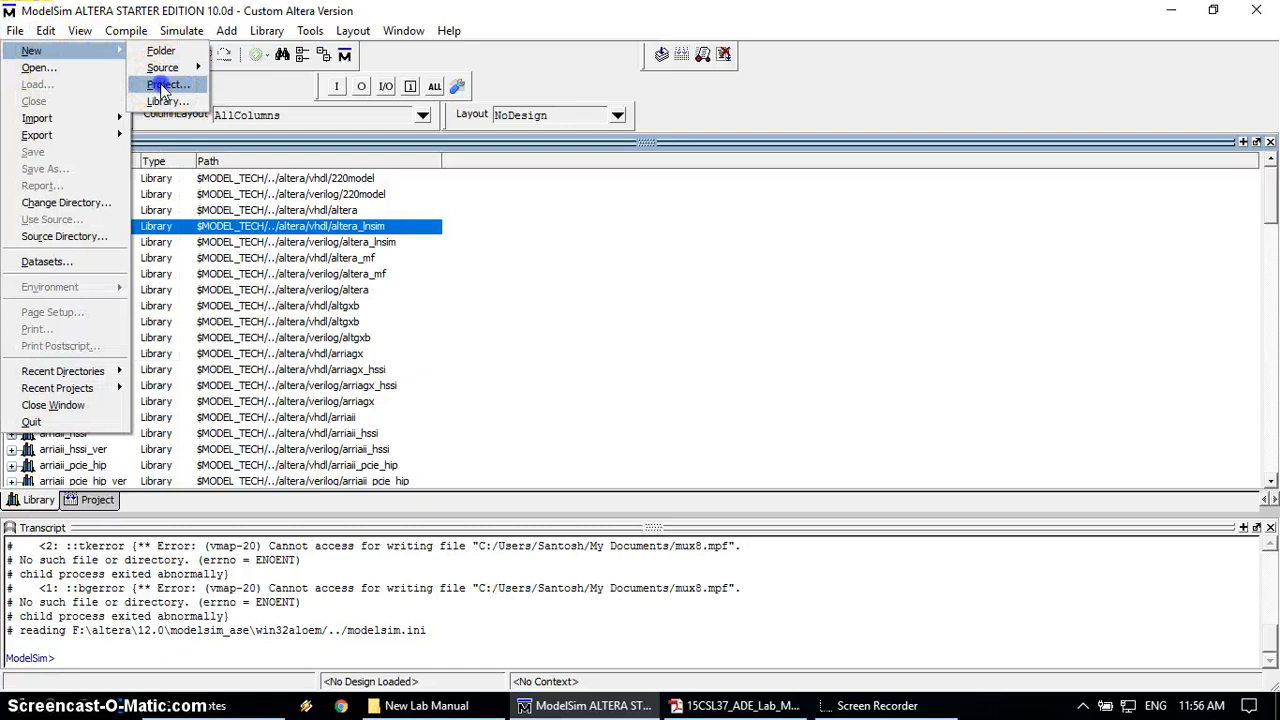
click(169, 84)
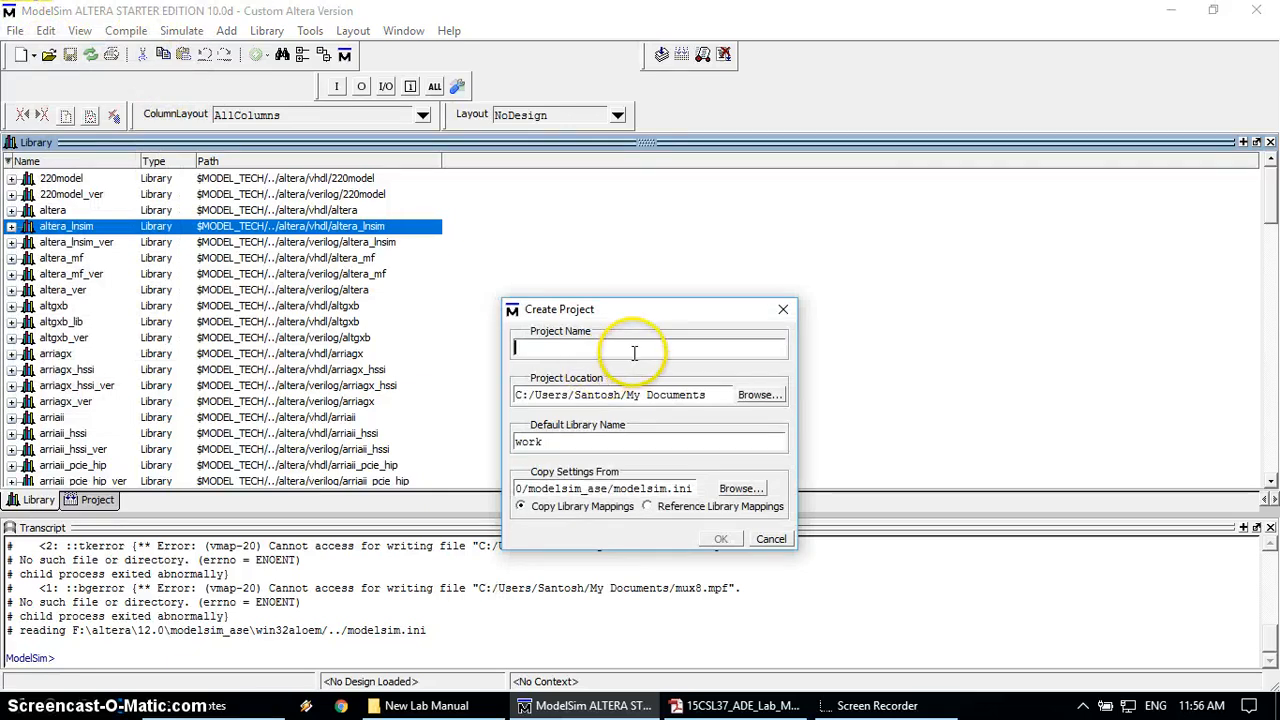
click(634, 347)
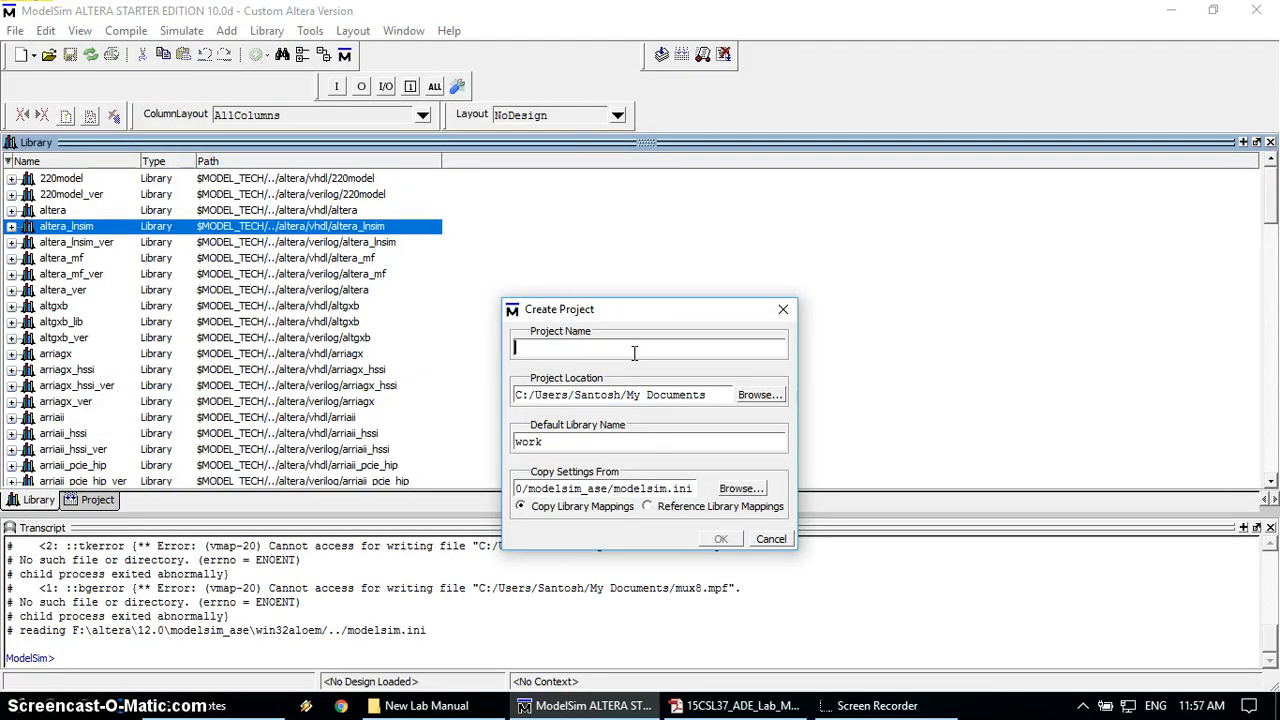
text(mux8)
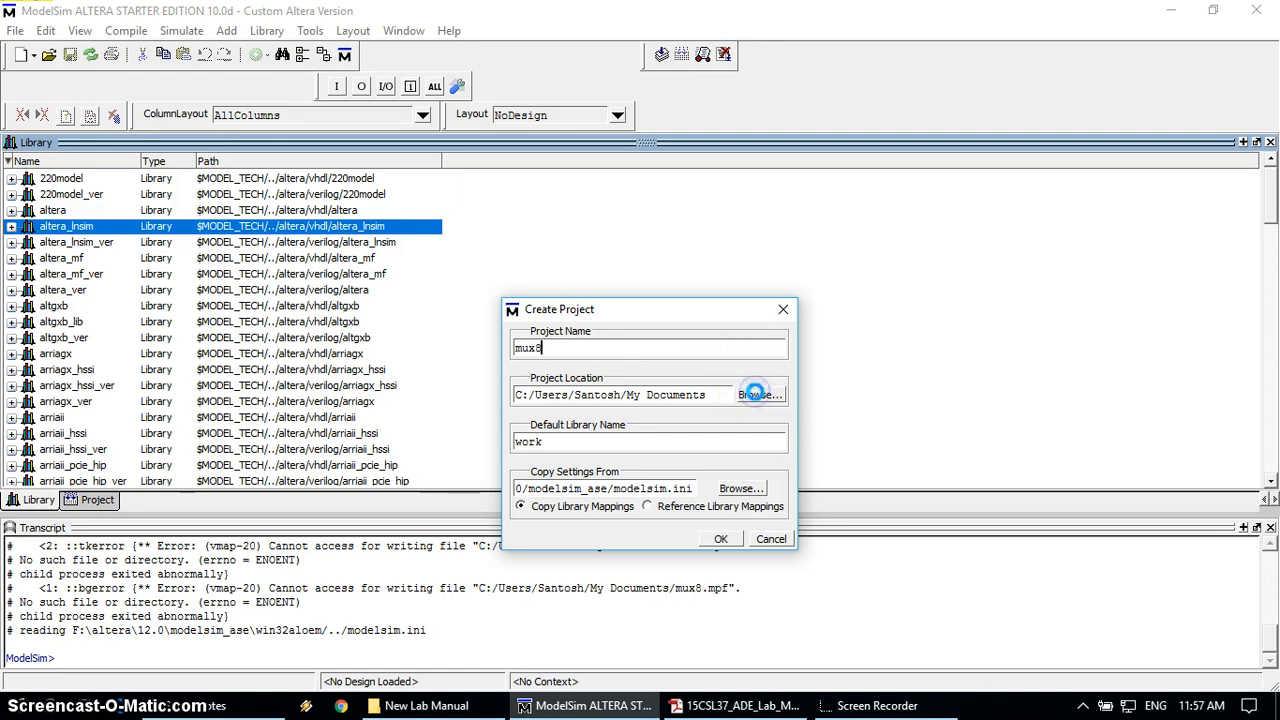
Step: Set the project location to This PC > Documents after dismissing the access-denied error
click(760, 393)
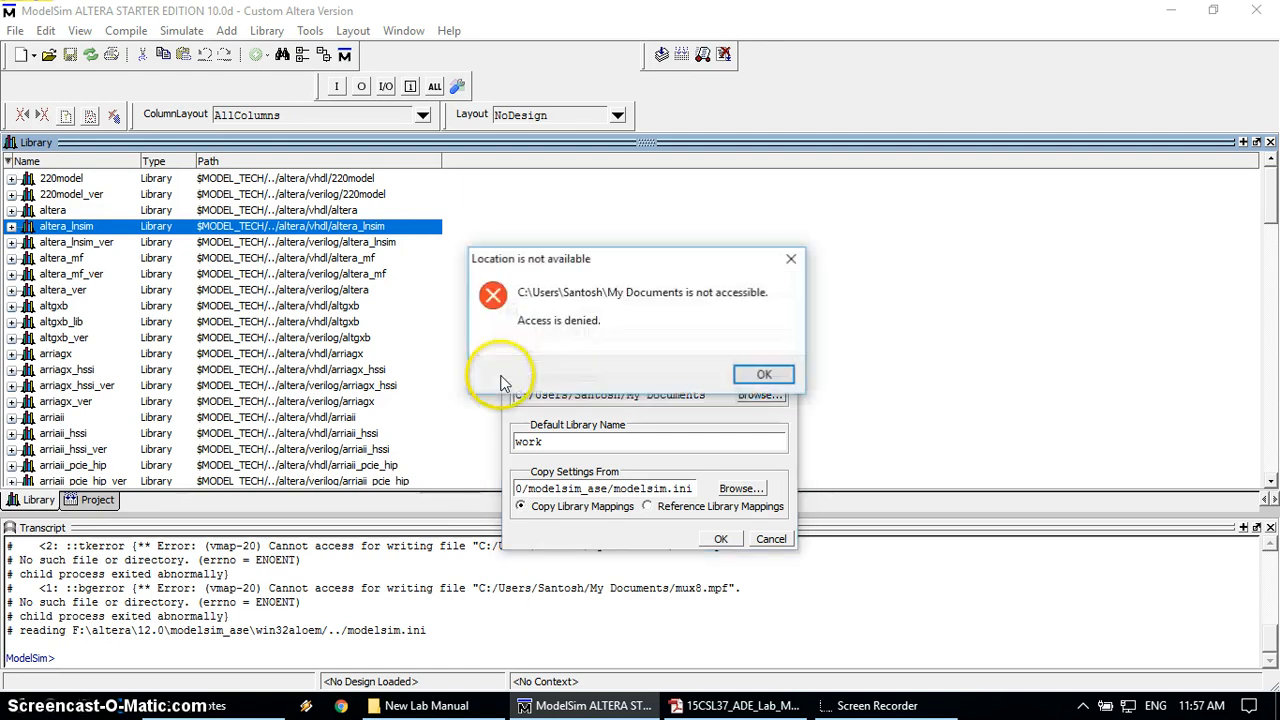
click(763, 374)
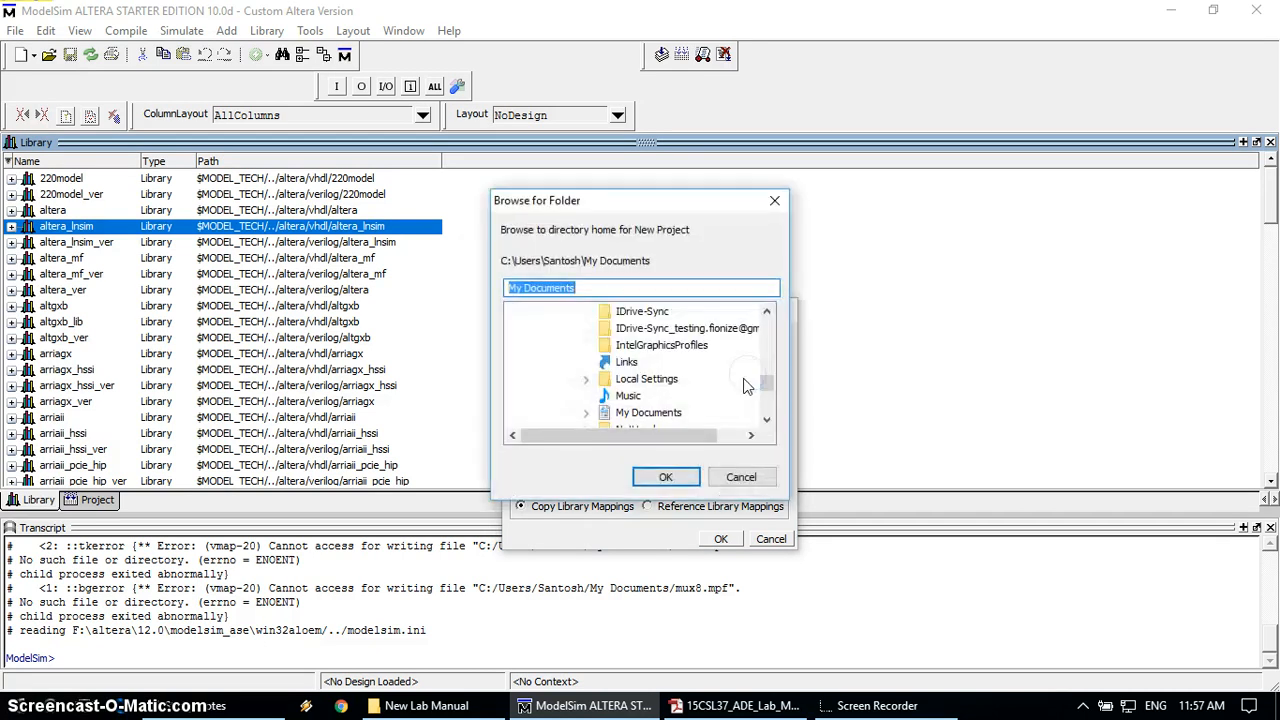
scroll(down, 3)
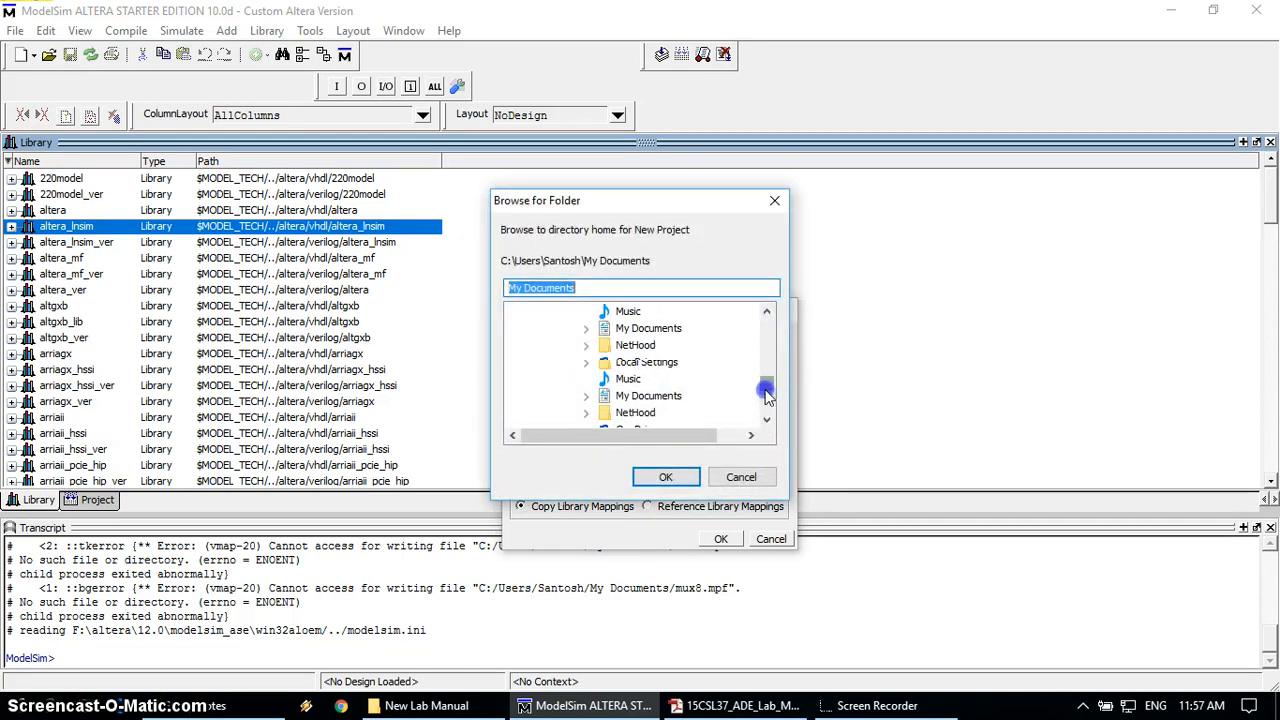
scroll(down, 3)
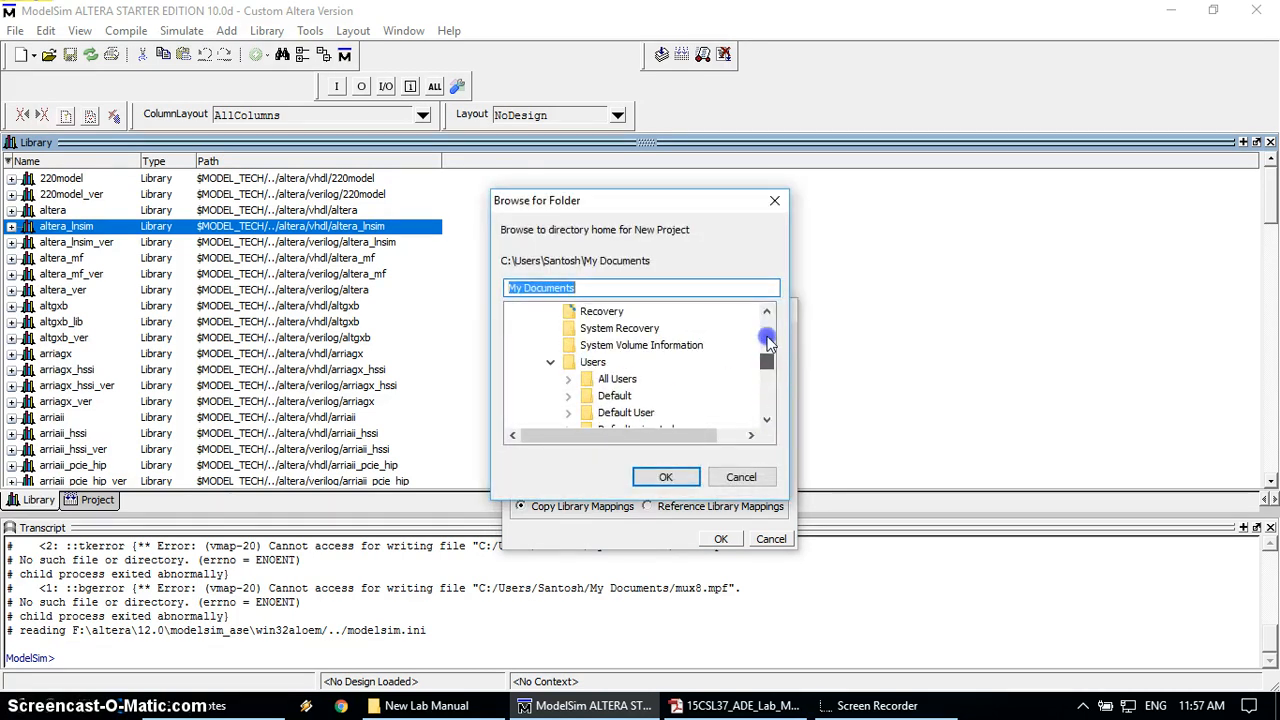
click(766, 420)
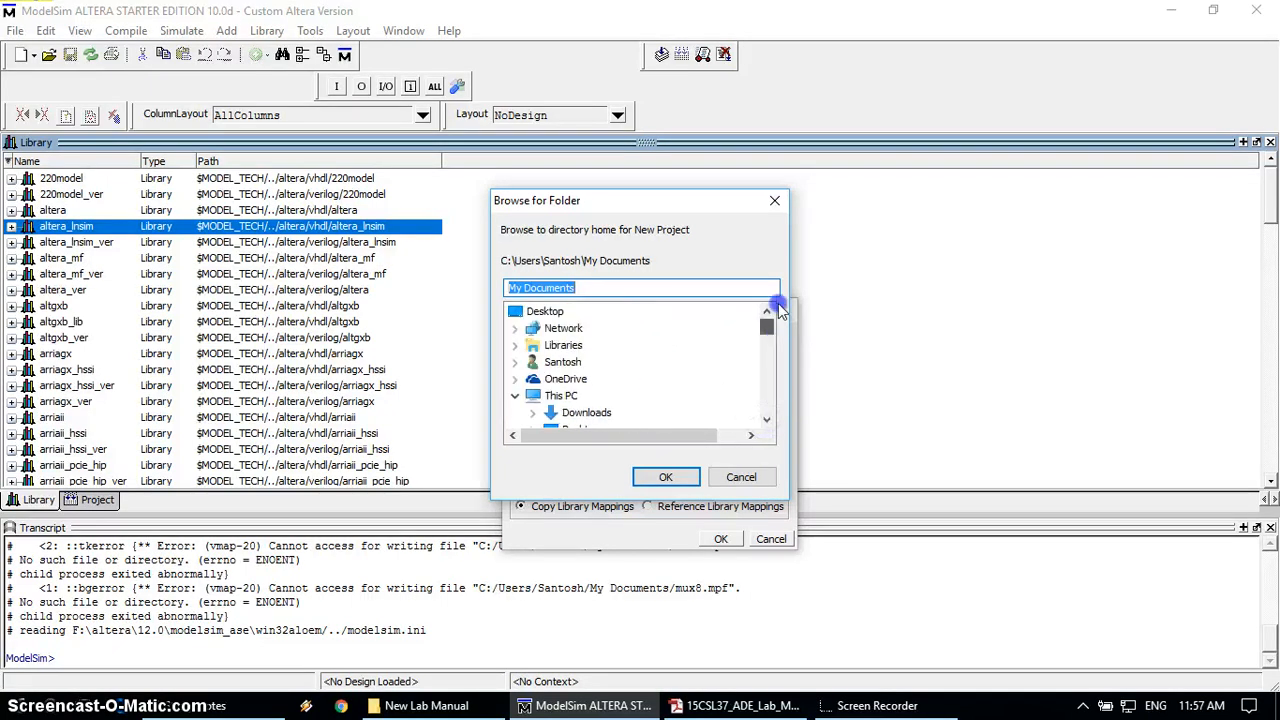
click(562, 395)
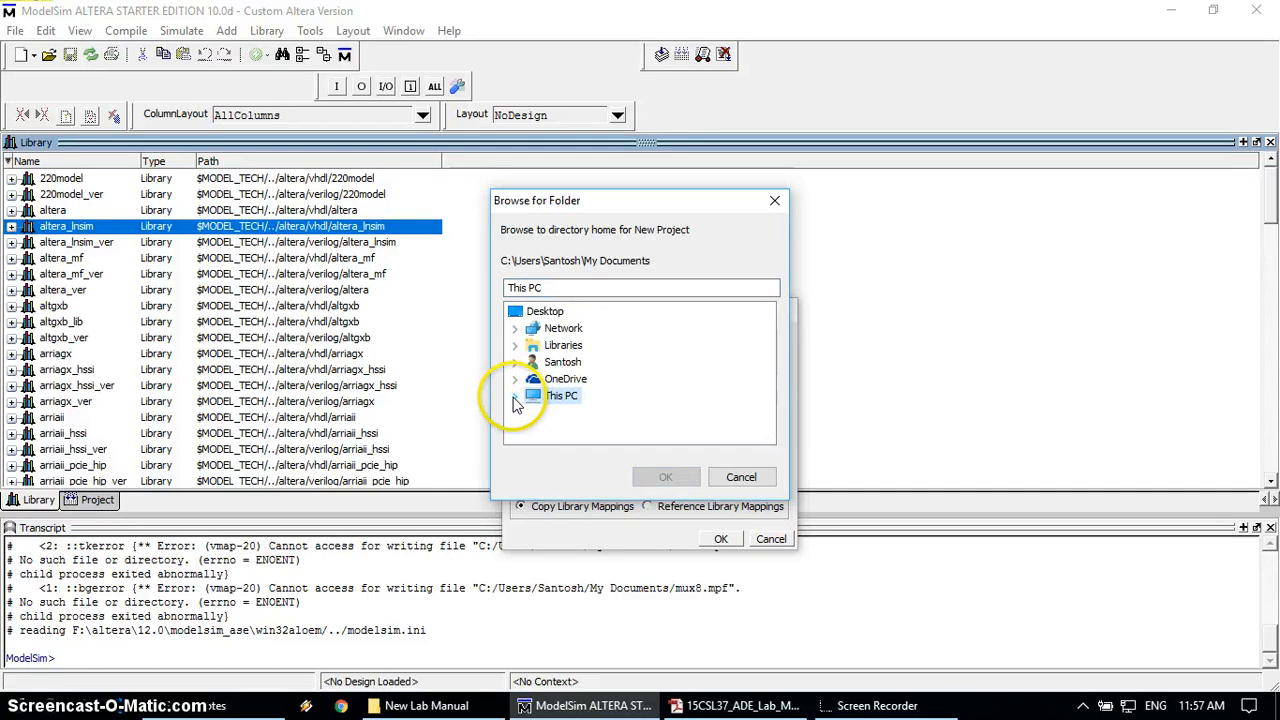
click(515, 396)
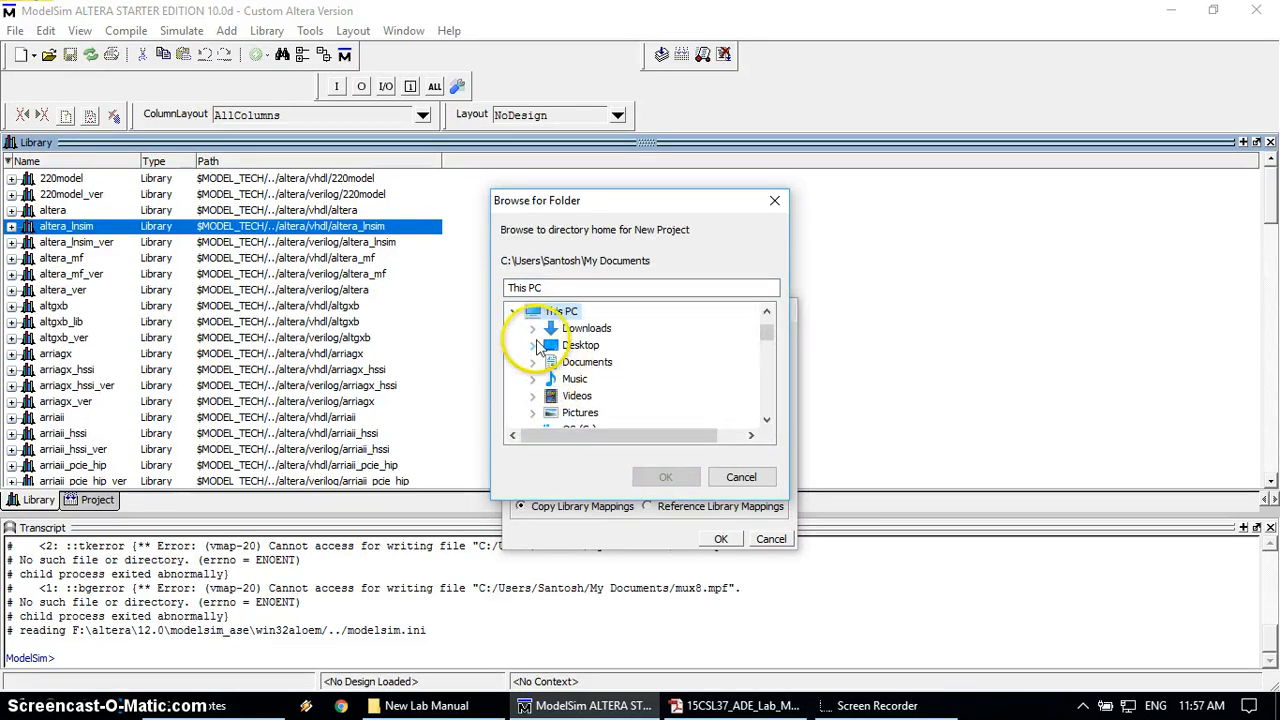
click(587, 361)
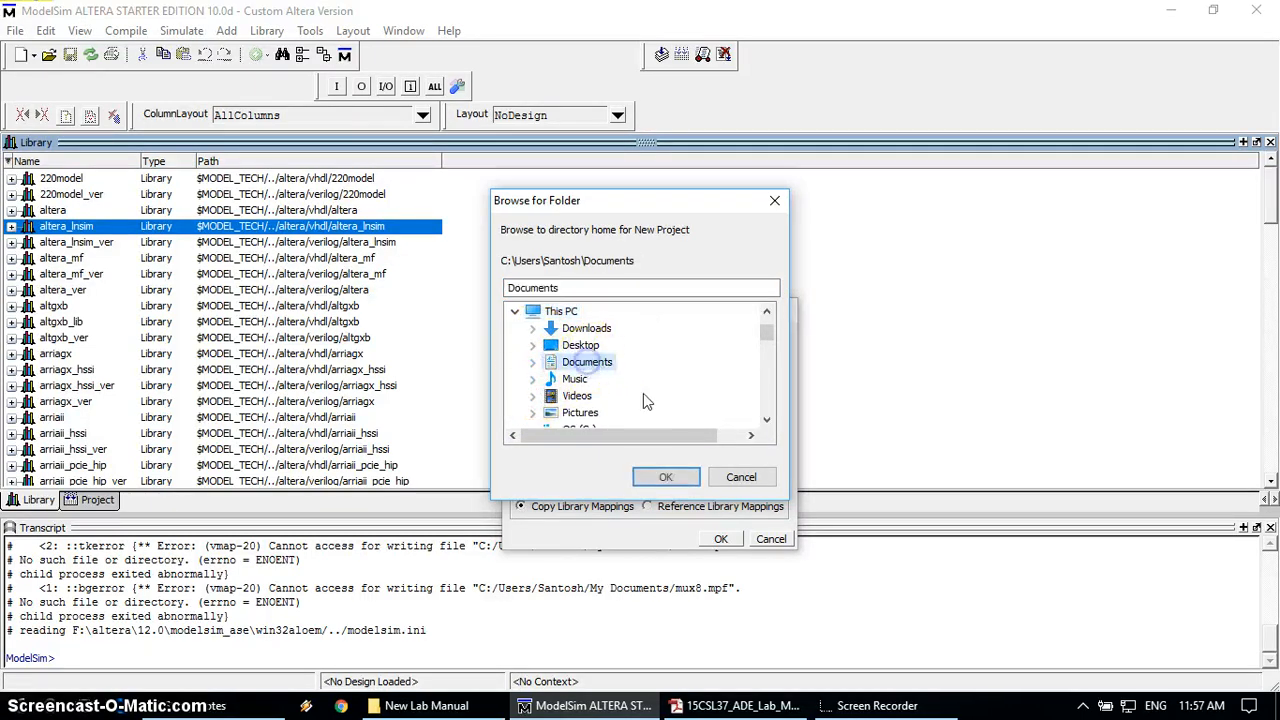
click(665, 476)
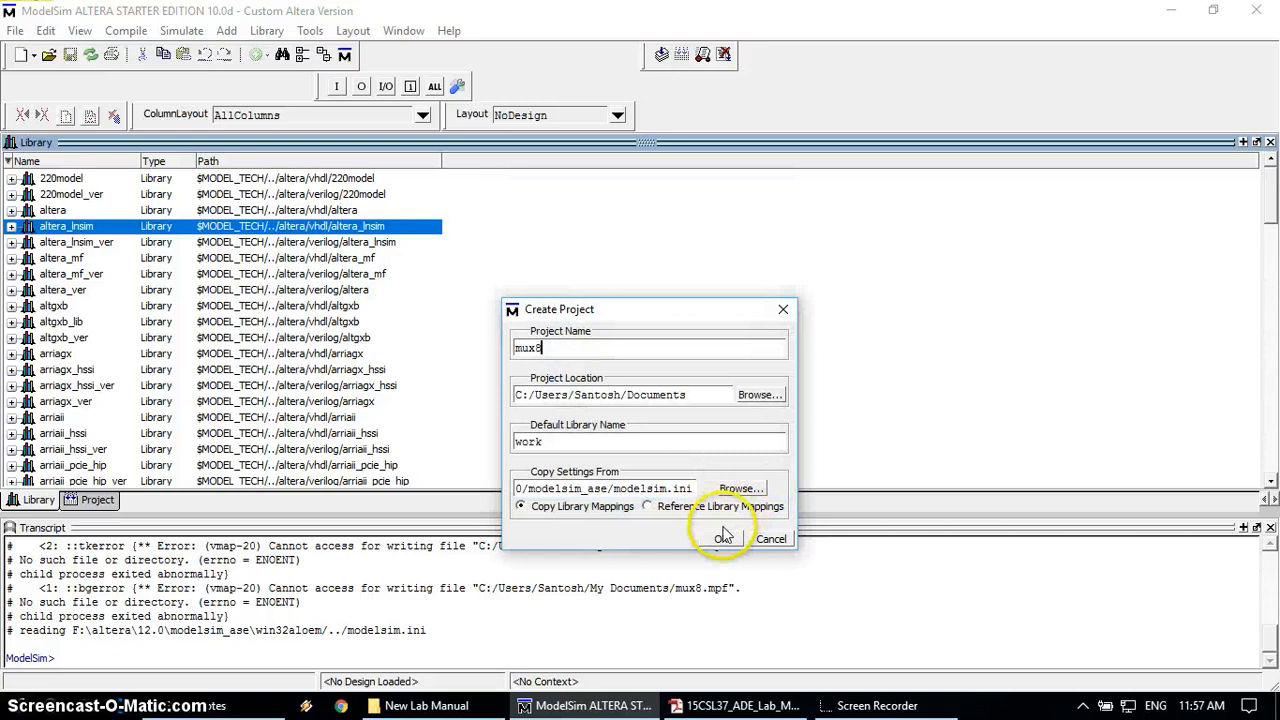
Step: Create the mux8 project in Documents, overwriting the existing mux8 project
click(722, 538)
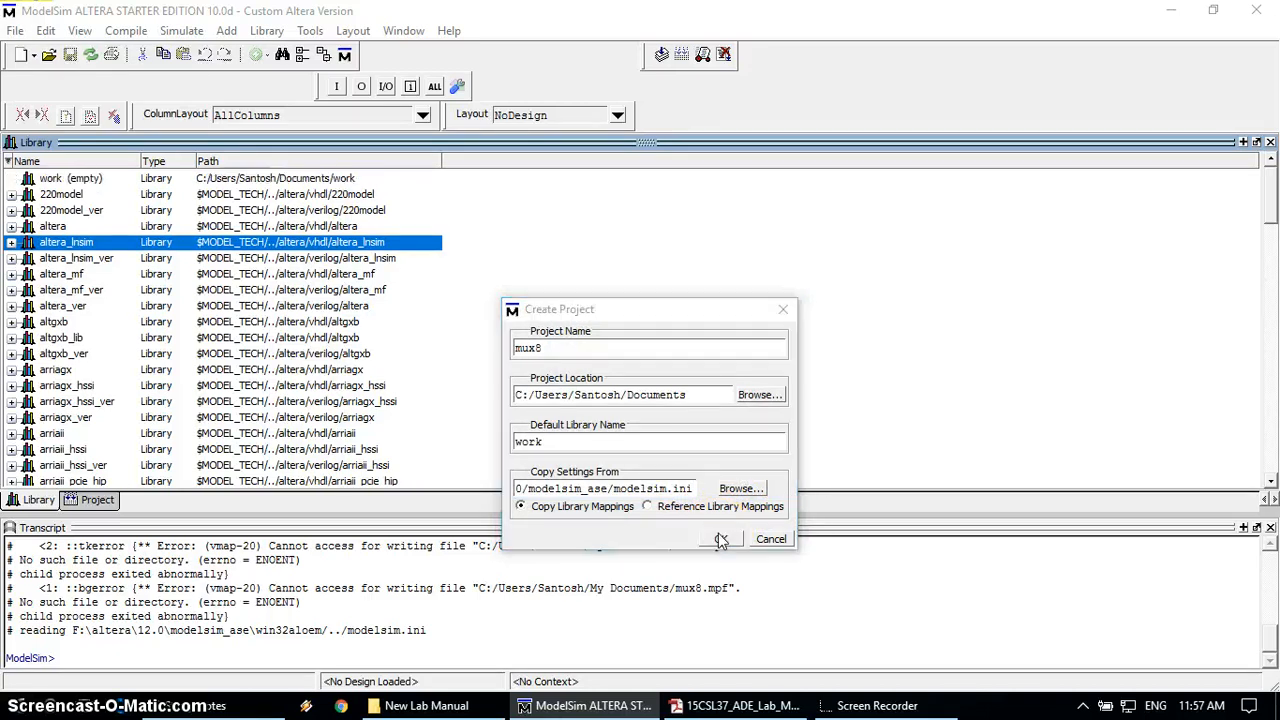
click(721, 538)
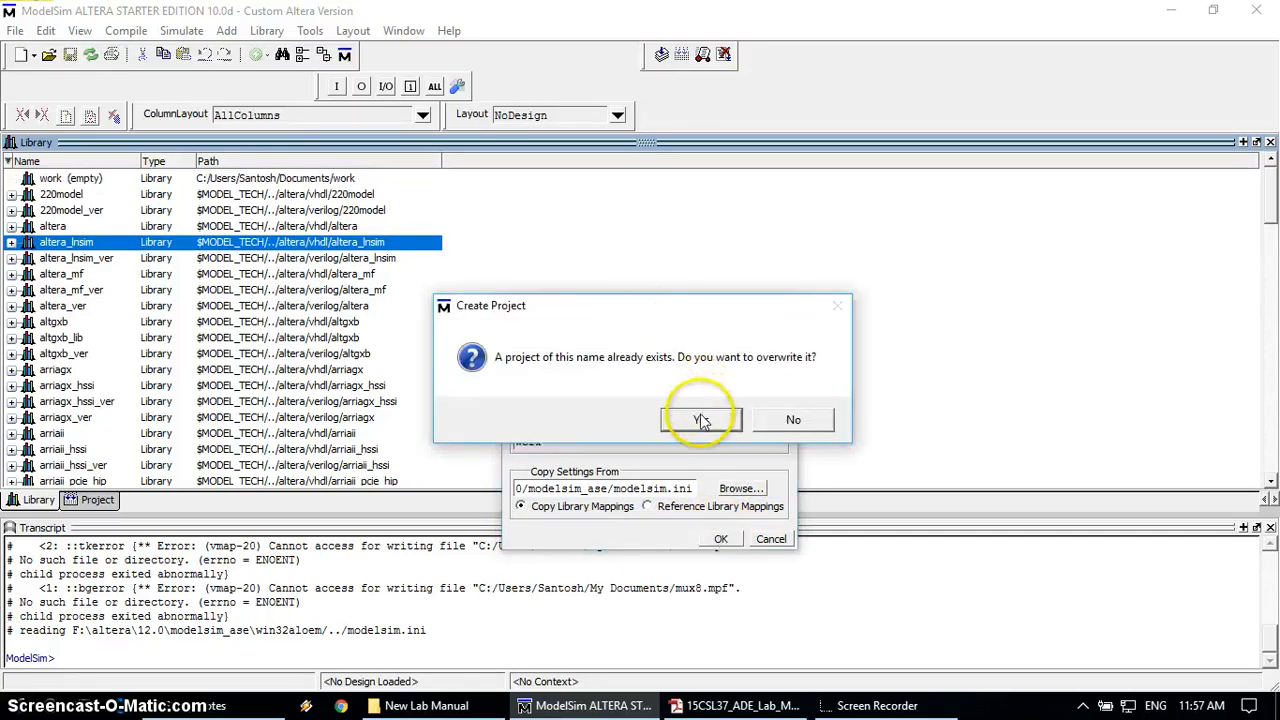
click(700, 419)
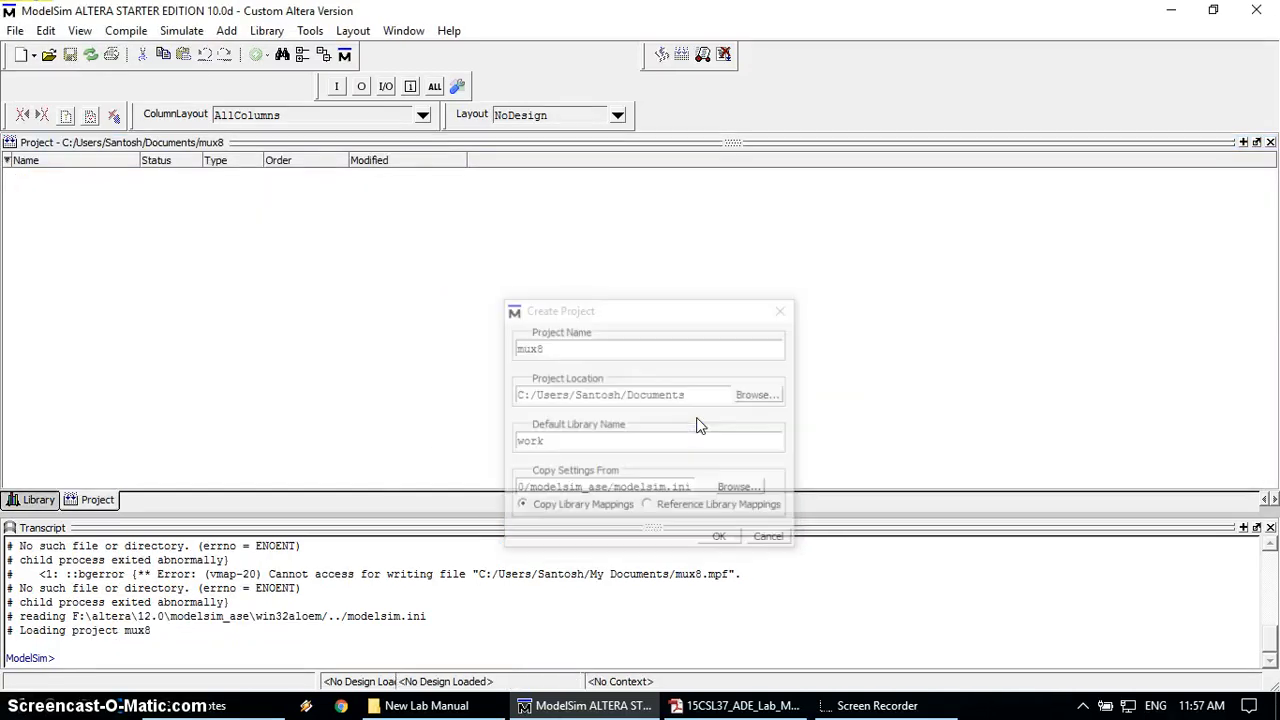
click(718, 536)
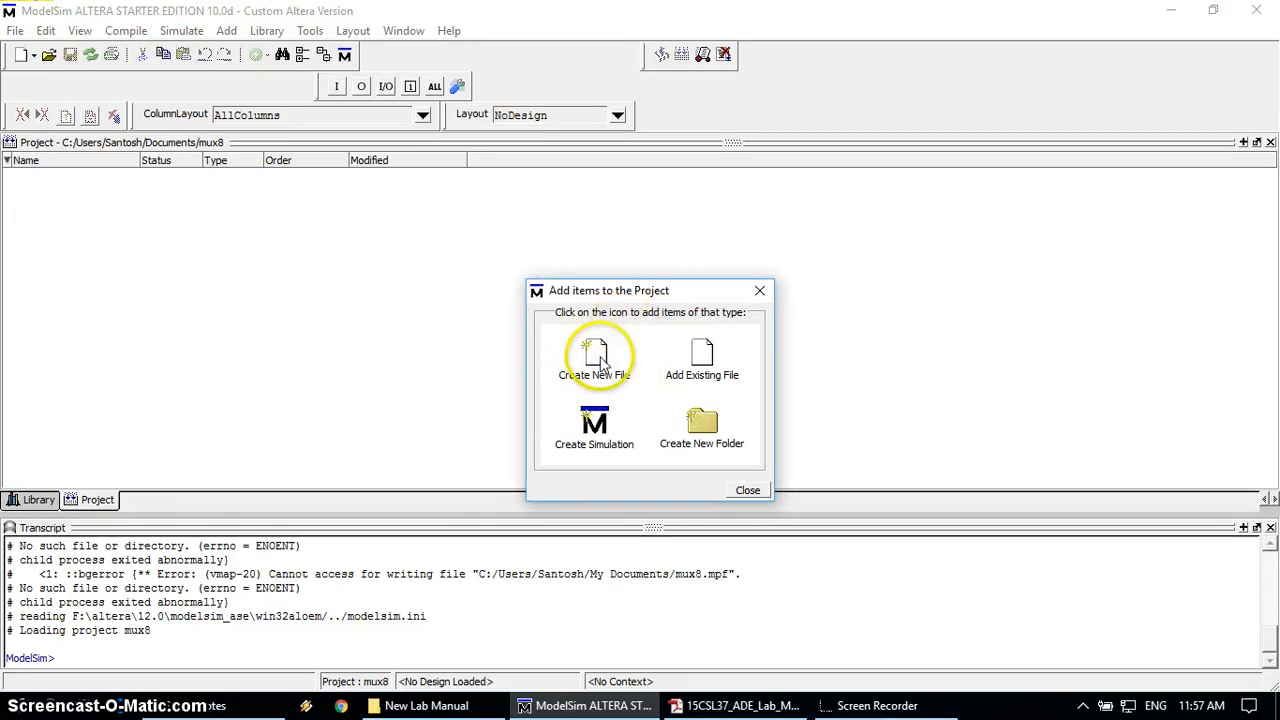
Step: Add a new Verilog project file named mux8to1
click(594, 355)
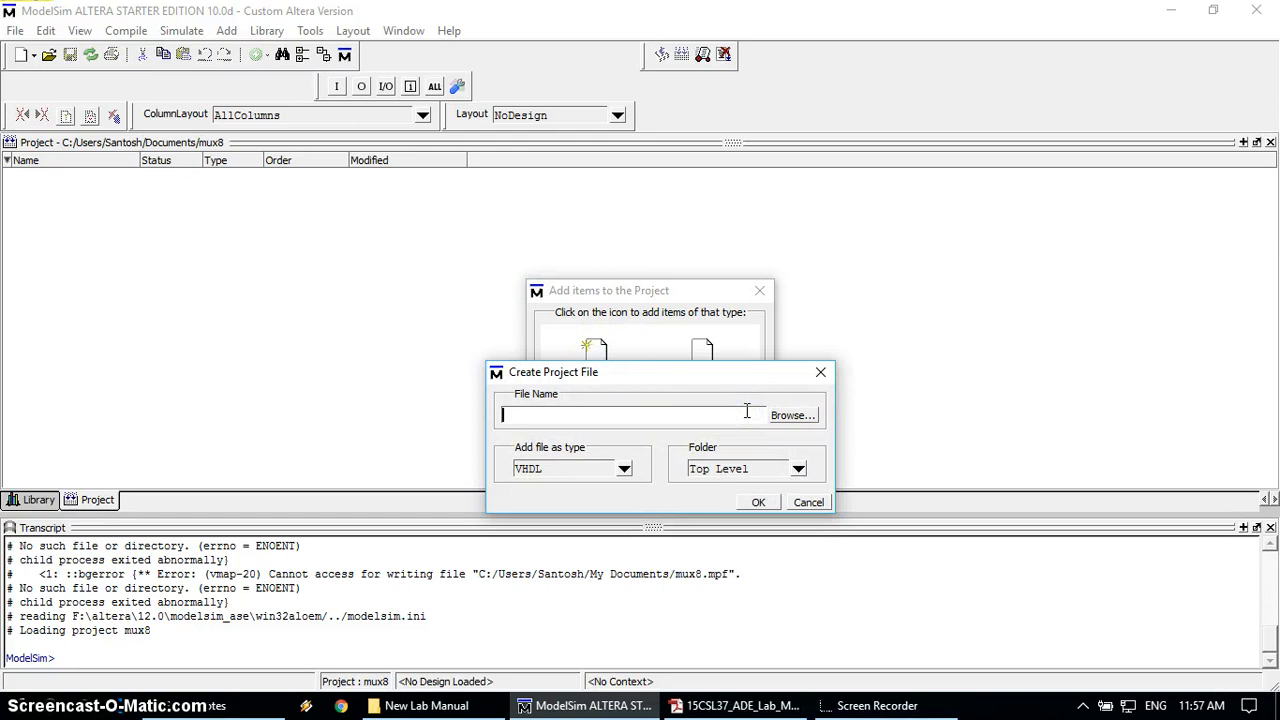
text(mux8to1)
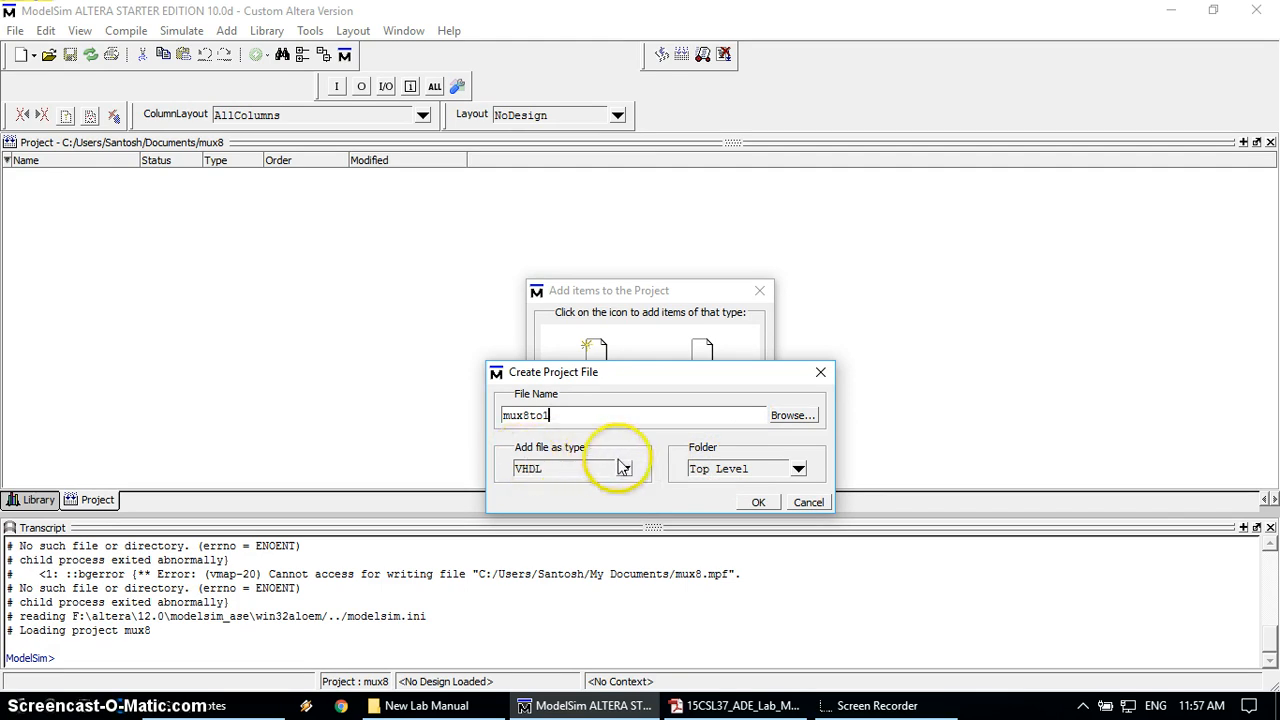
click(624, 468)
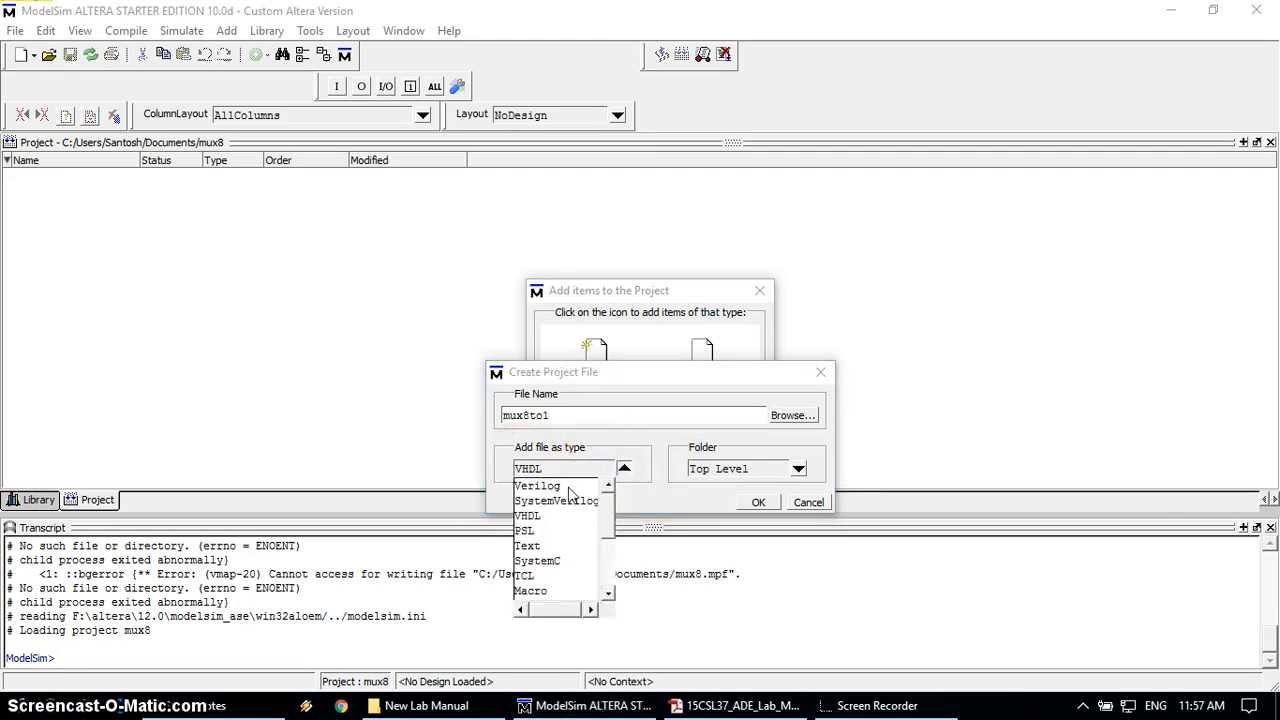
click(537, 485)
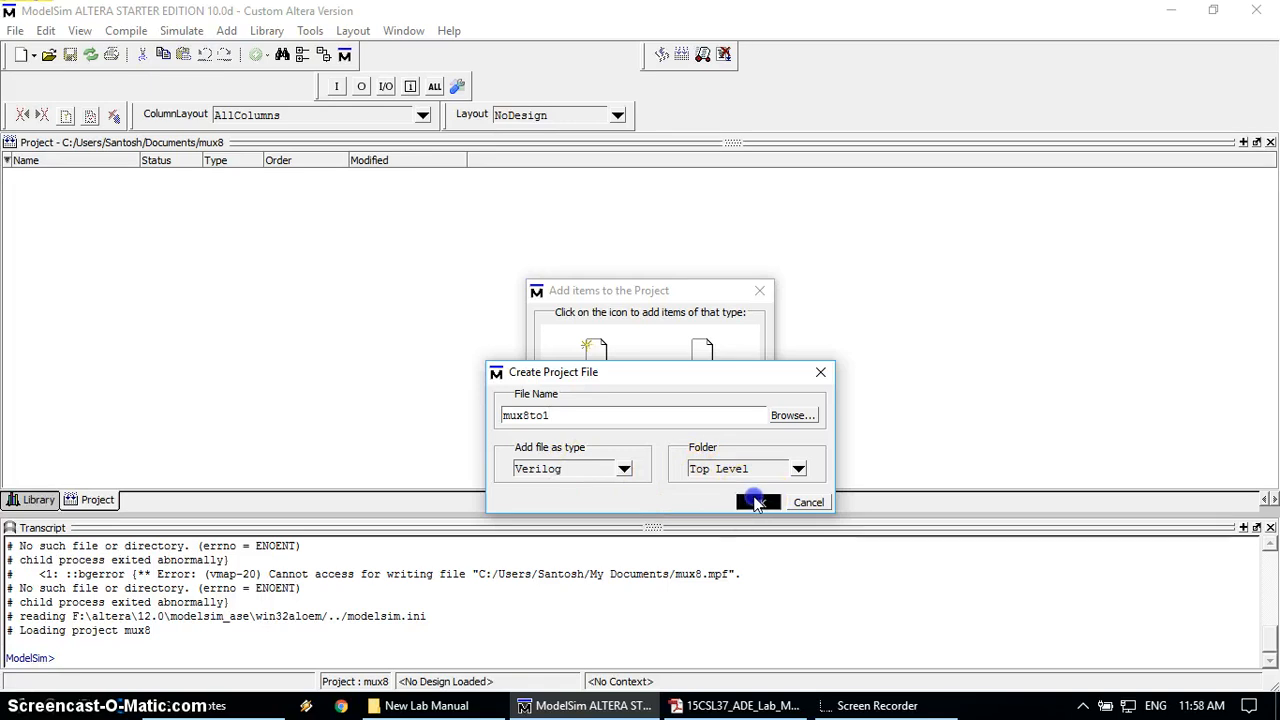
click(755, 502)
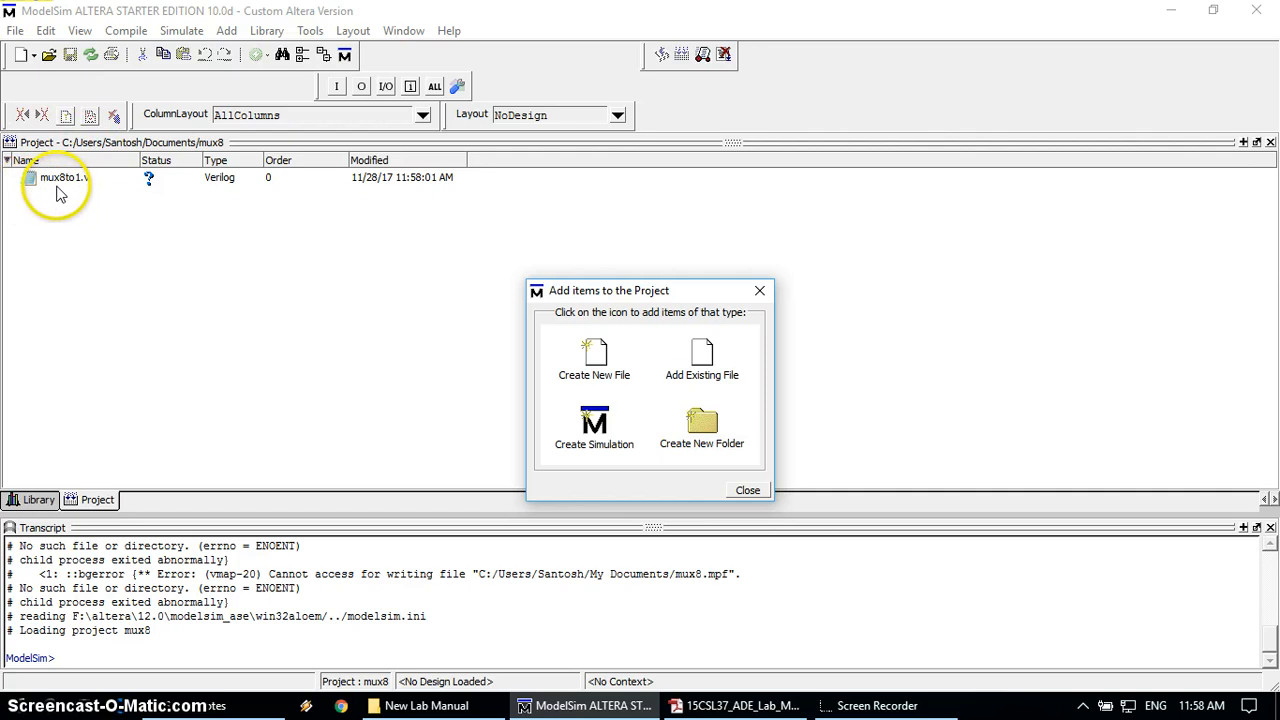
mouse_move(530, 360)
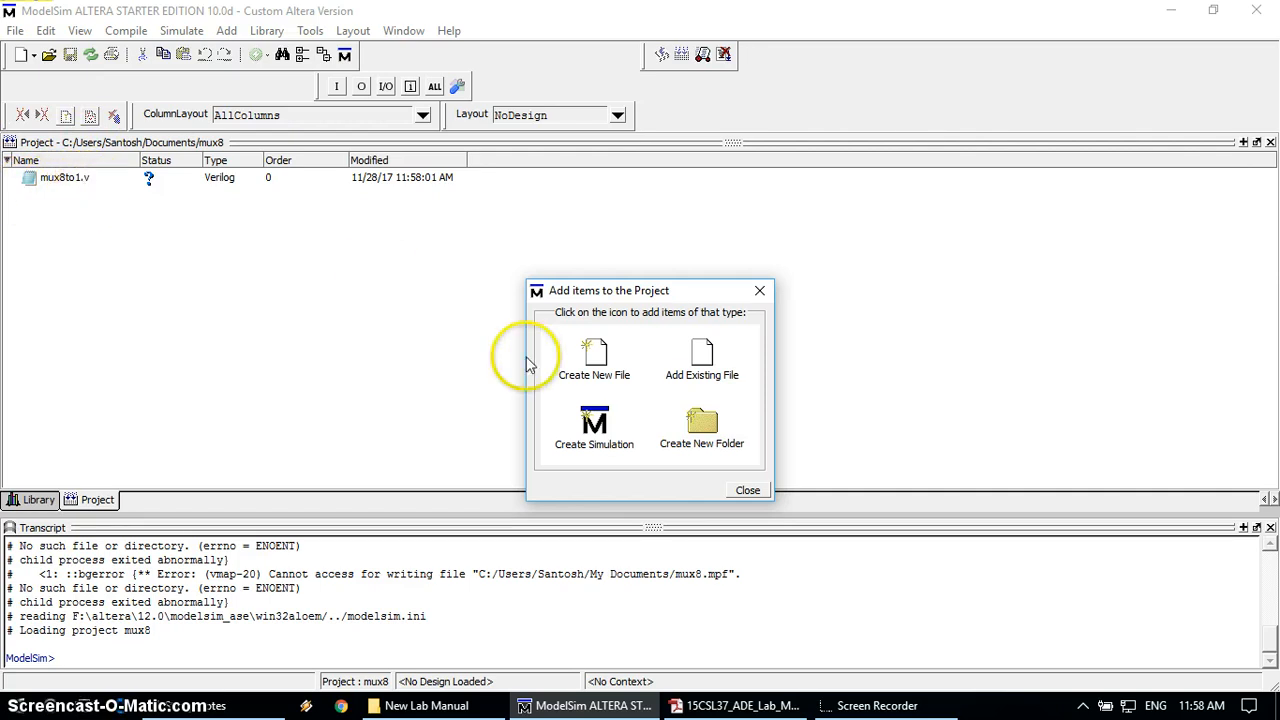
mouse_move(593, 308)
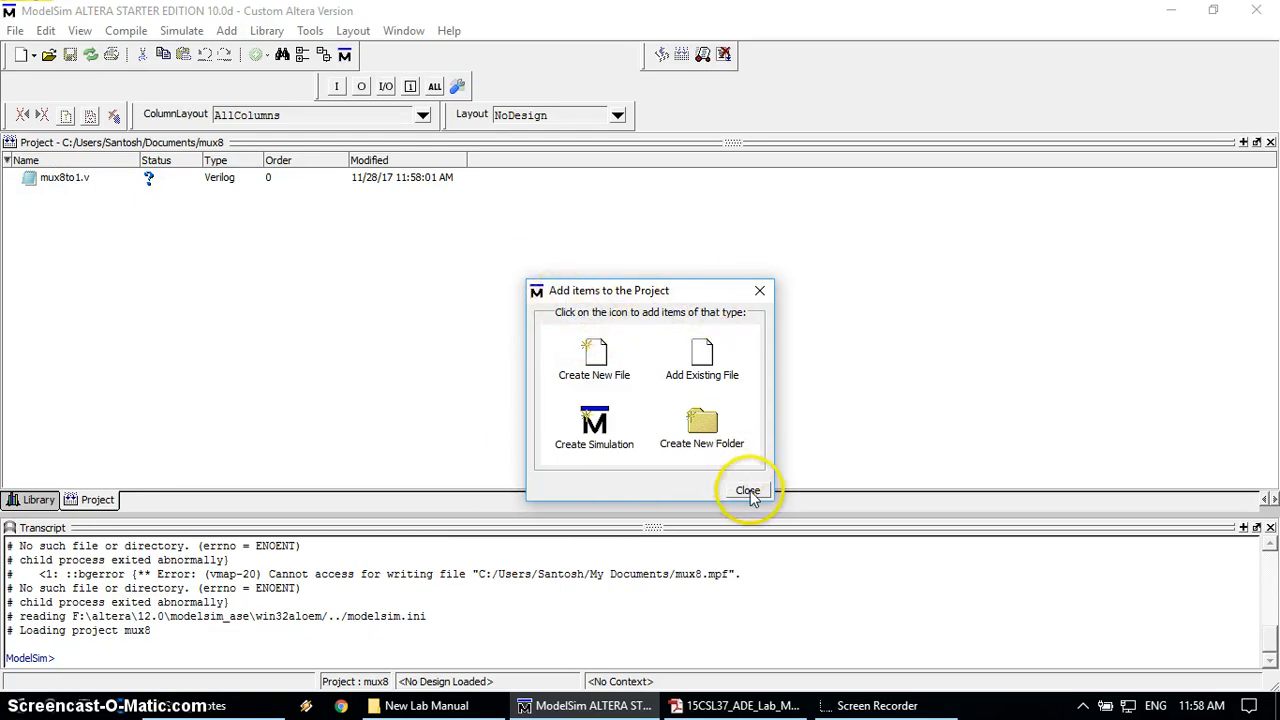
Step: Close the Add items window and open mux8to1.v in the editor
click(747, 490)
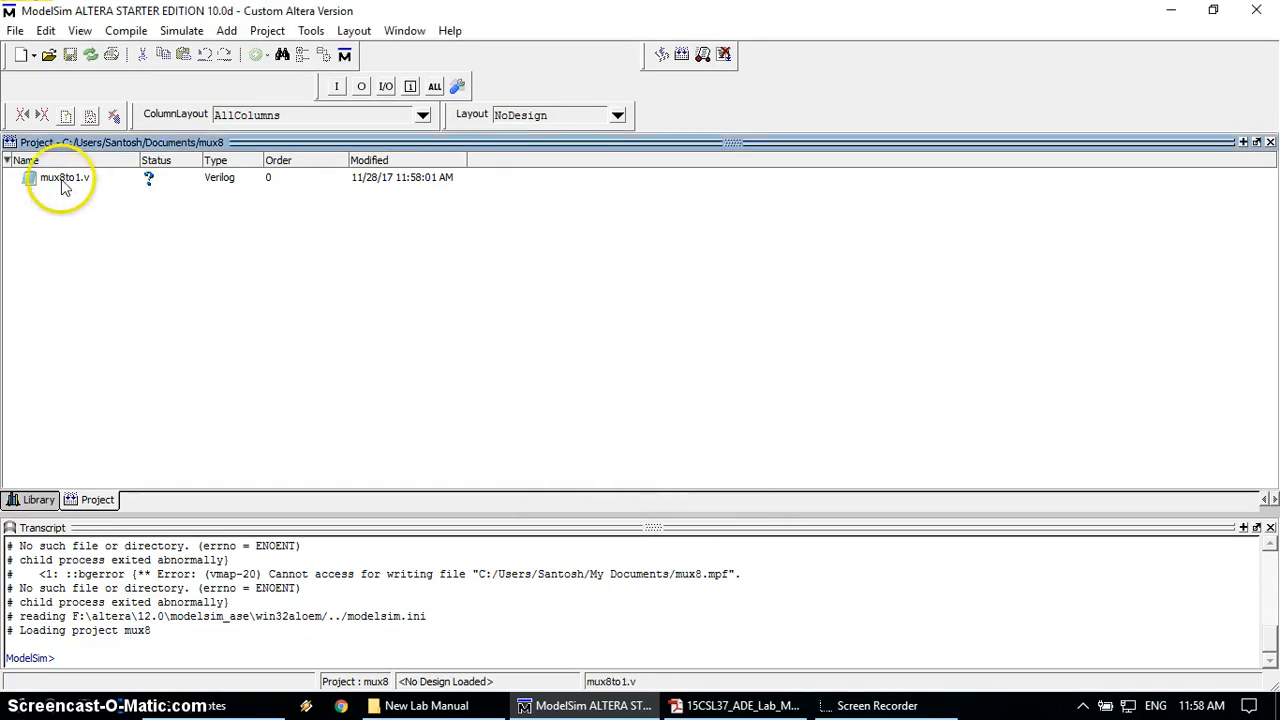
click(65, 177)
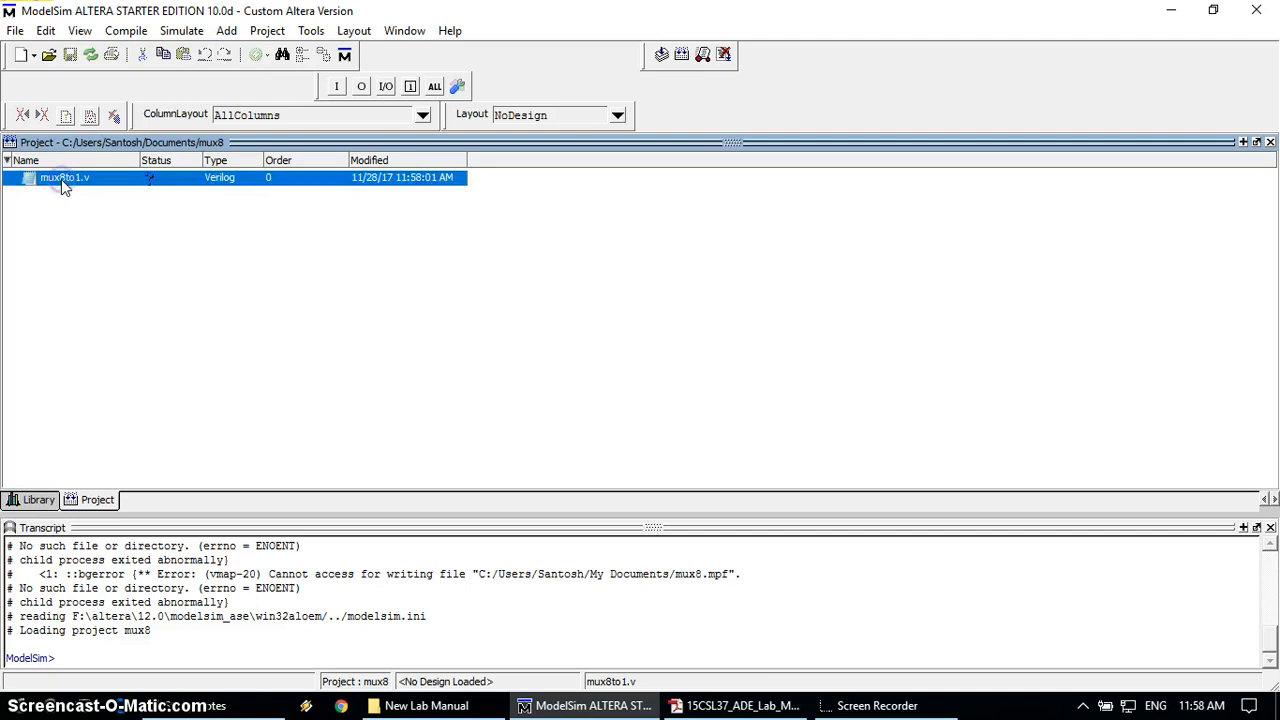
right_click(64, 177)
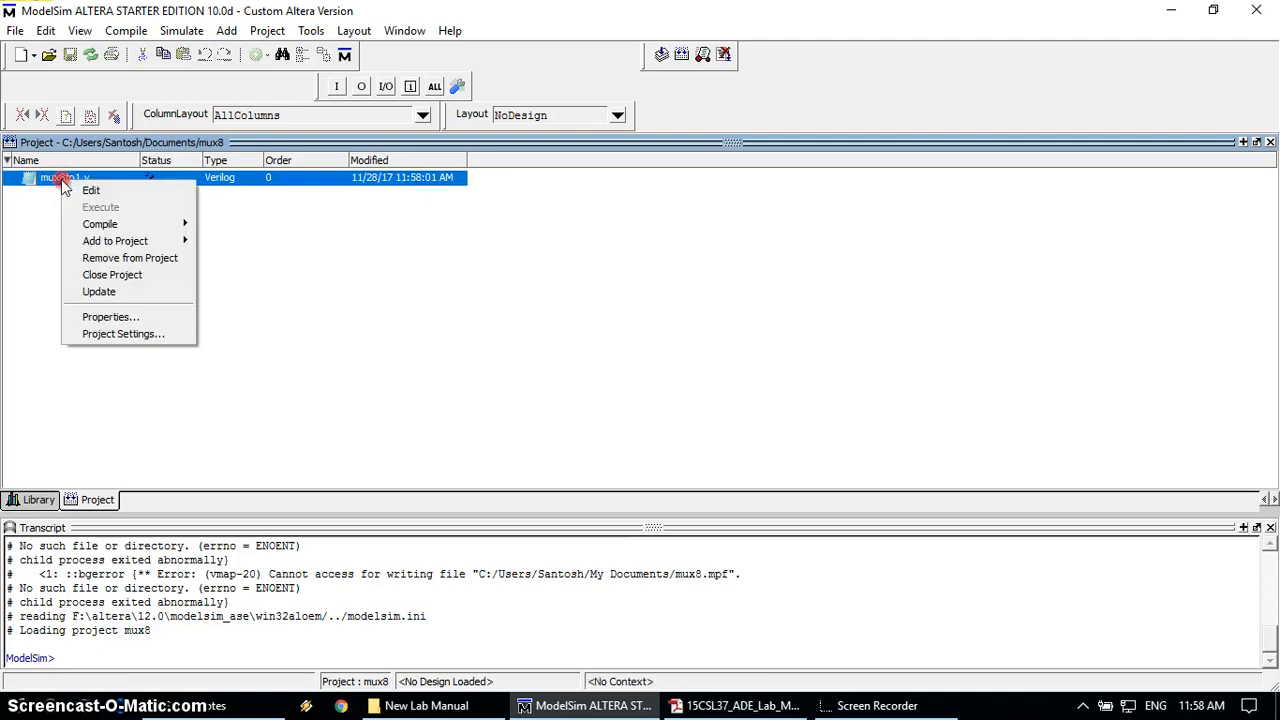
mouse_move(91, 190)
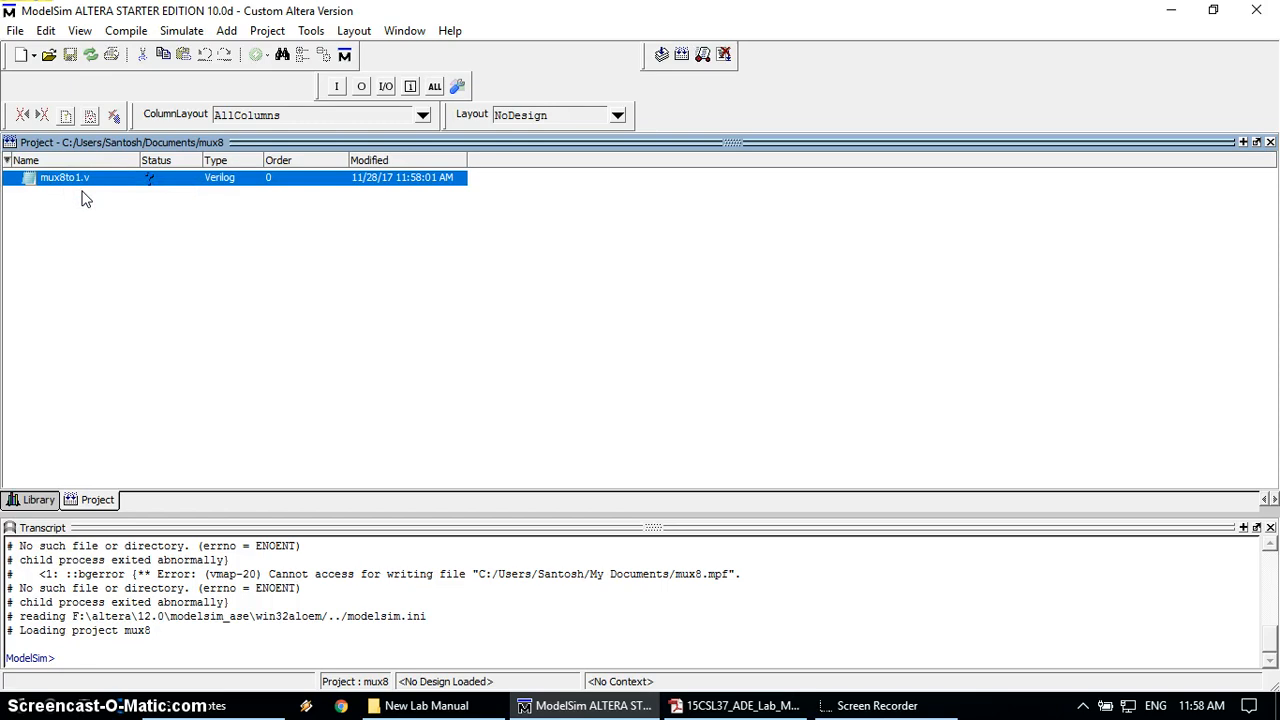
double_click(64, 177)
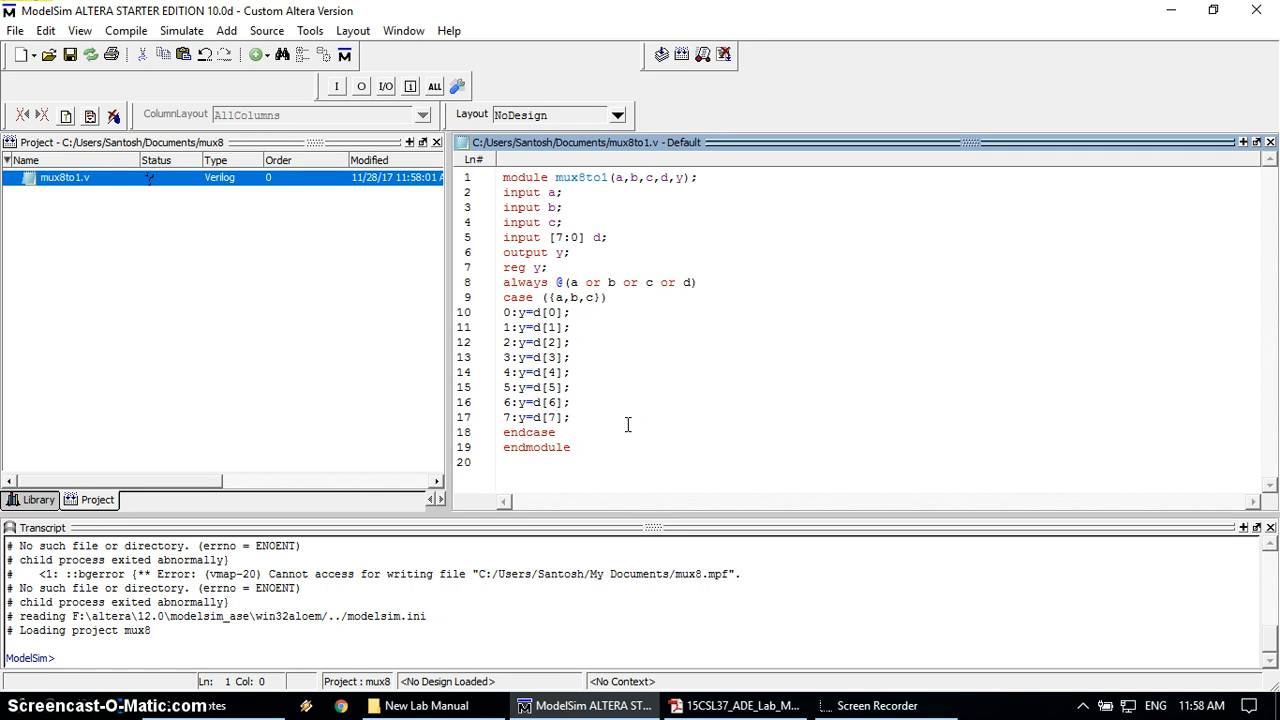
Step: Write the mux8to1 module with inputs a, b, c, d and a case on {a,b,c}
click(571, 447)
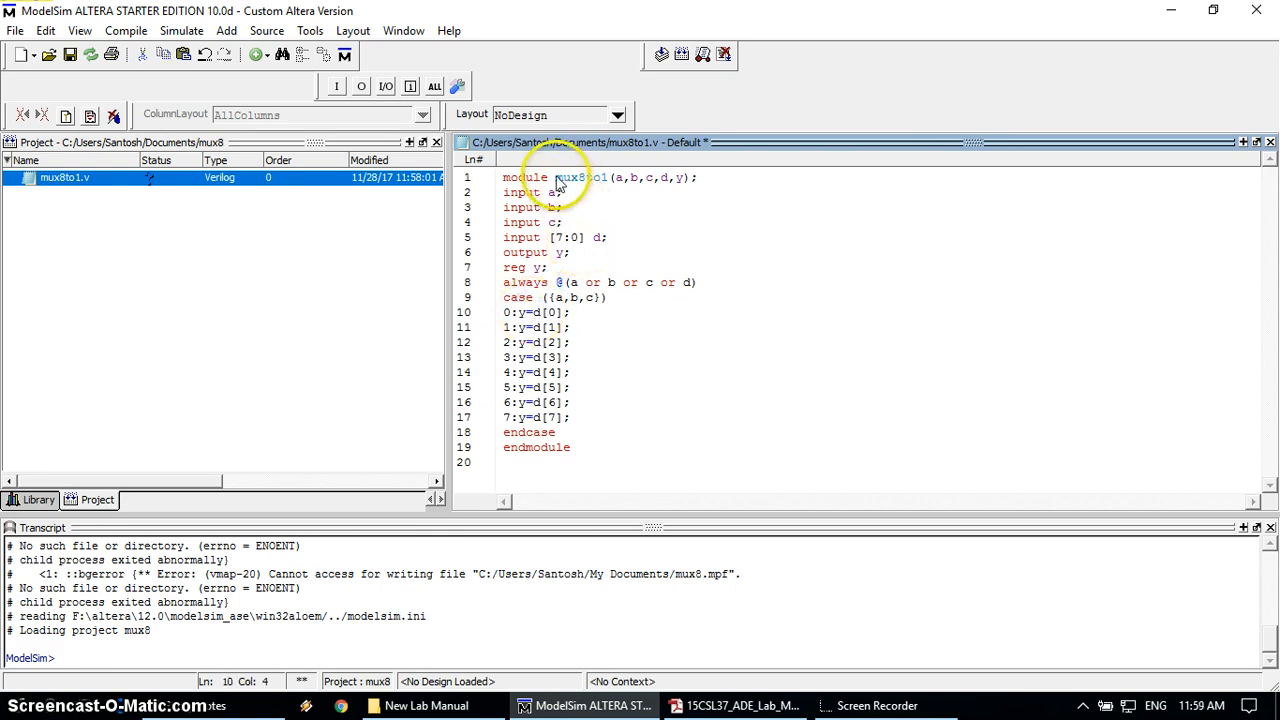
double_click(578, 177)
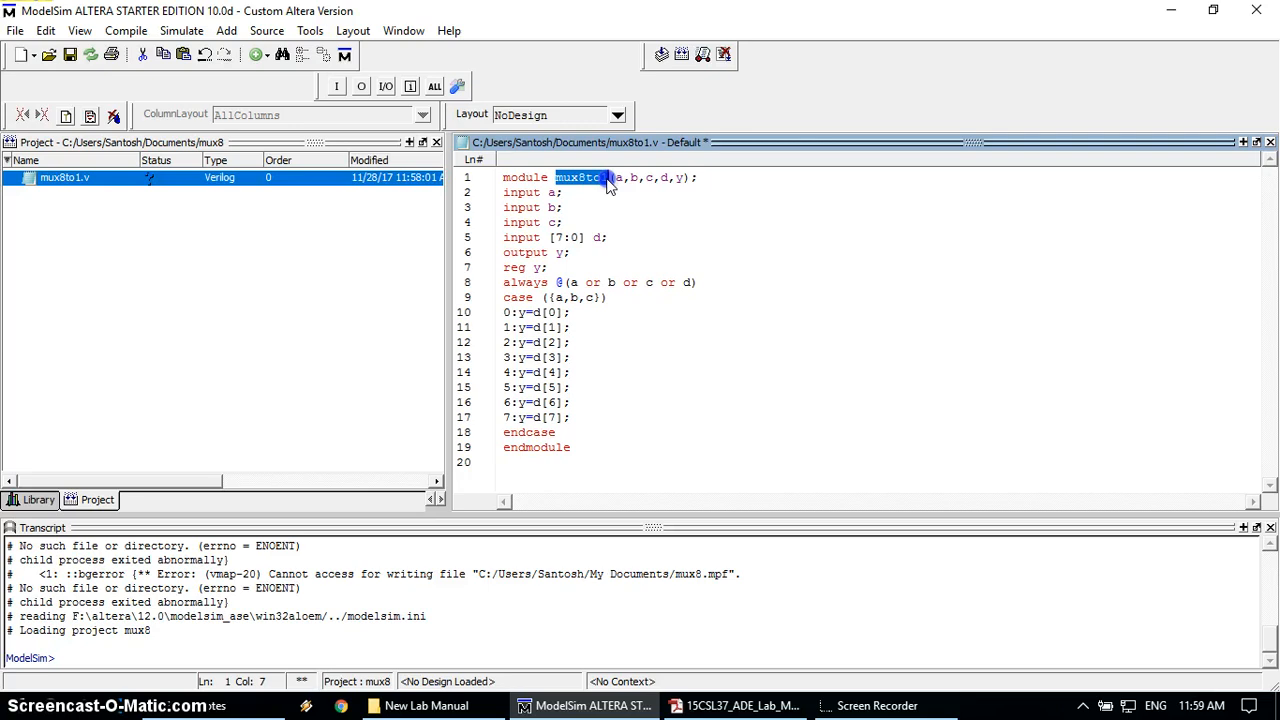
click(578, 192)
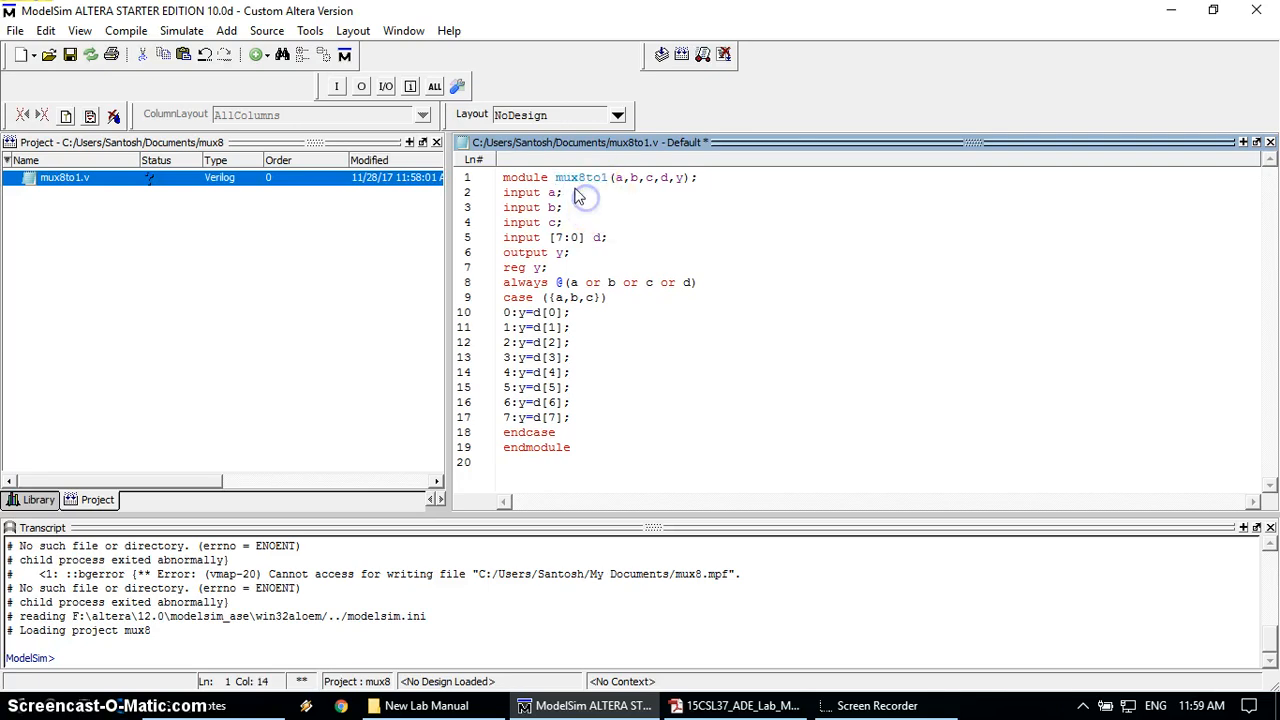
double_click(581, 177)
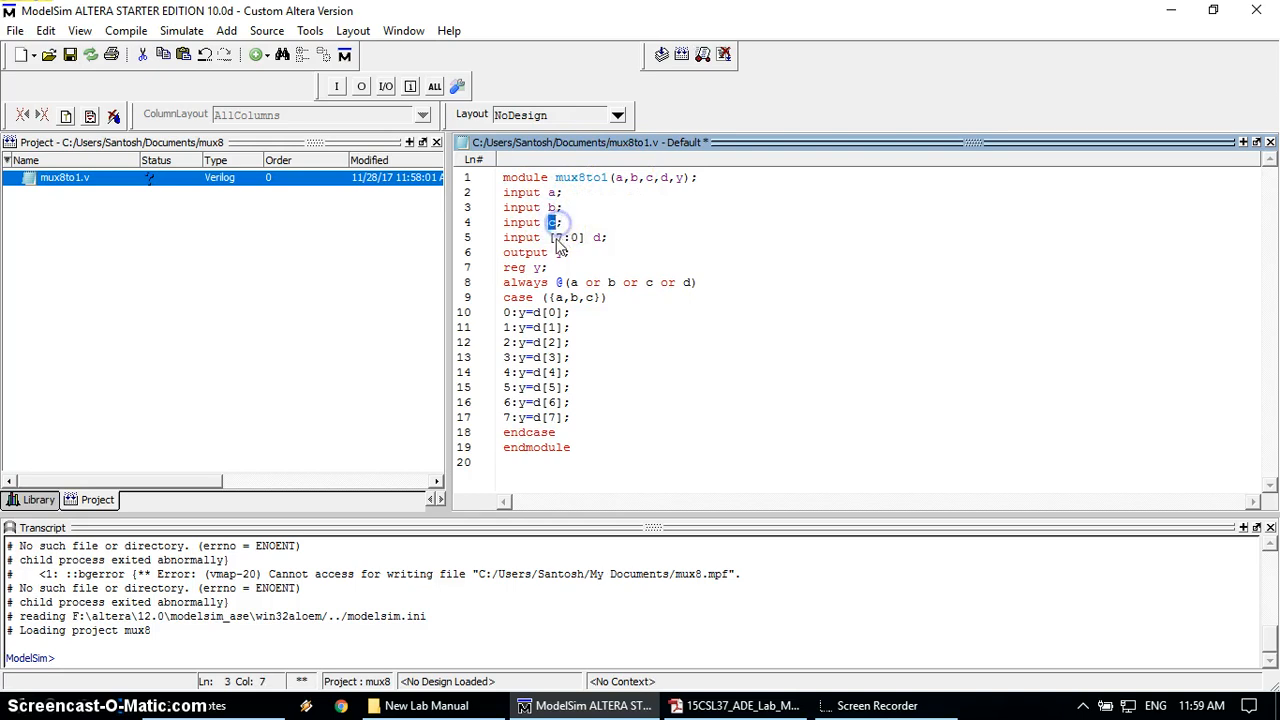
double_click(567, 237)
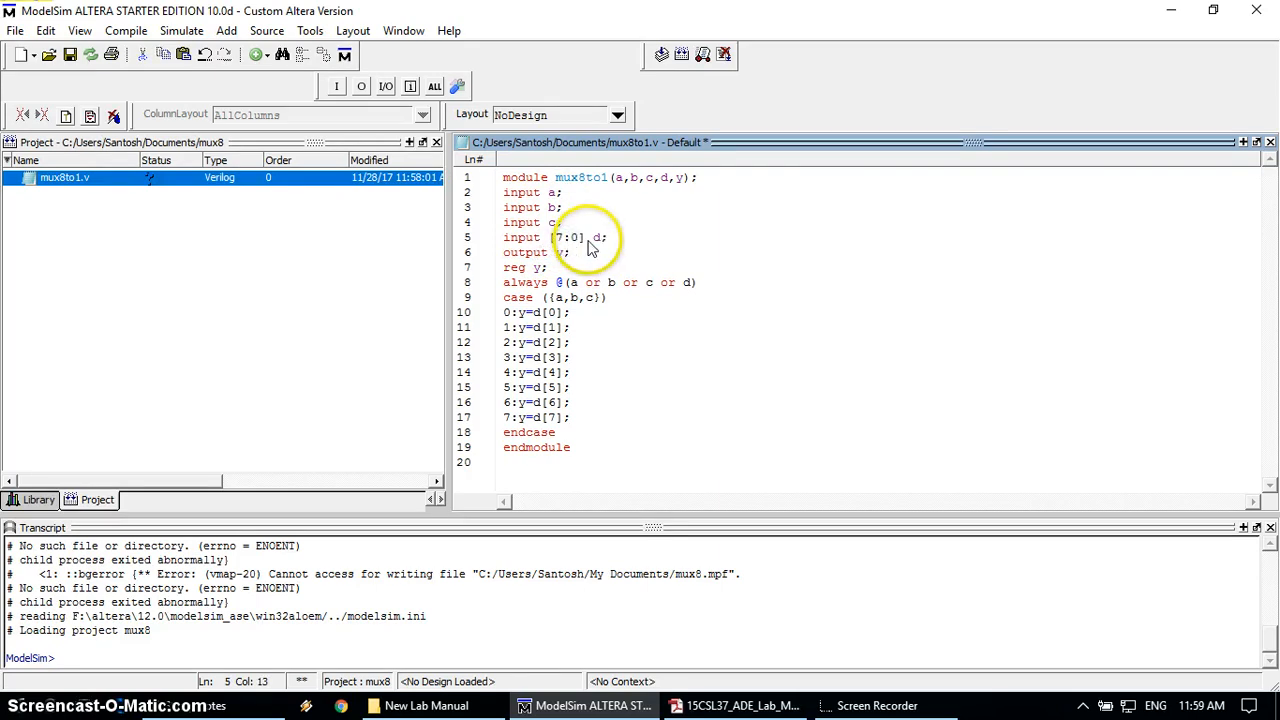
double_click(567, 237)
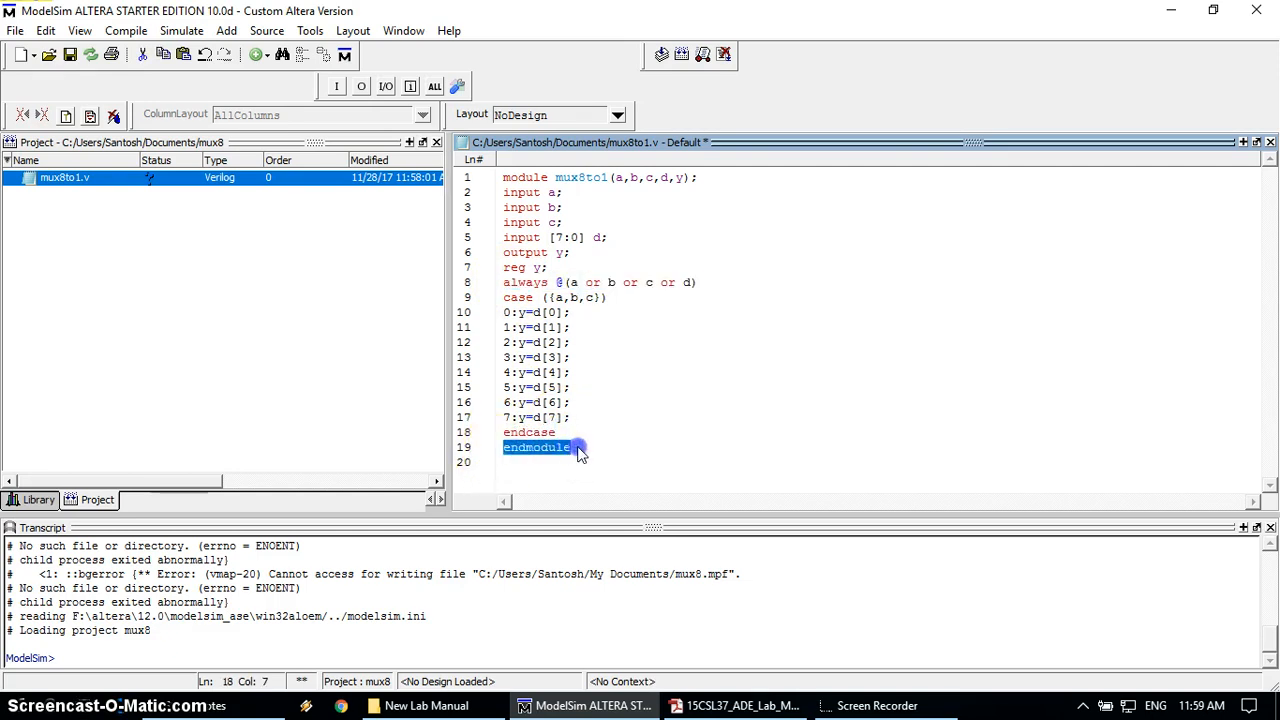
click(600, 447)
text(;)
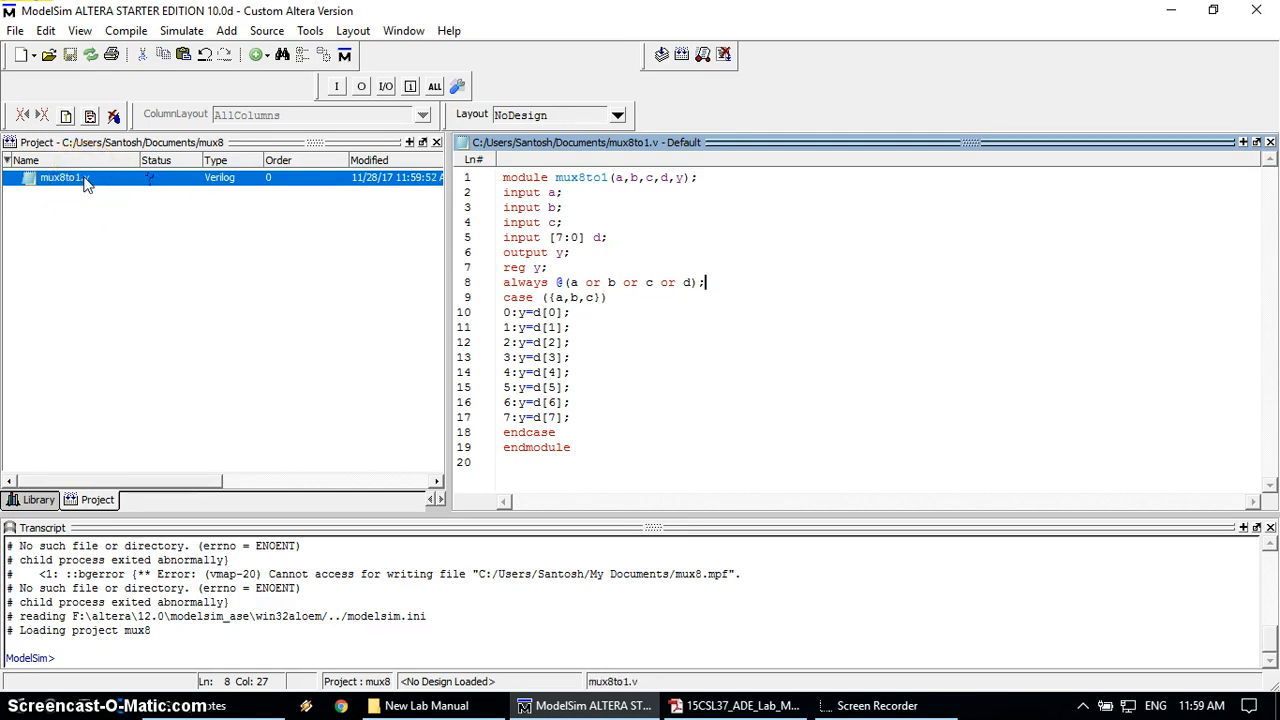
Step: Bring up the compile options for the saved mux8to1.v file
right_click(60, 177)
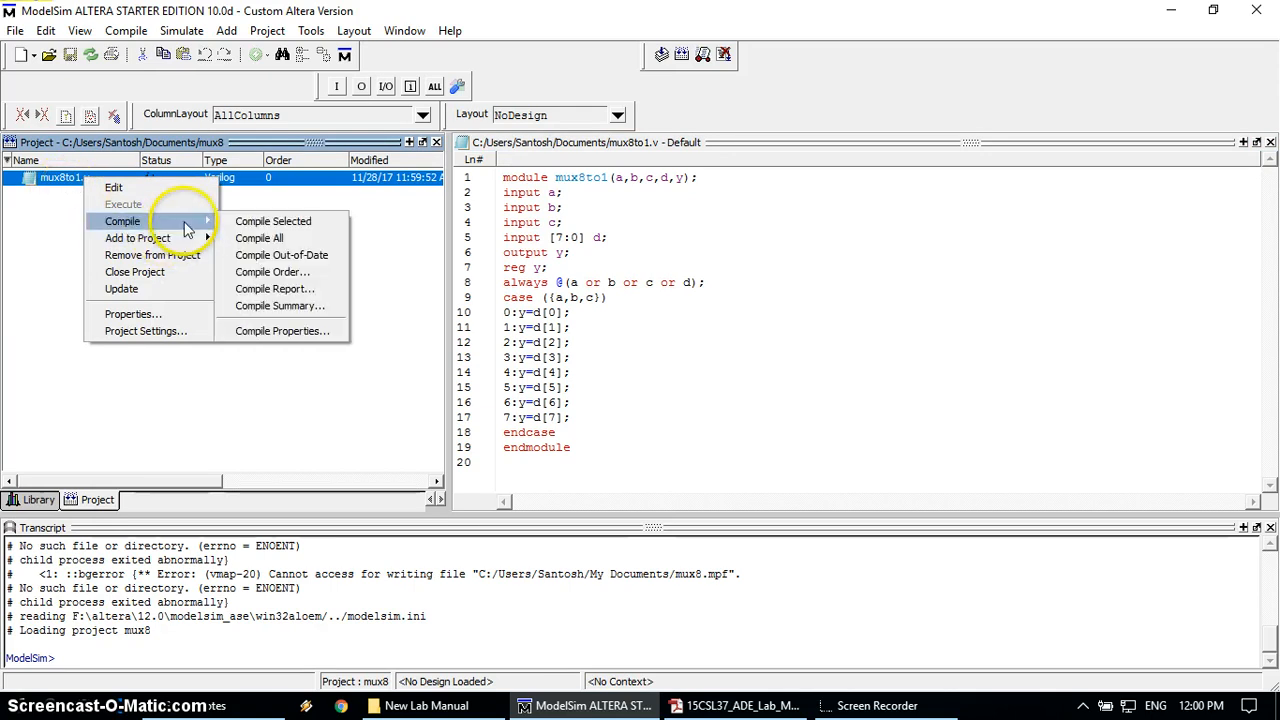
Step: Compile mux8to1.v, review the syntax errors on lines 10–17, and close the report
click(250, 225)
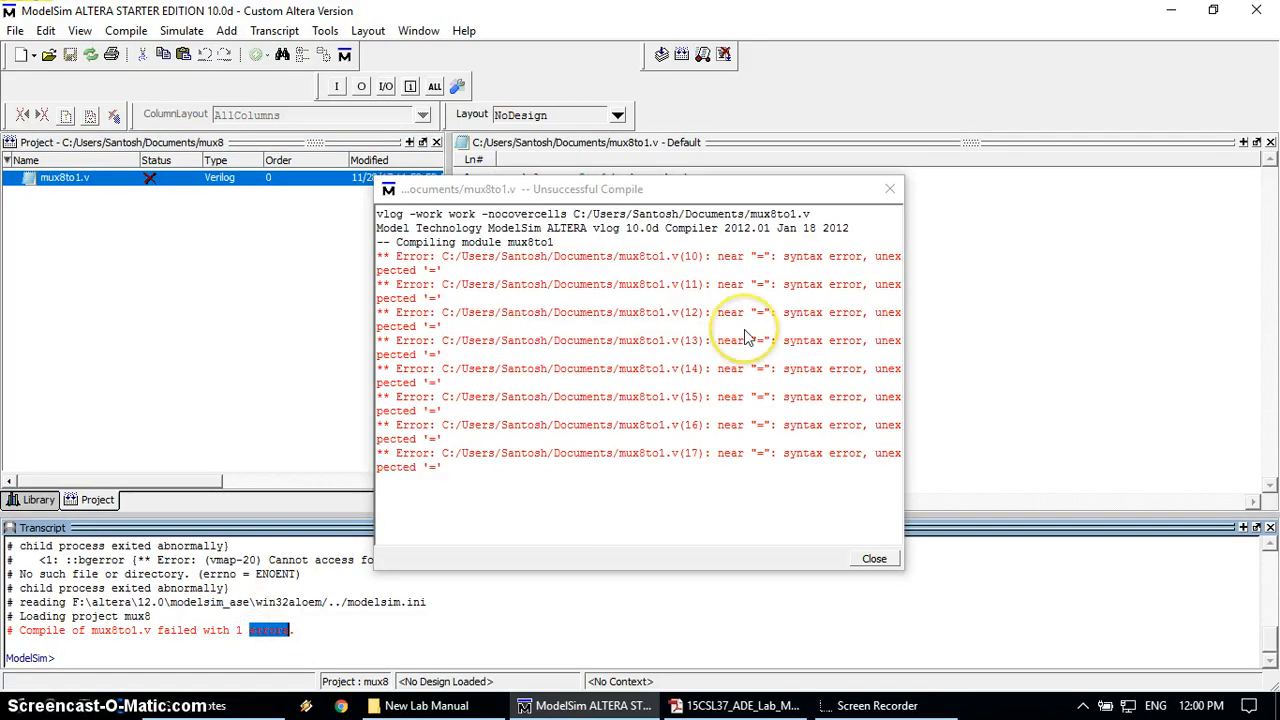
mouse_move(903, 516)
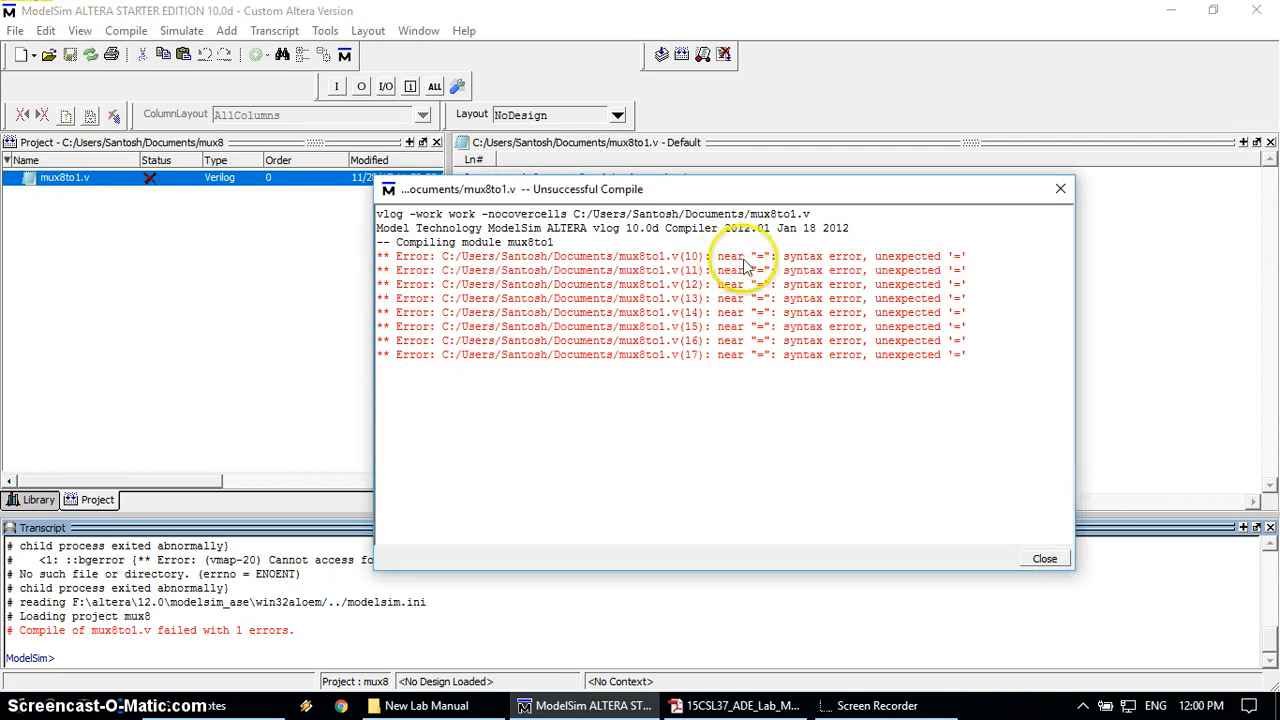
mouse_move(895, 265)
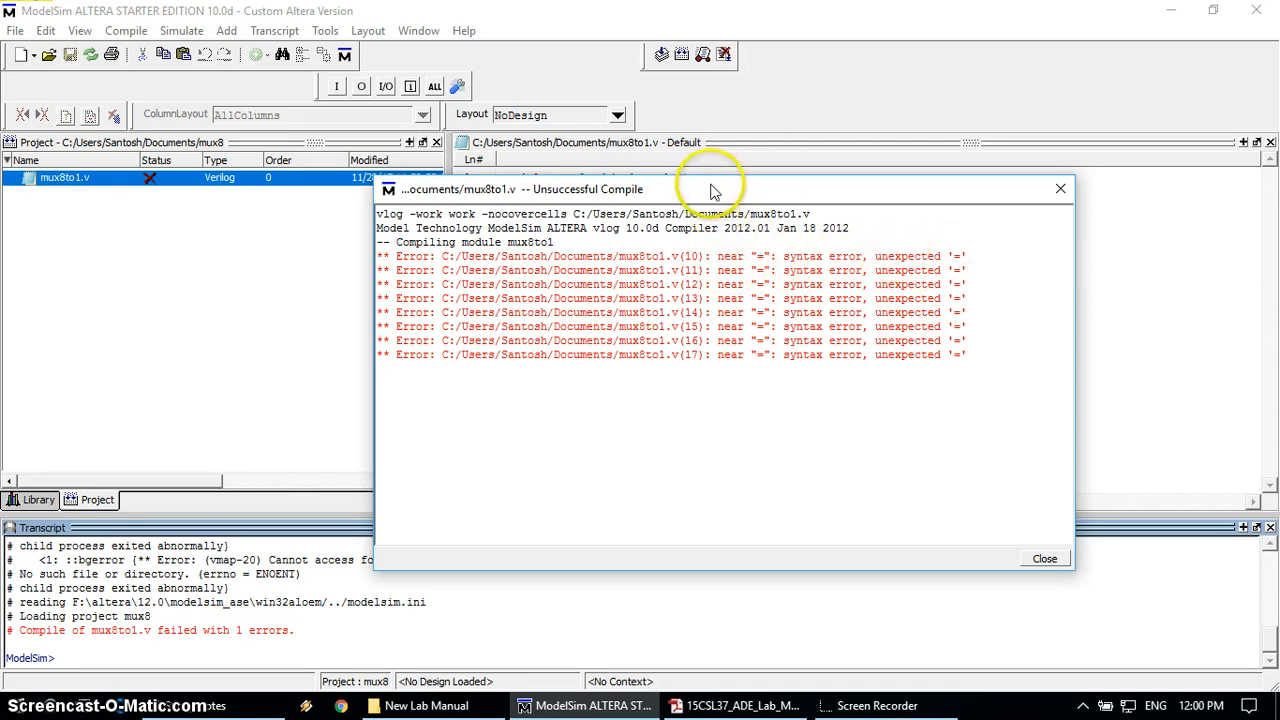
drag(715, 189, 563, 334)
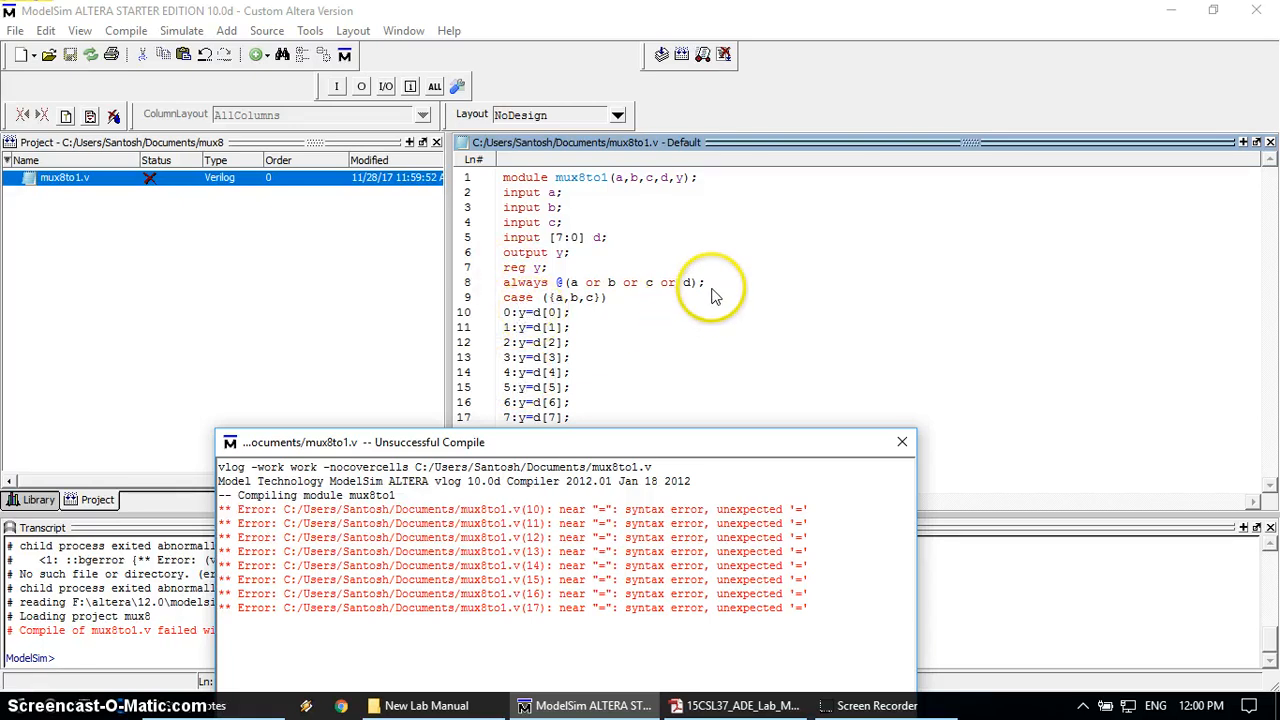
click(707, 282)
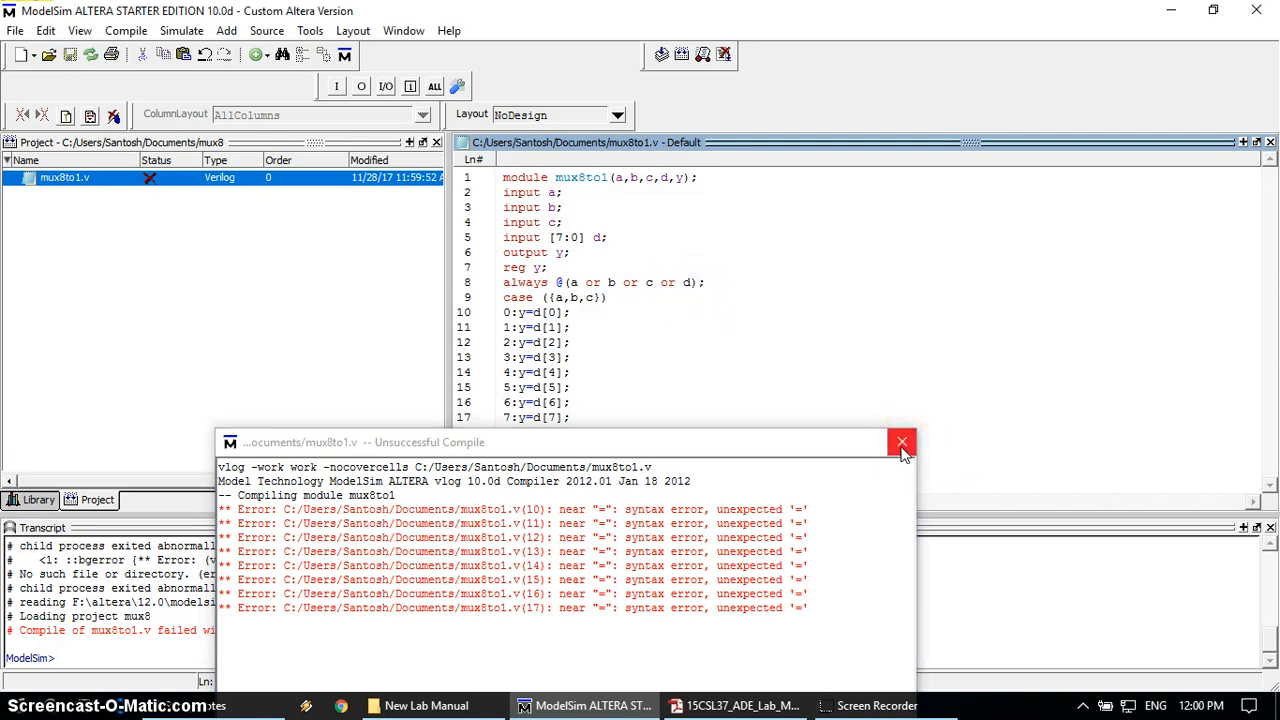
click(901, 442)
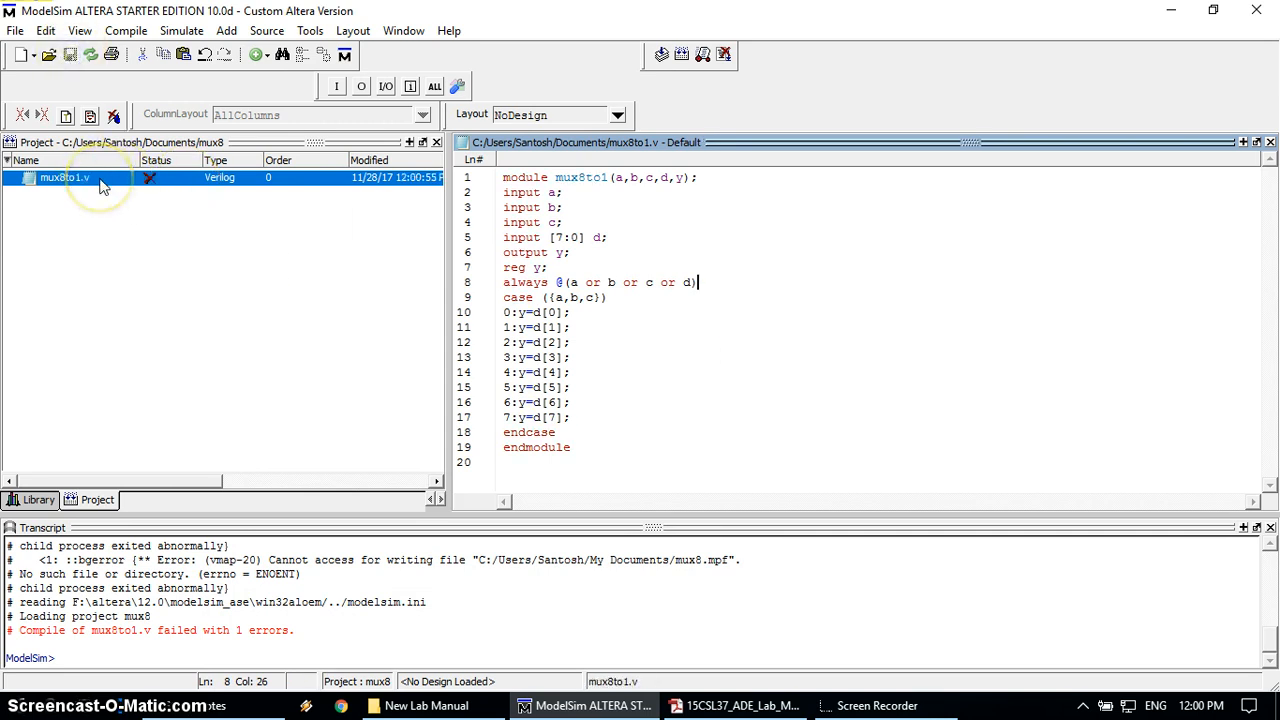
Step: Recompile mux8to1.v with Compile All until its status shows a green check
right_click(64, 177)
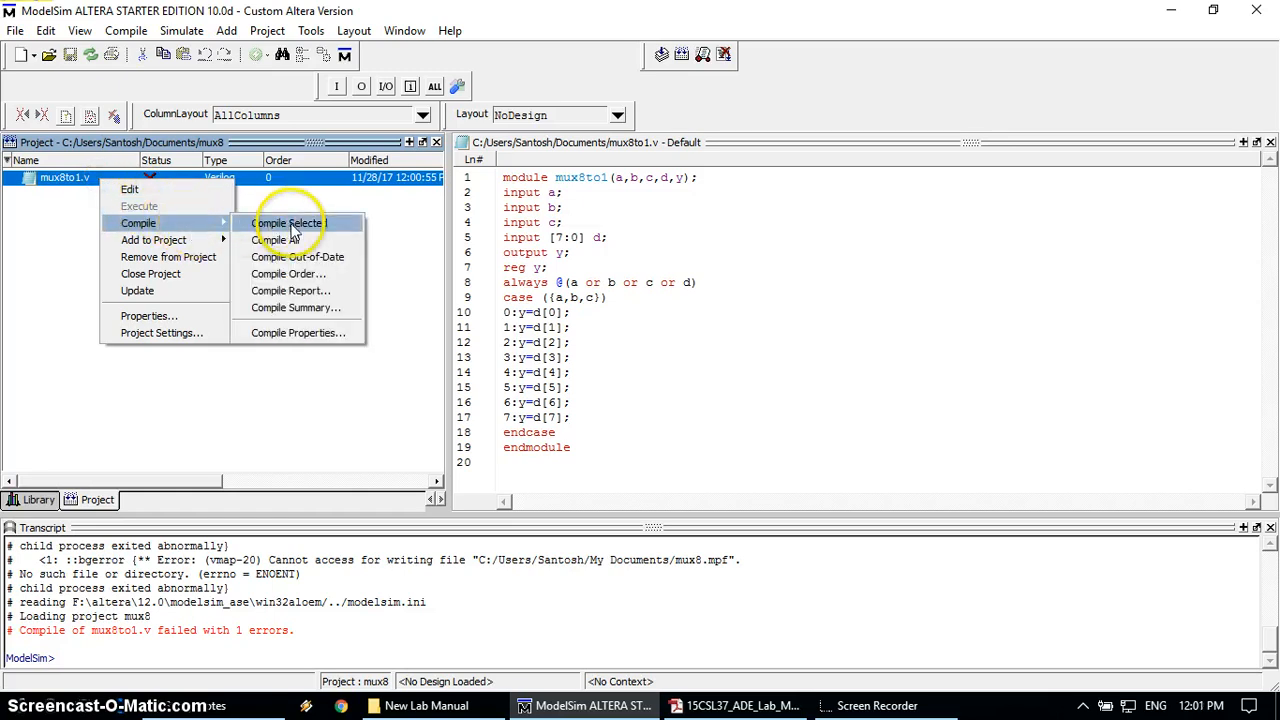
click(288, 223)
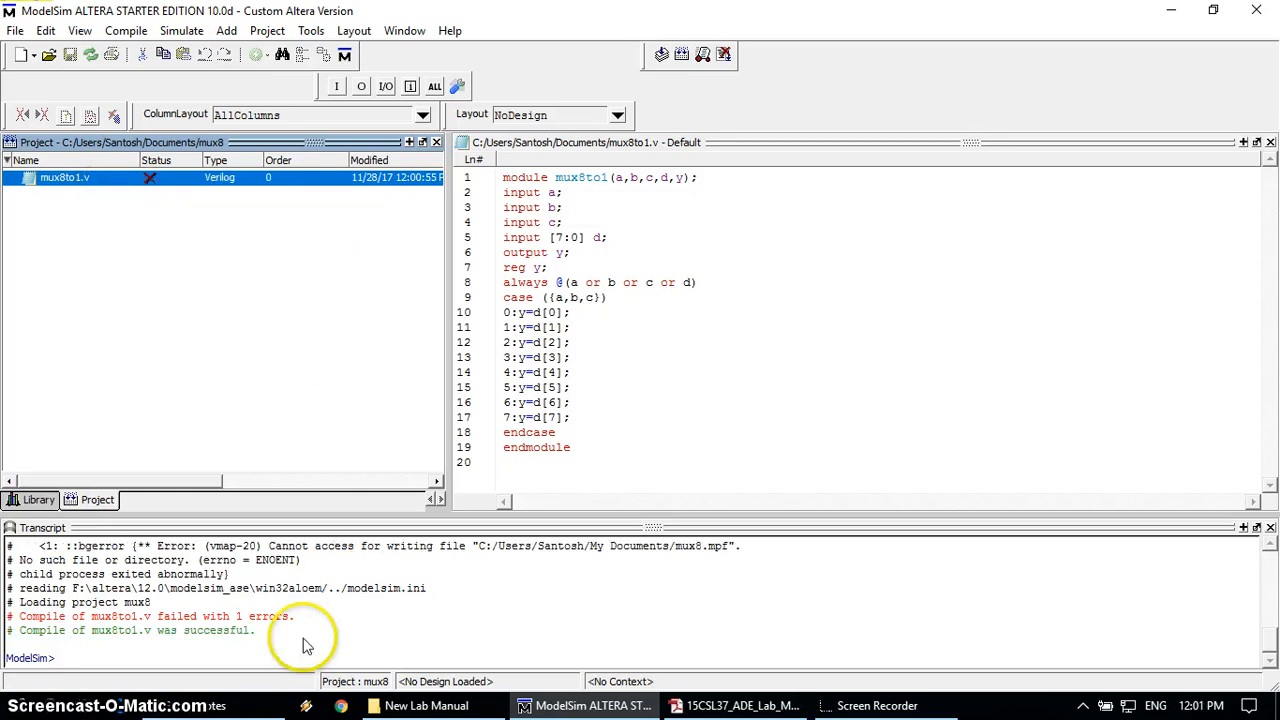
click(110, 630)
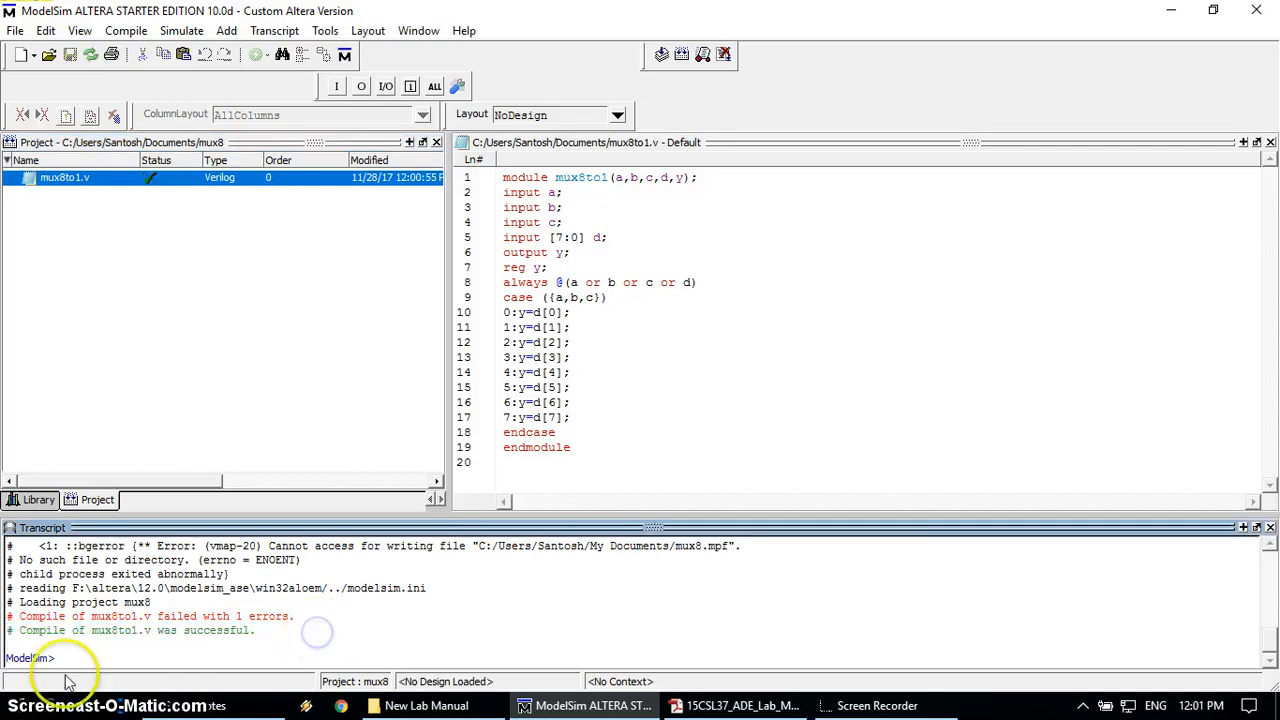
mouse_move(170, 645)
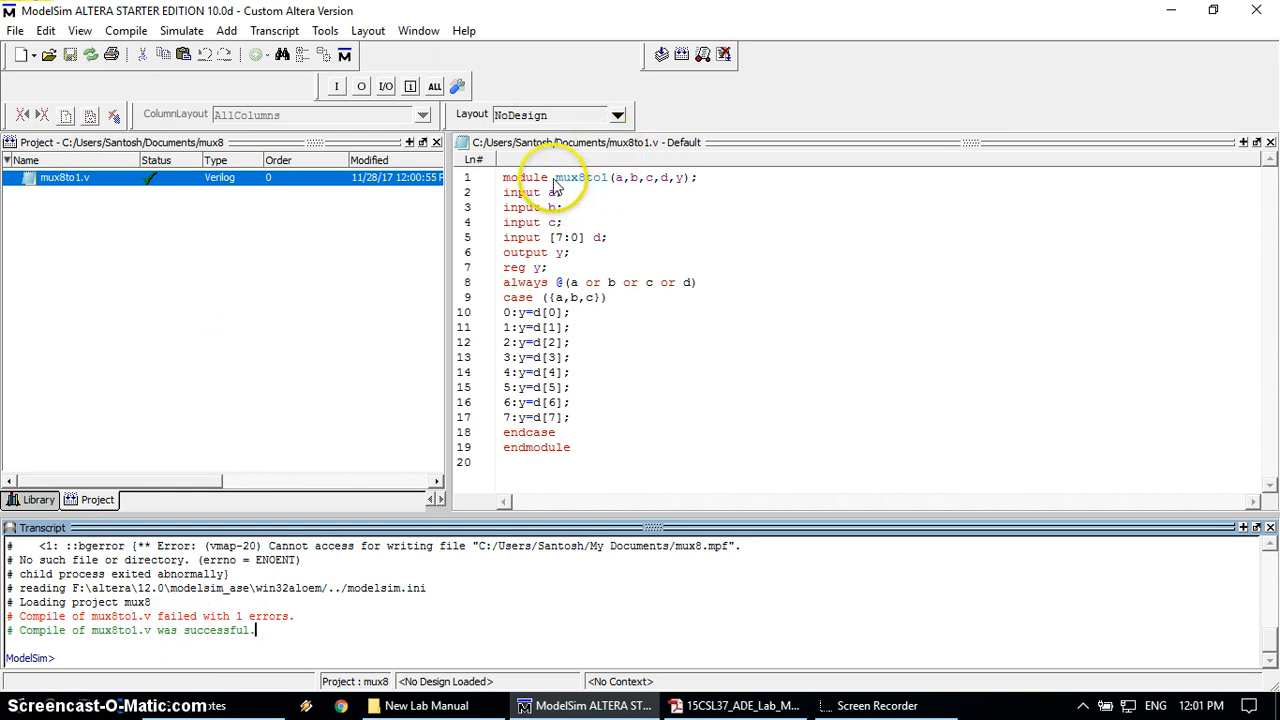
double_click(578, 177)
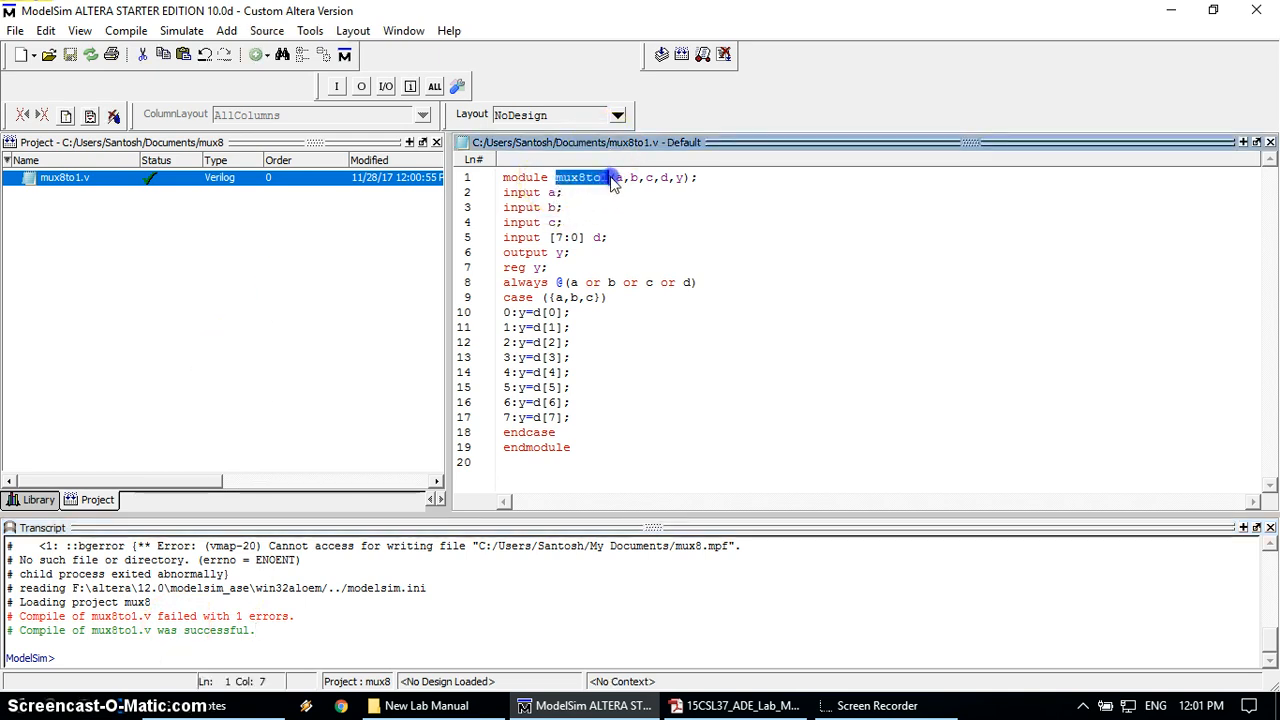
mouse_move(613, 256)
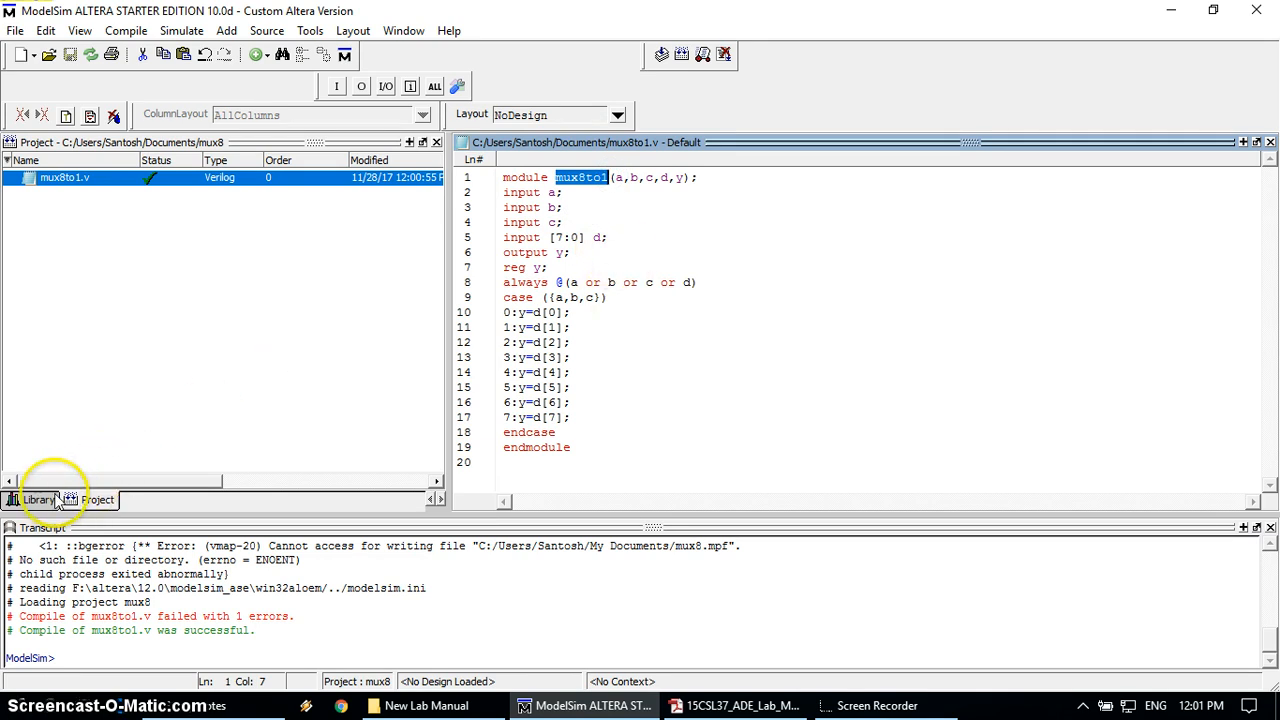
click(37, 500)
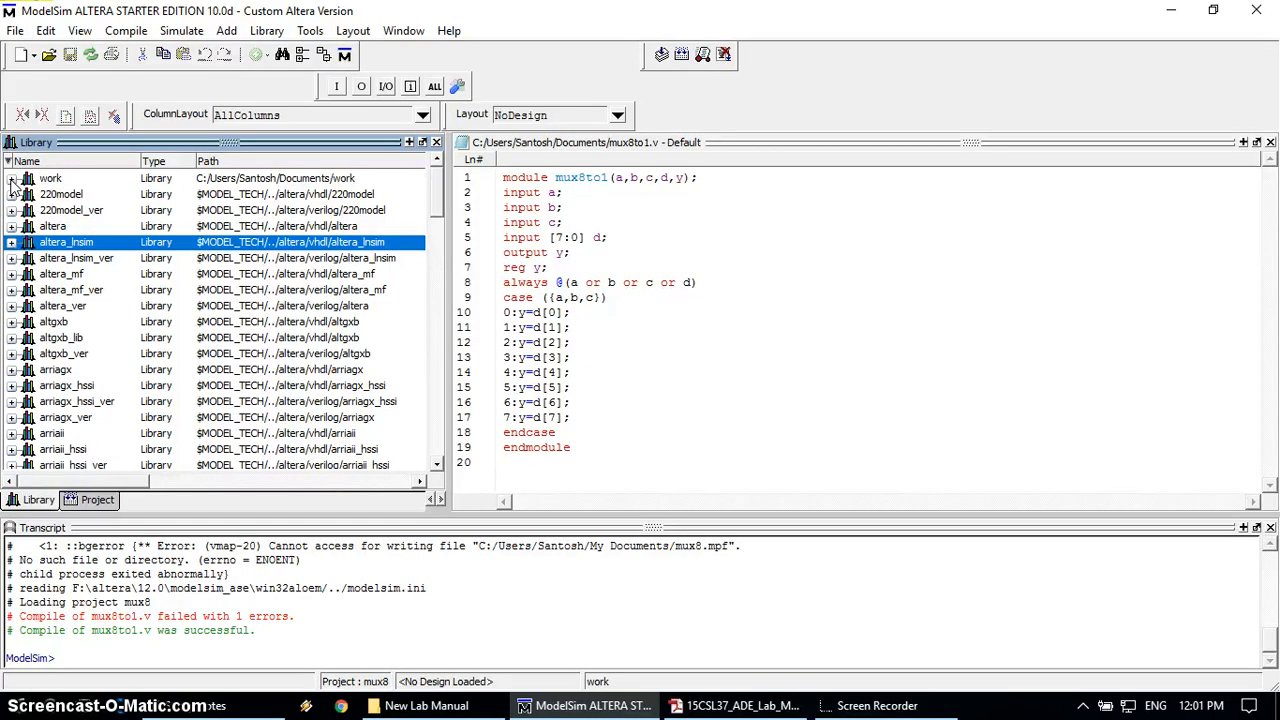
Step: Expand the work library and select the compiled mux8to1 module
click(50, 178)
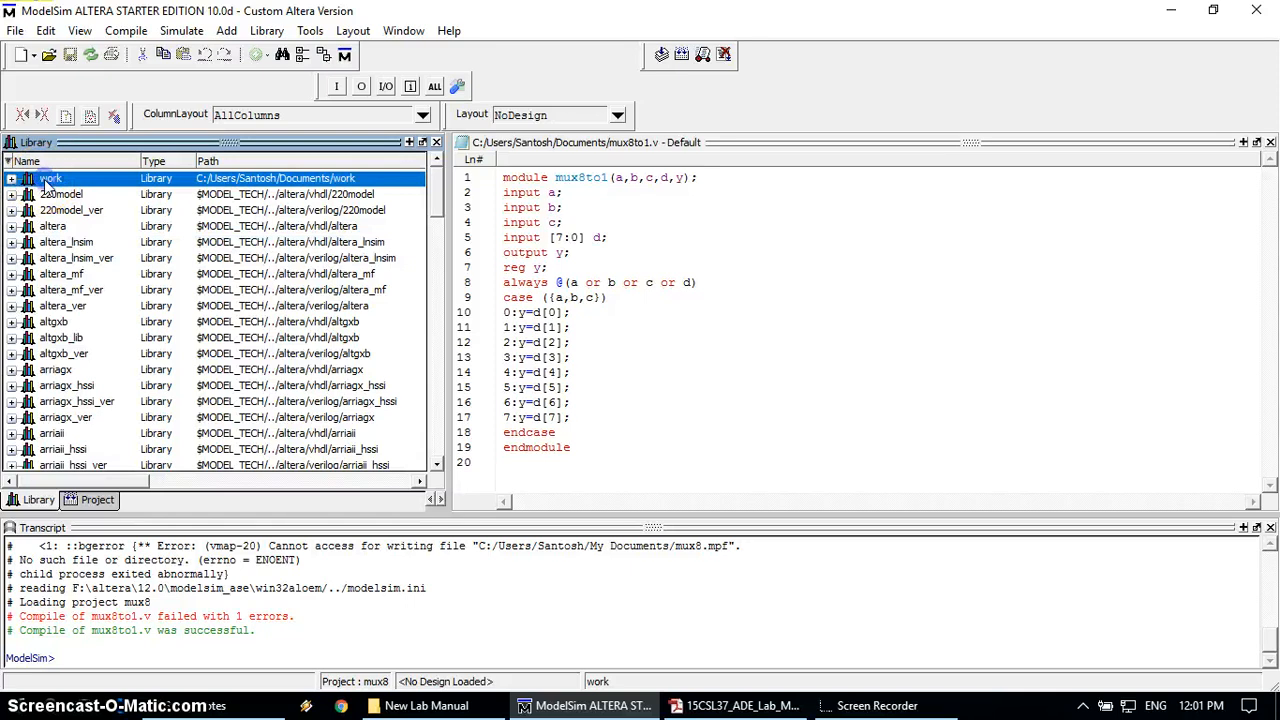
click(12, 178)
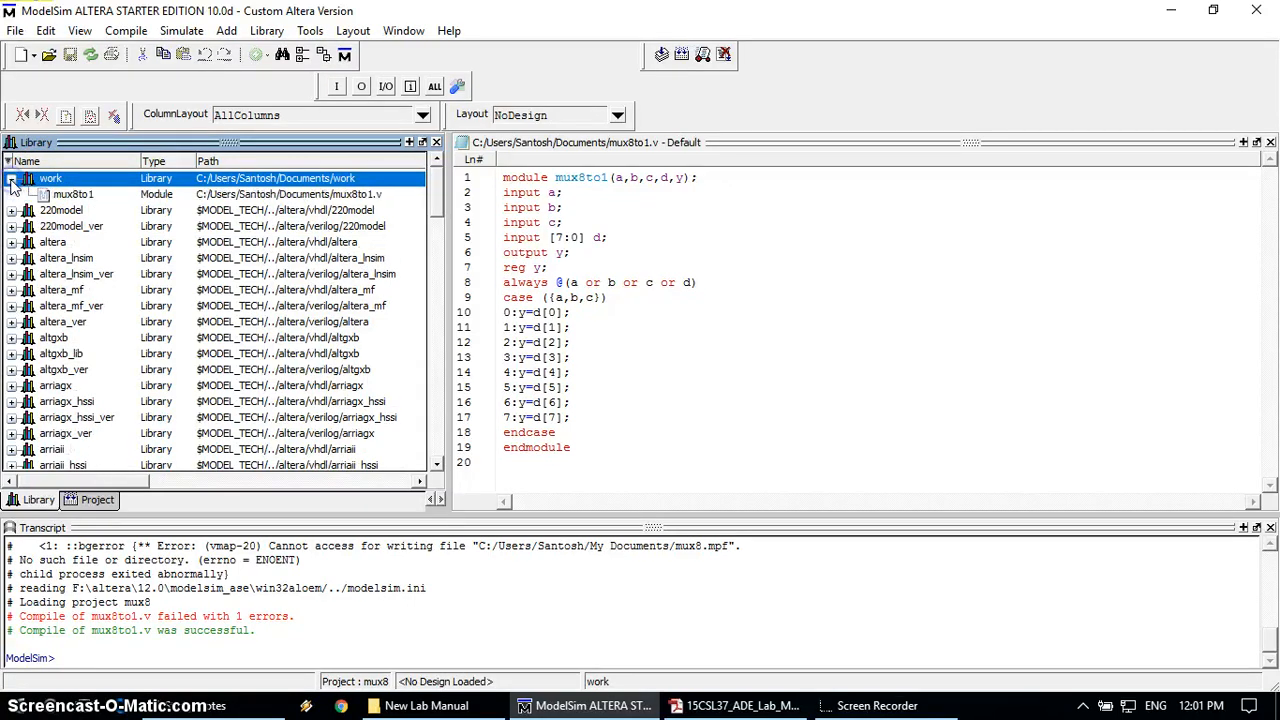
click(73, 194)
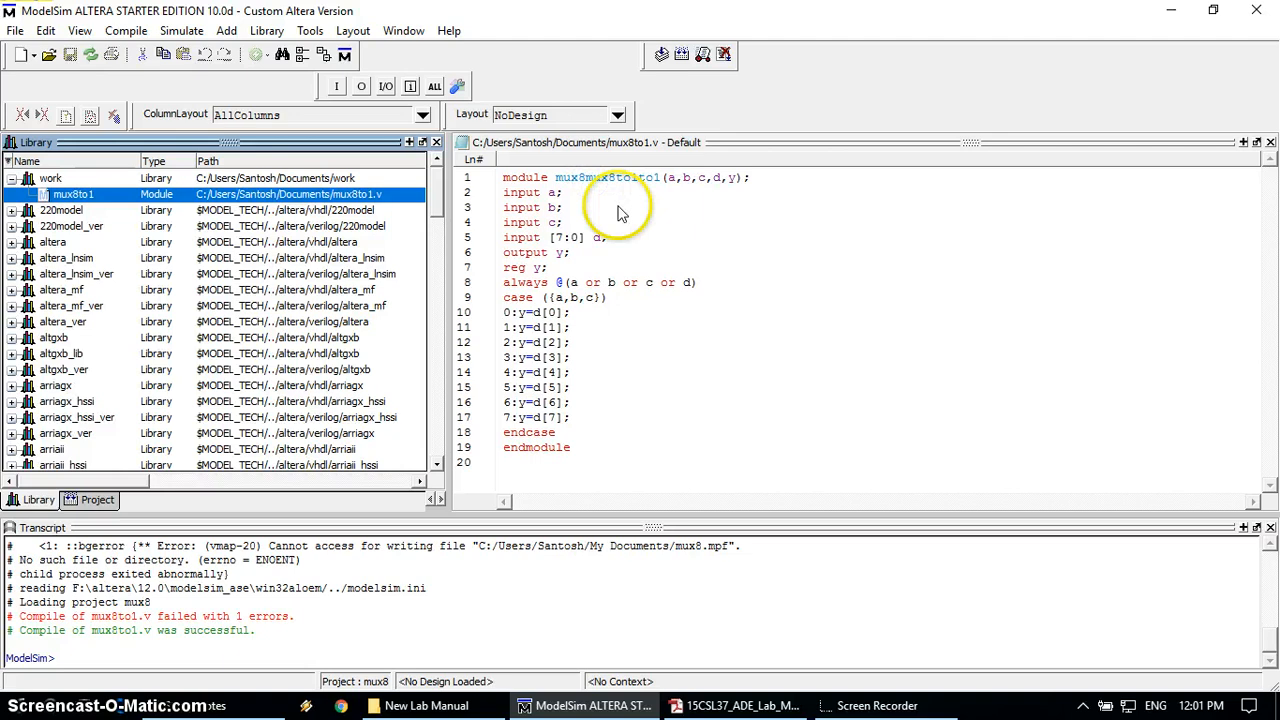
Step: Restore the module name in the code to mux8to1
double_click(607, 177)
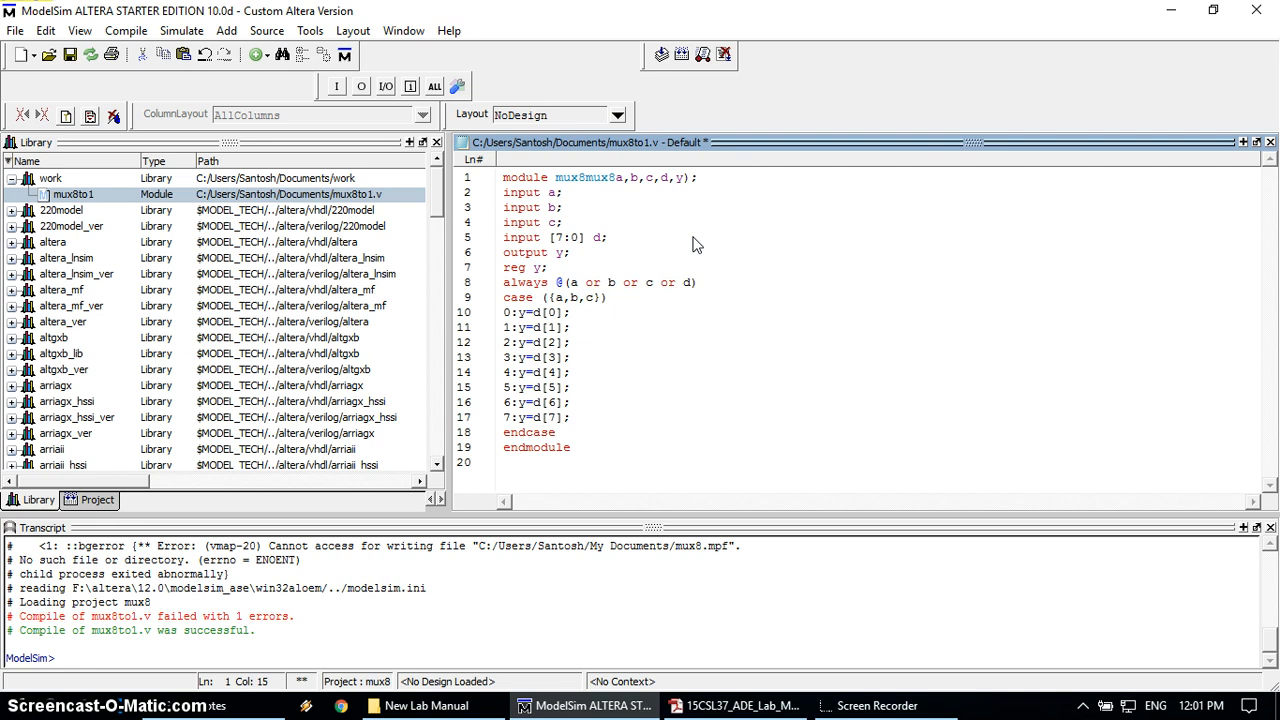
text(to1()
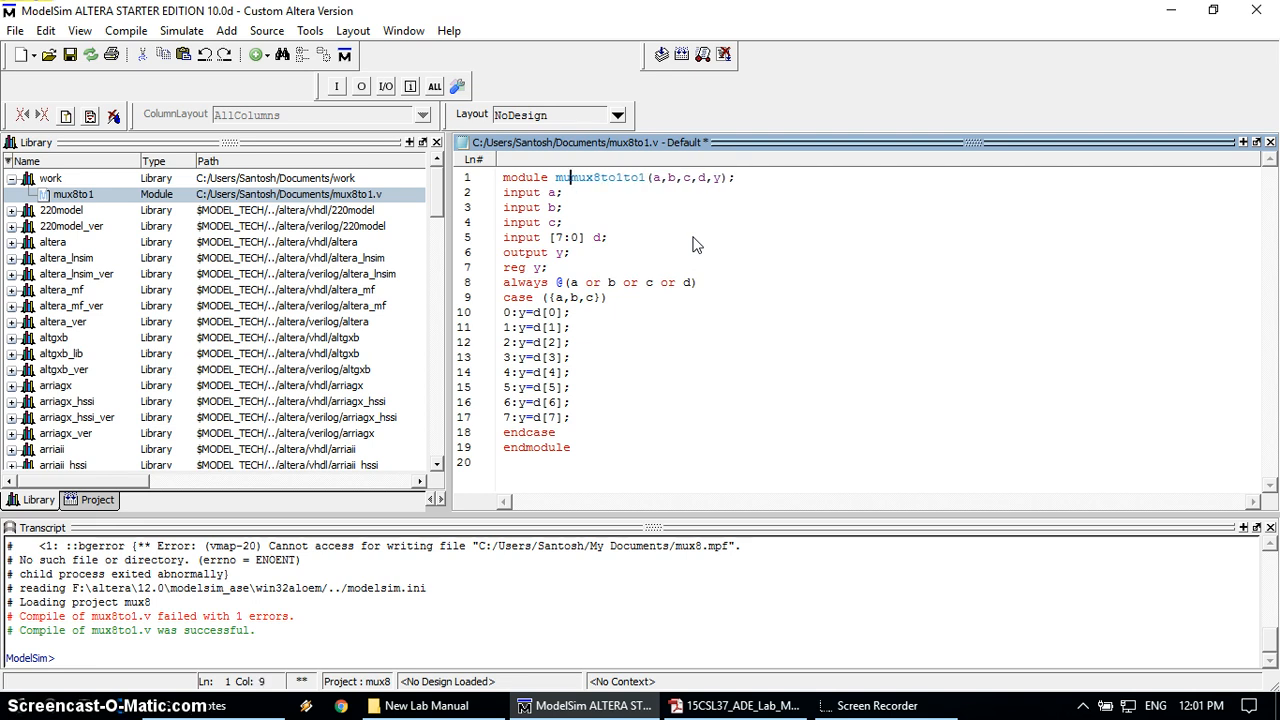
click(600, 177)
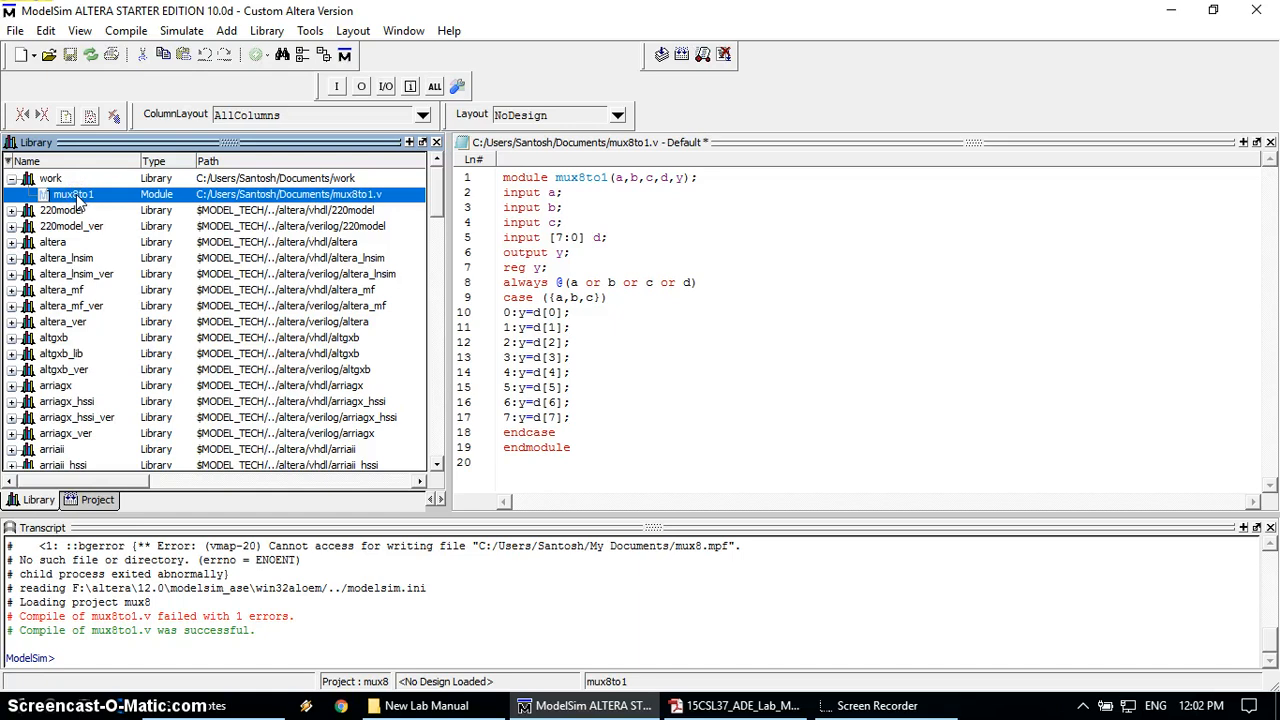
Step: Simulate the mux8to1 module and show signals a, b, c, d, y in the Wave view
right_click(72, 194)
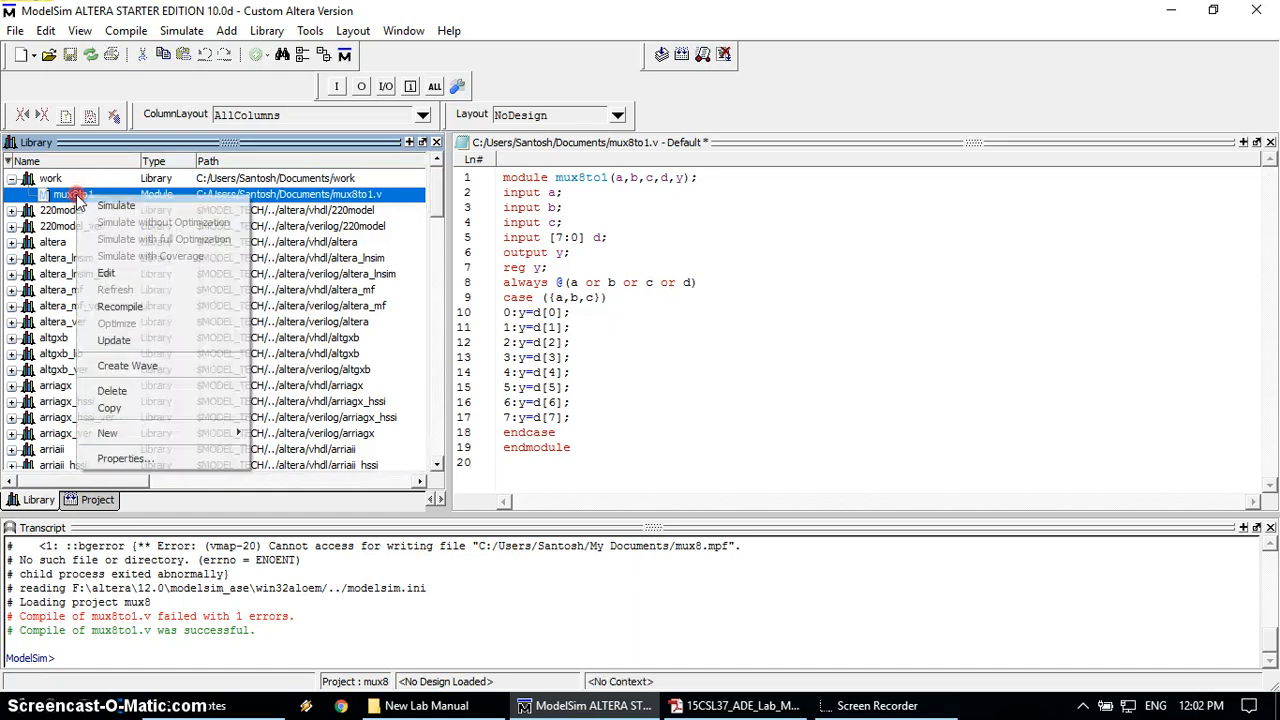
mouse_move(115, 205)
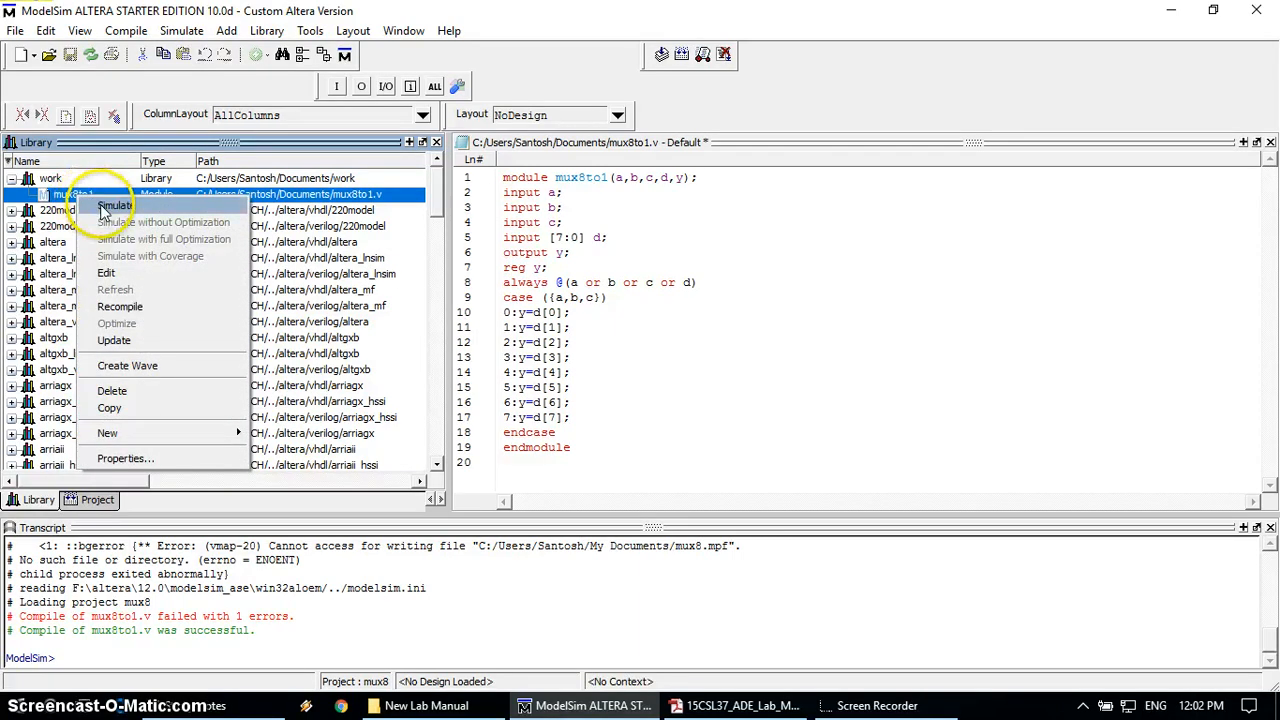
click(114, 205)
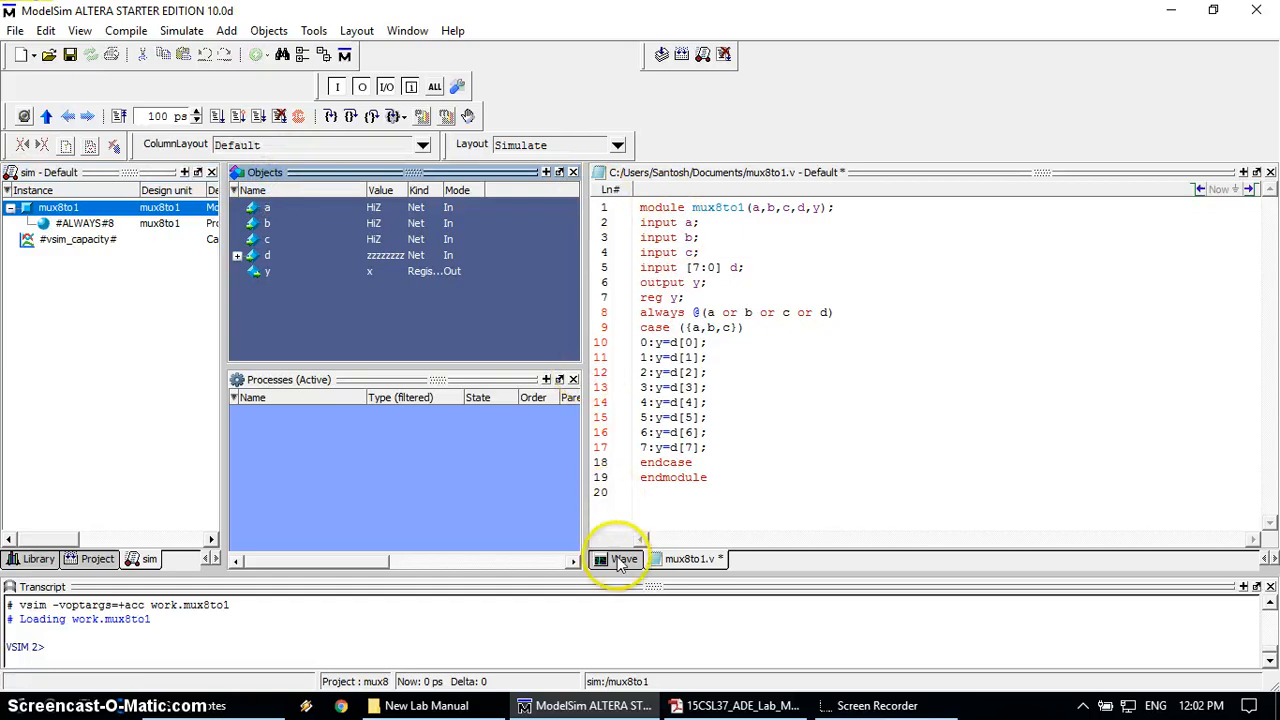
click(620, 558)
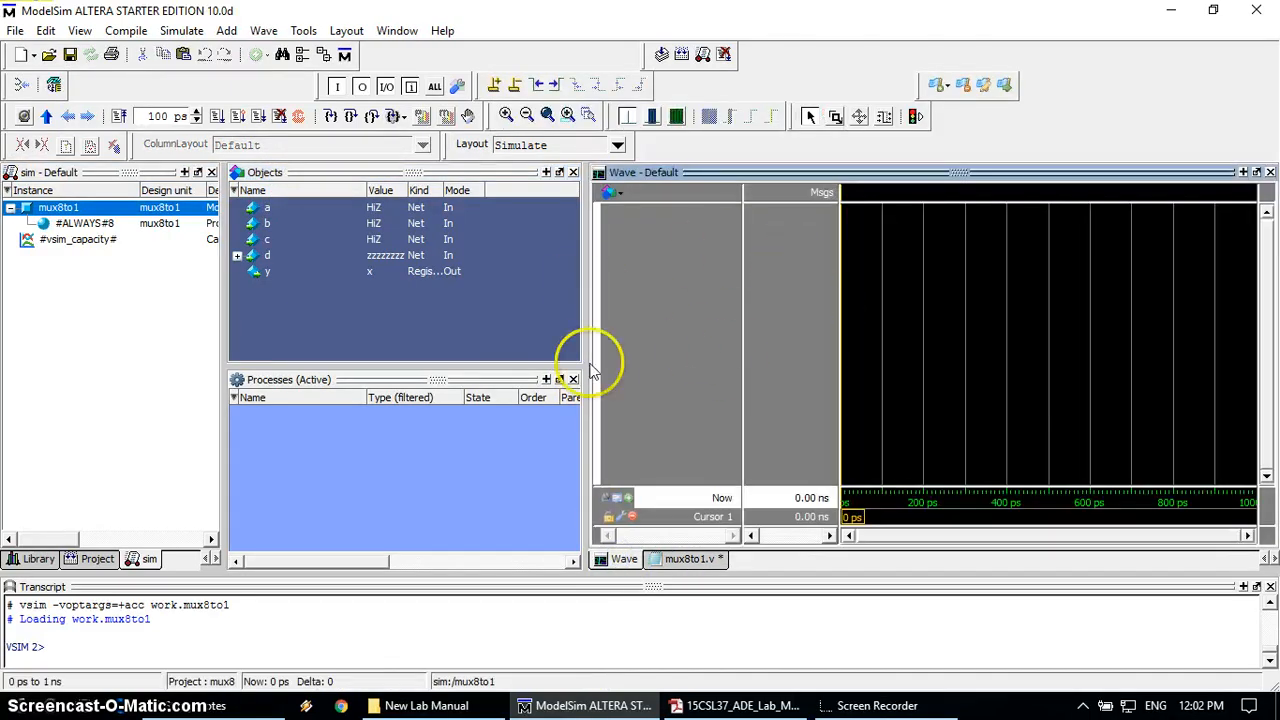
mouse_move(283, 395)
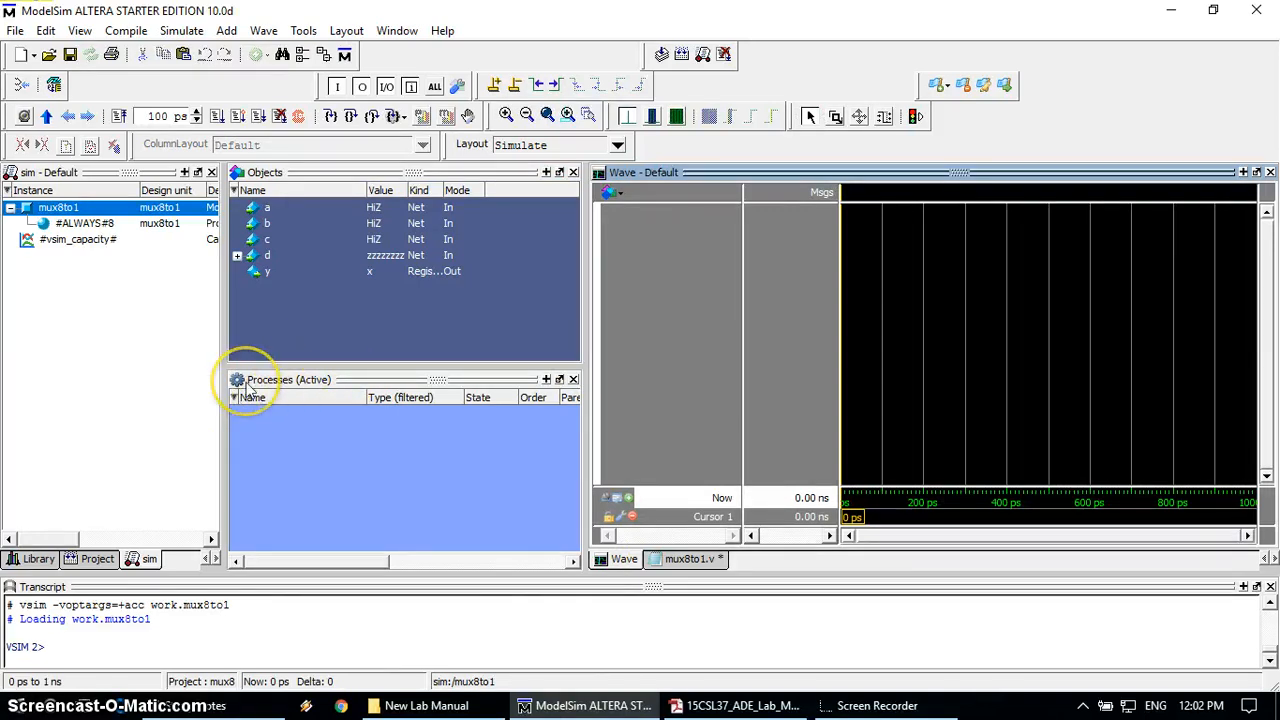
mouse_move(100, 185)
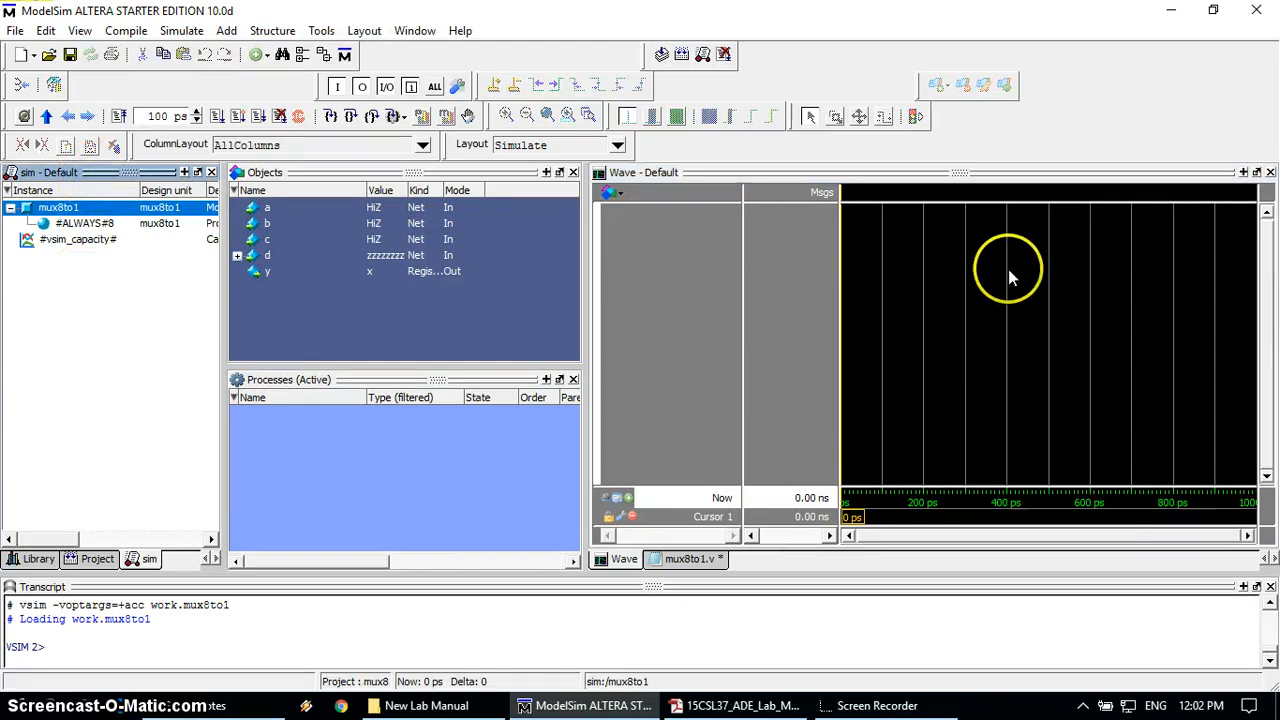
mouse_move(845, 332)
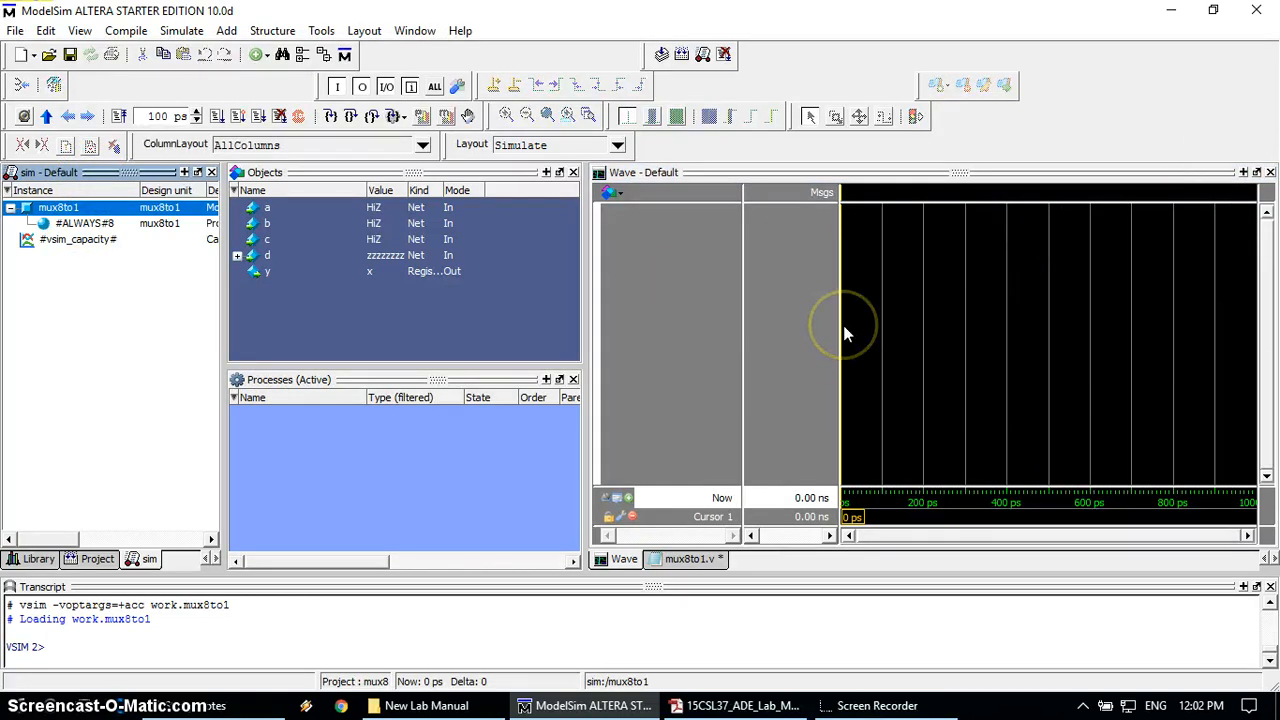
mouse_move(230, 340)
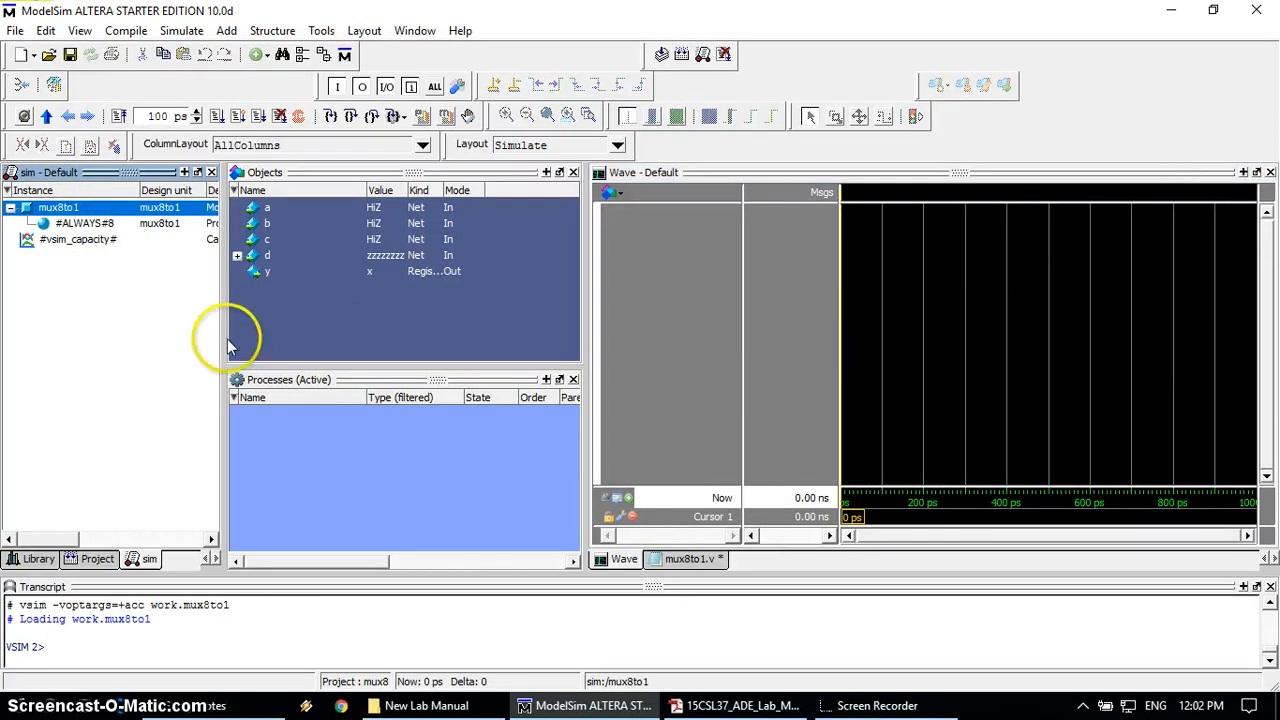
click(58, 207)
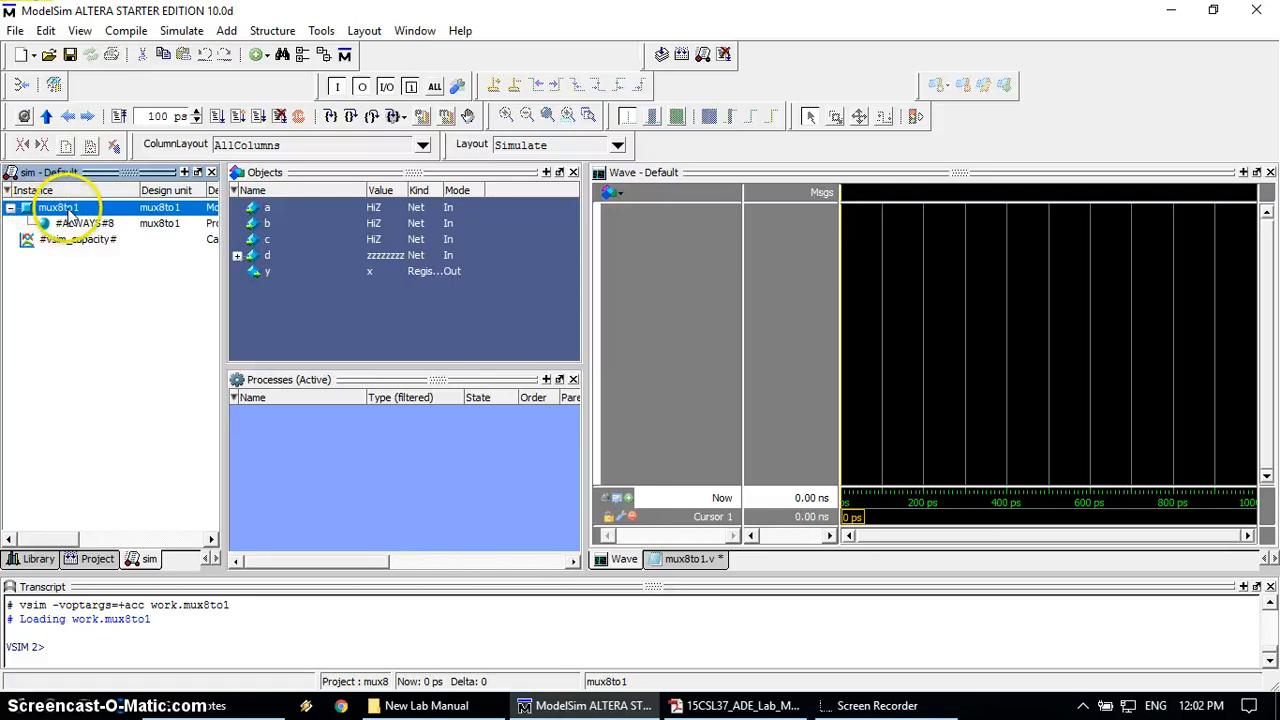
Step: Expand bus d in the Wave list into its eight bits [7]–[0], then select signal a
right_click(57, 207)
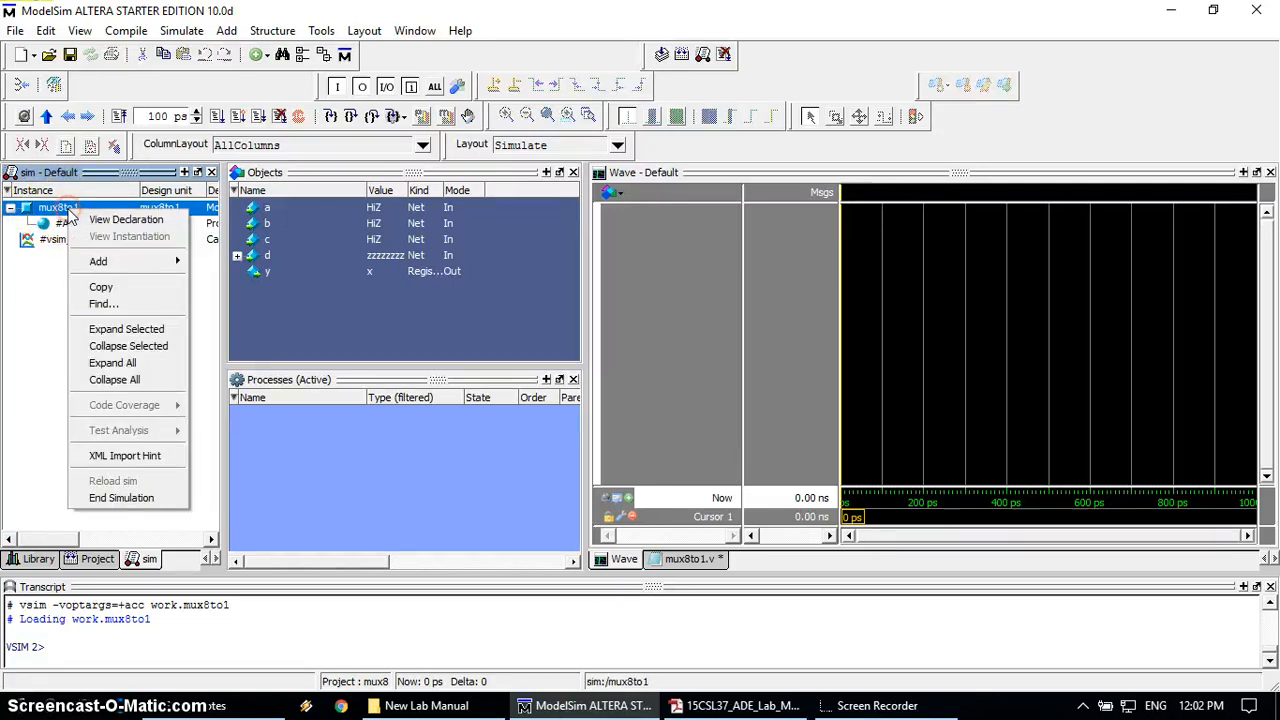
mouse_move(98, 261)
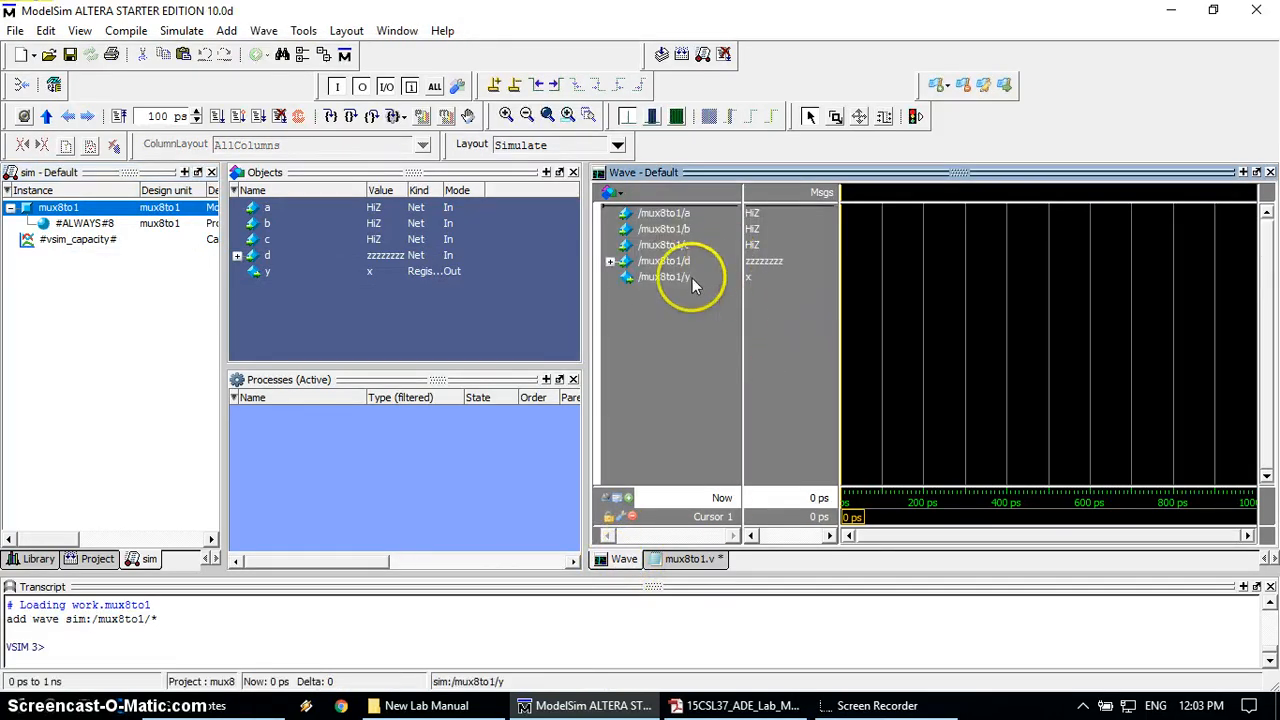
click(663, 212)
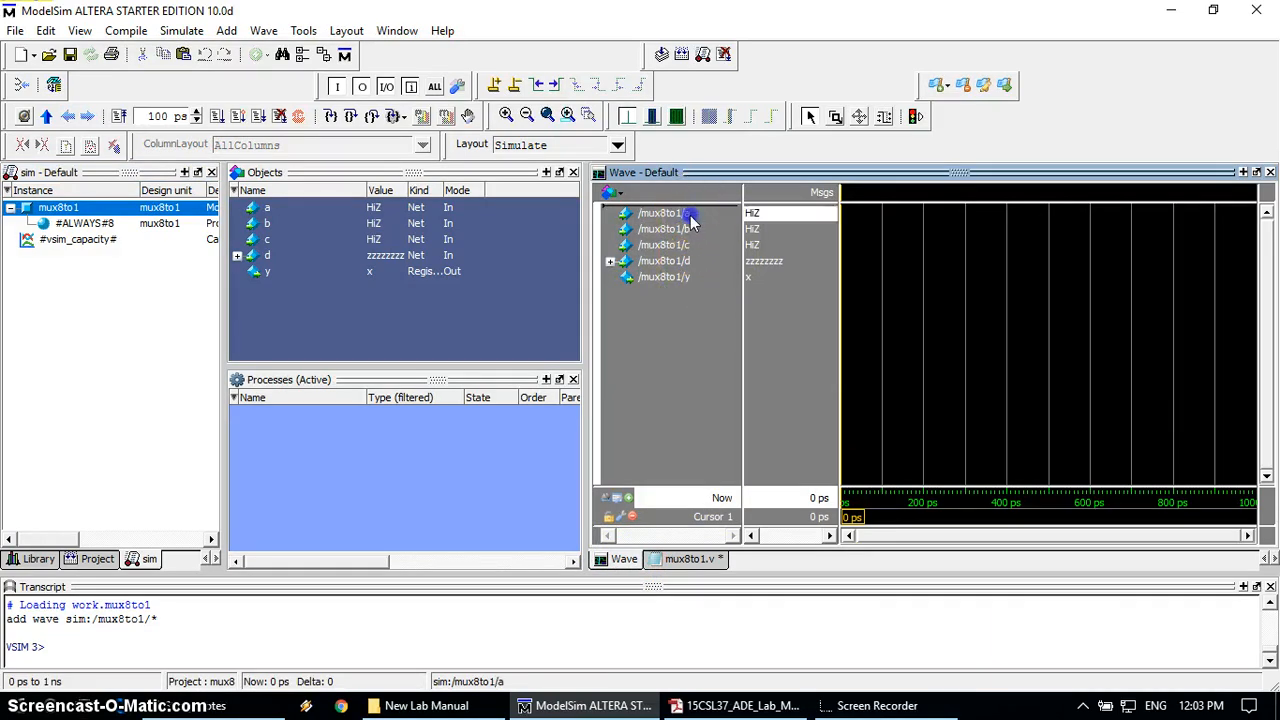
click(663, 260)
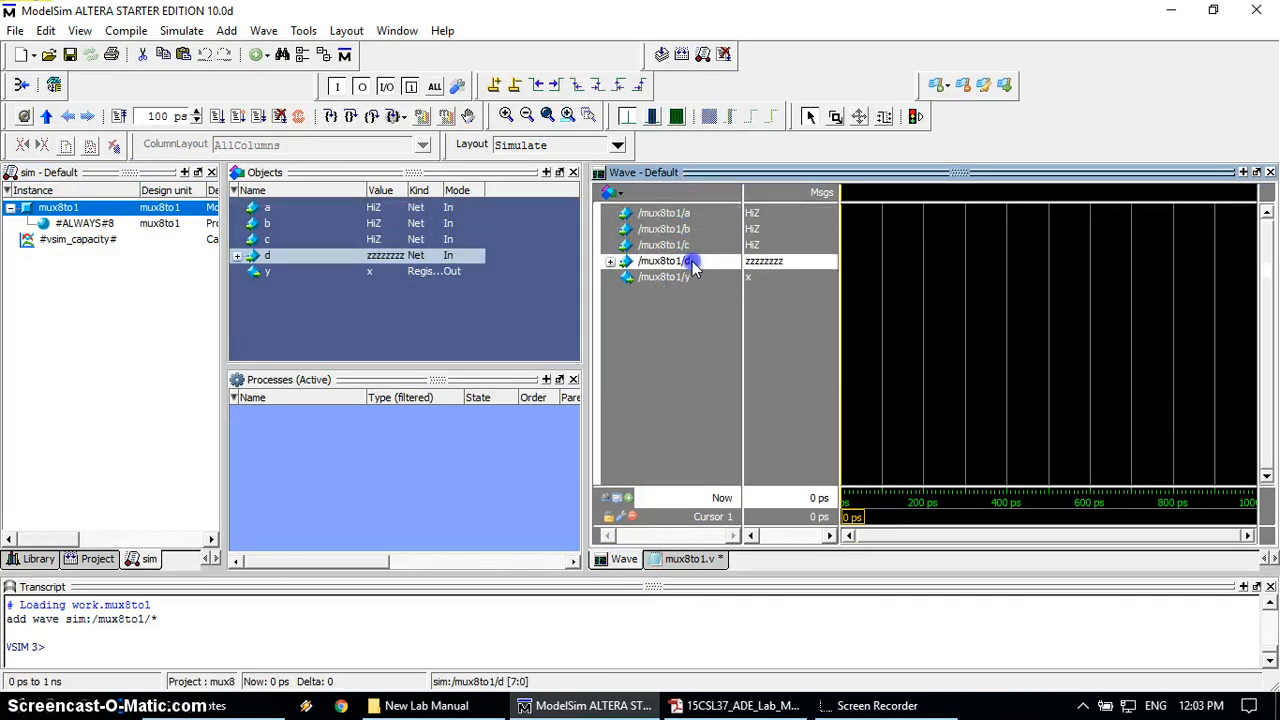
click(665, 277)
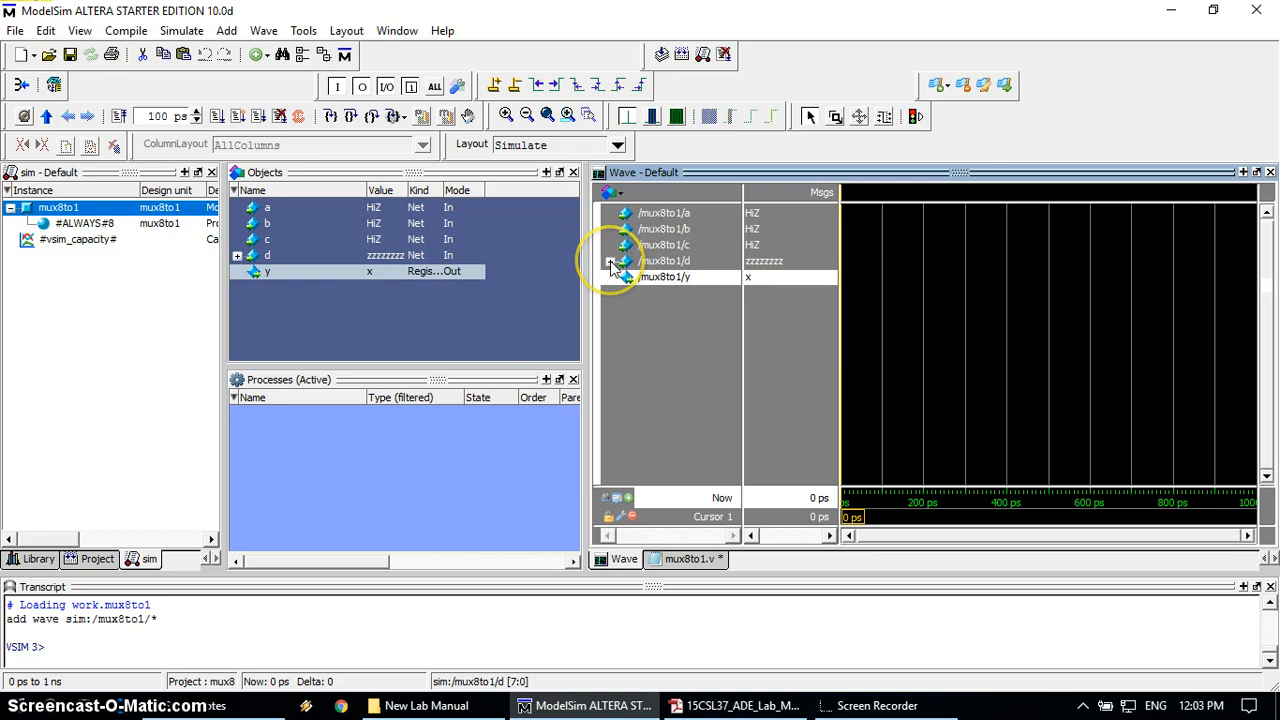
click(609, 260)
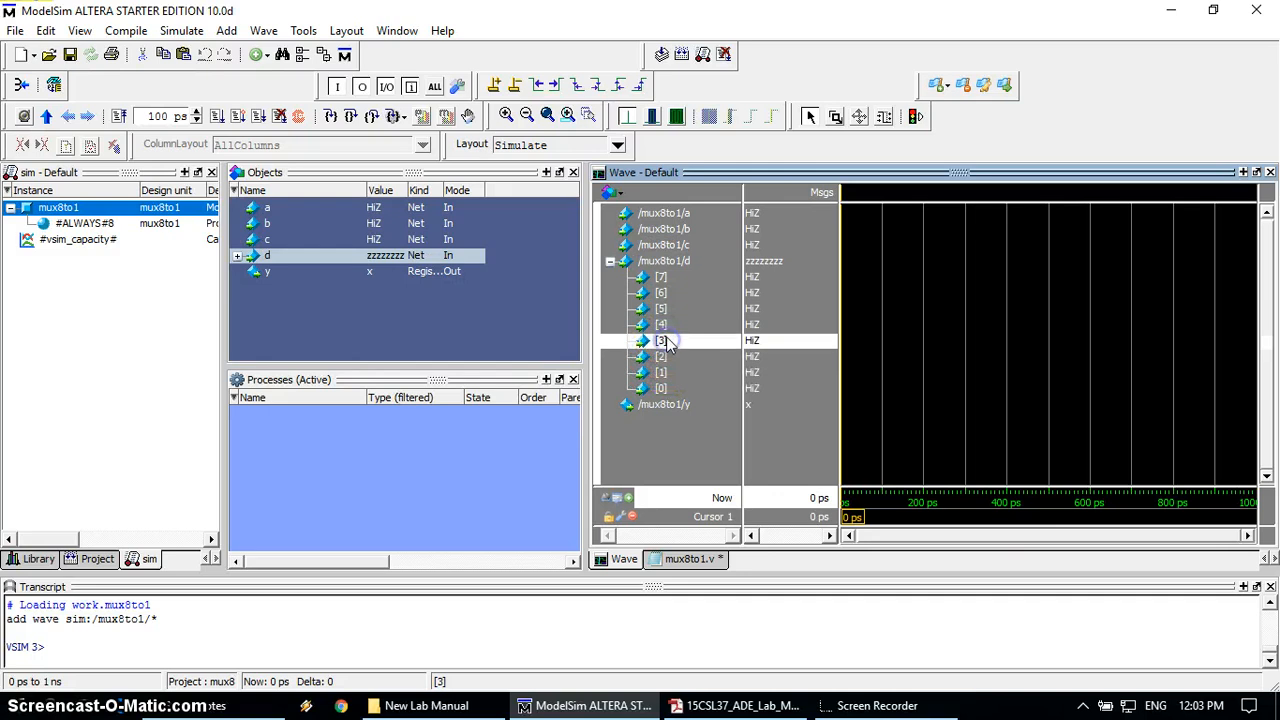
click(661, 292)
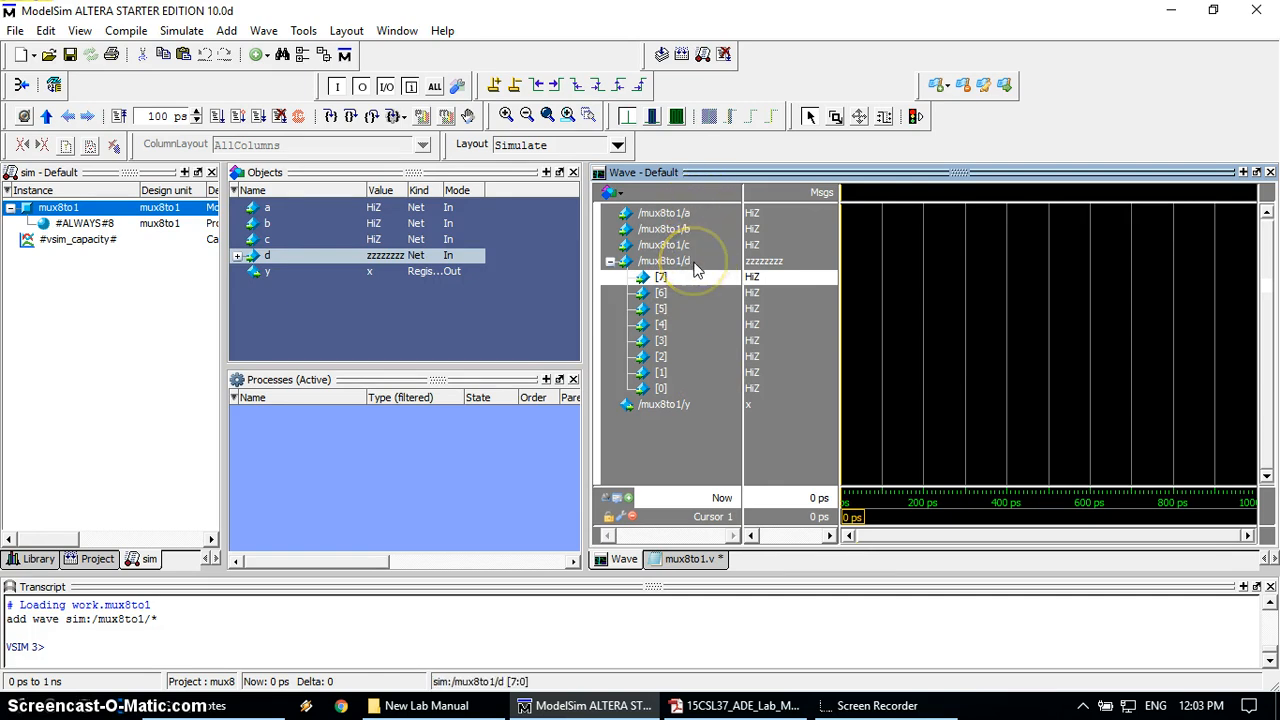
click(662, 277)
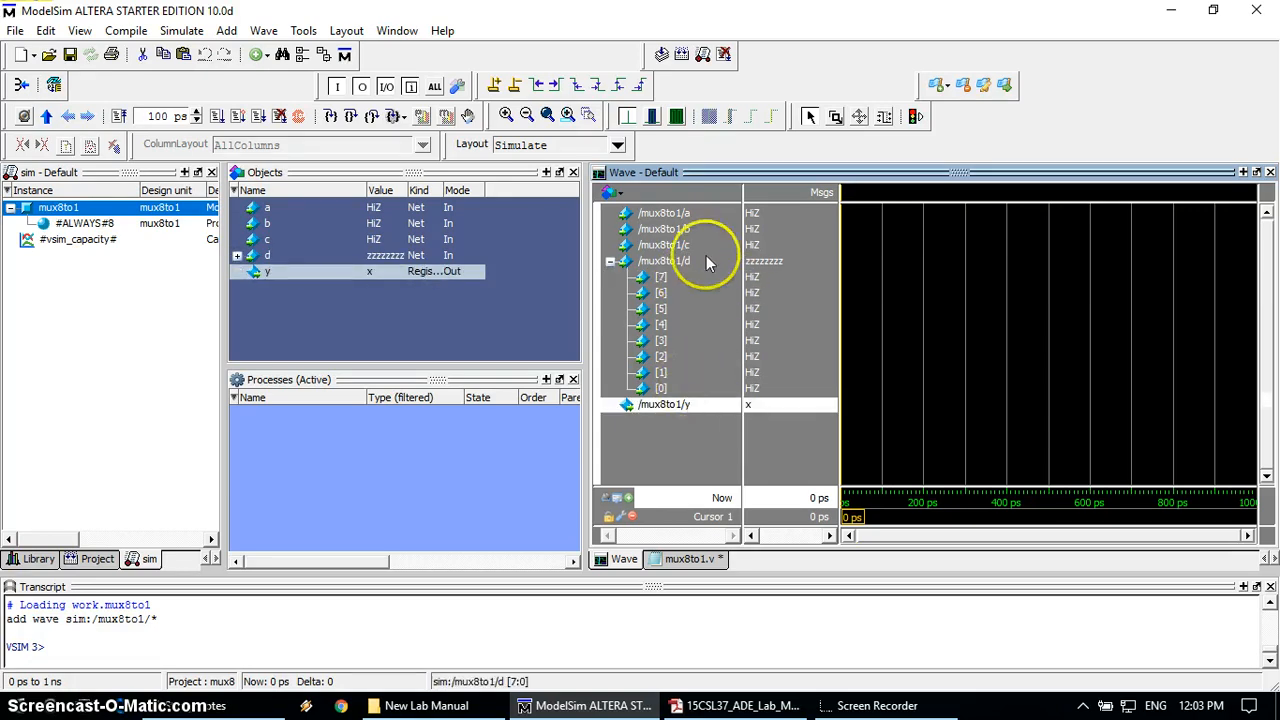
click(663, 212)
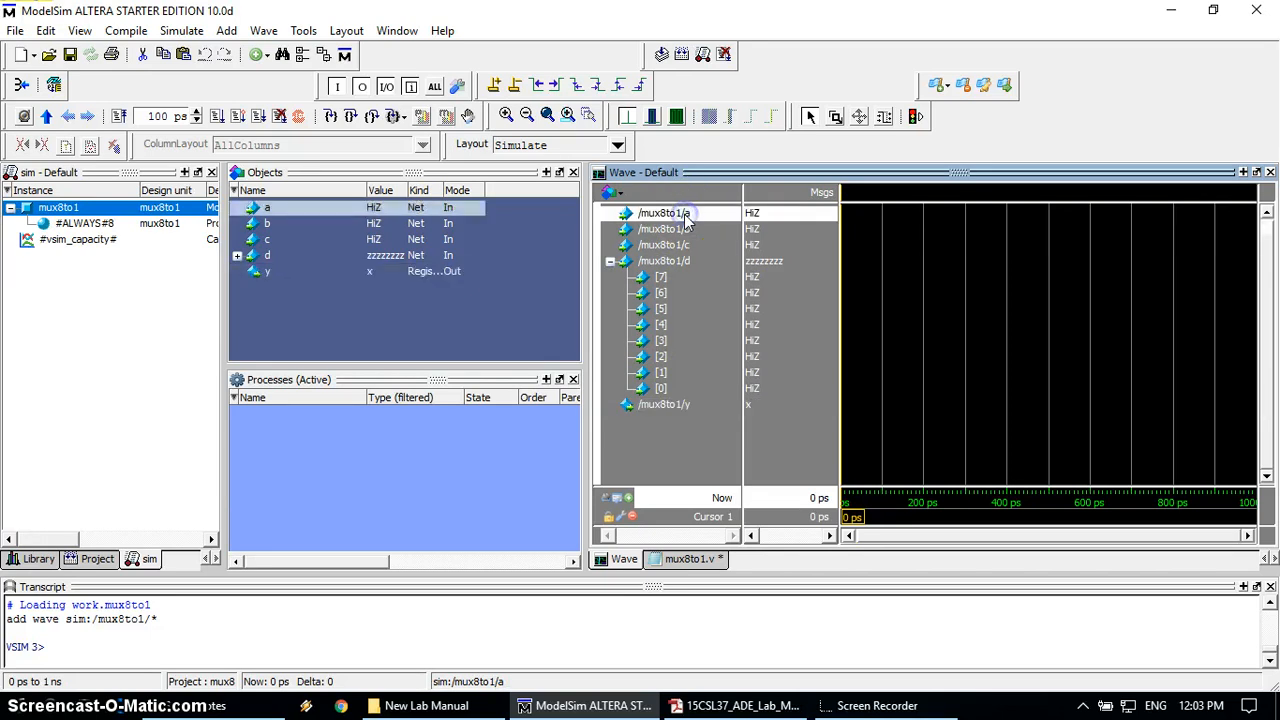
mouse_move(690, 218)
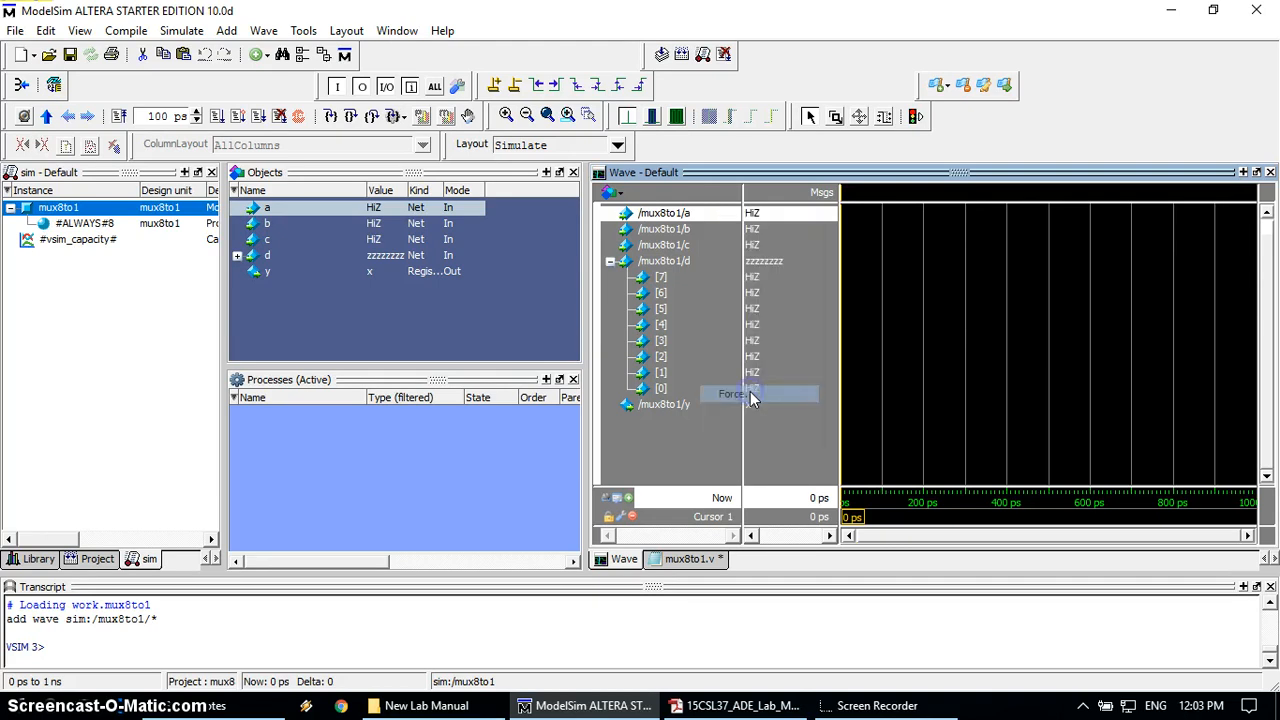
Step: Apply freeze forces via each signal's Force dialog: a = 0, b = 1, c = 0
click(733, 393)
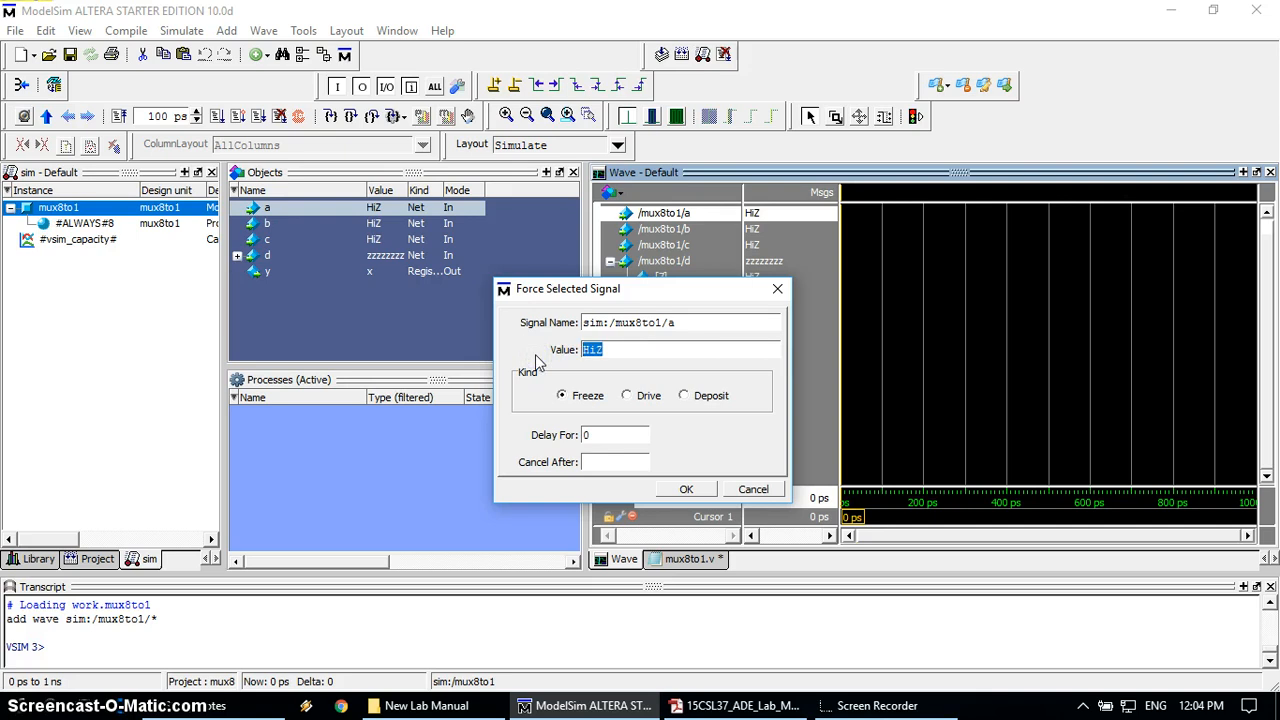
text(0)
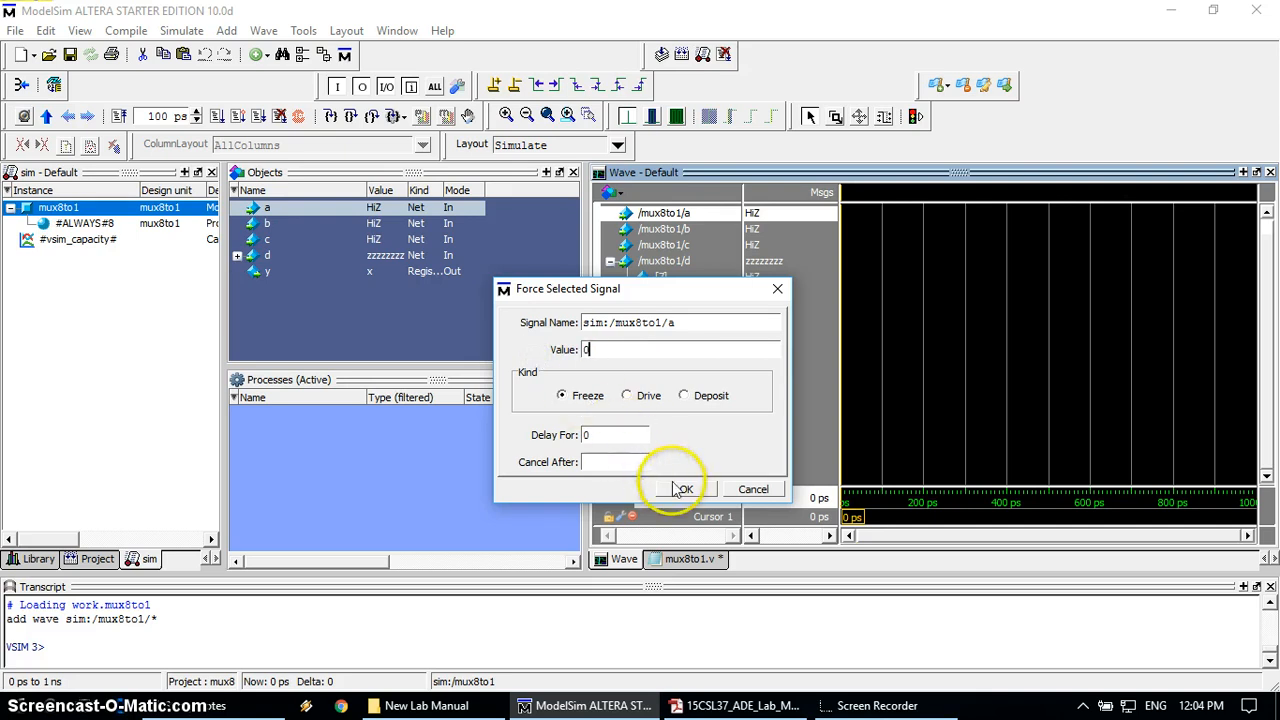
click(683, 489)
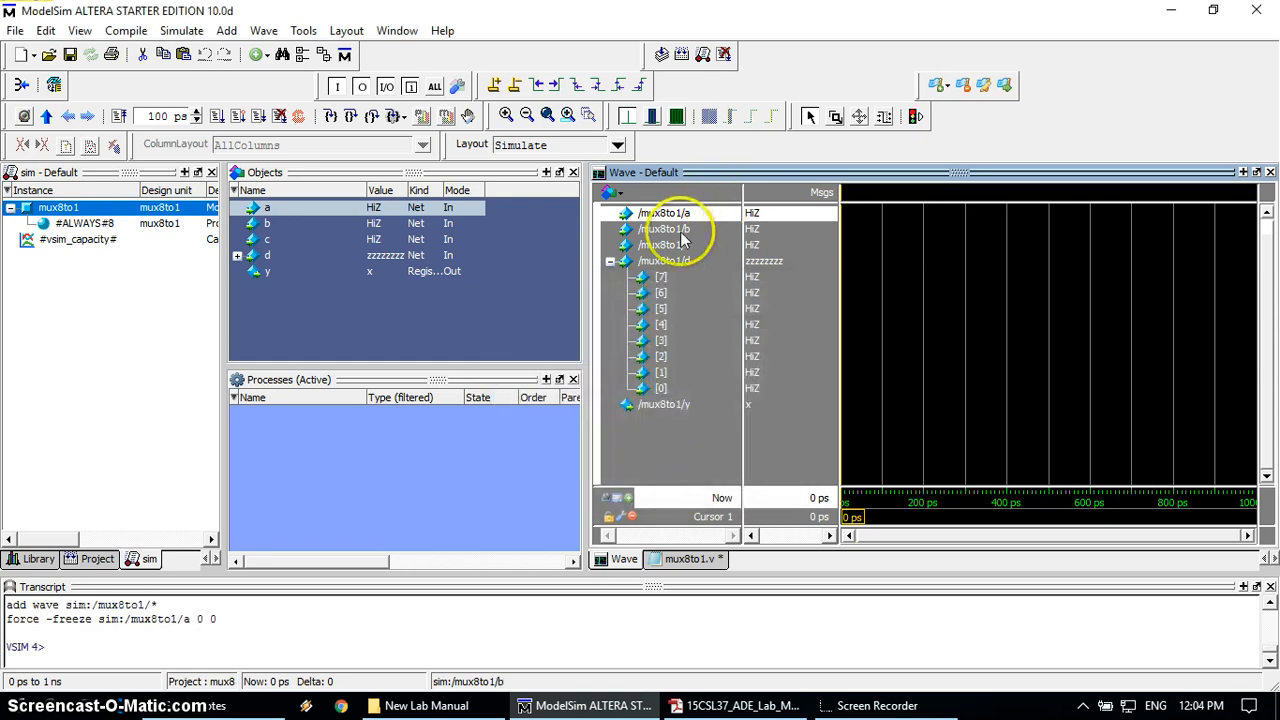
right_click(663, 229)
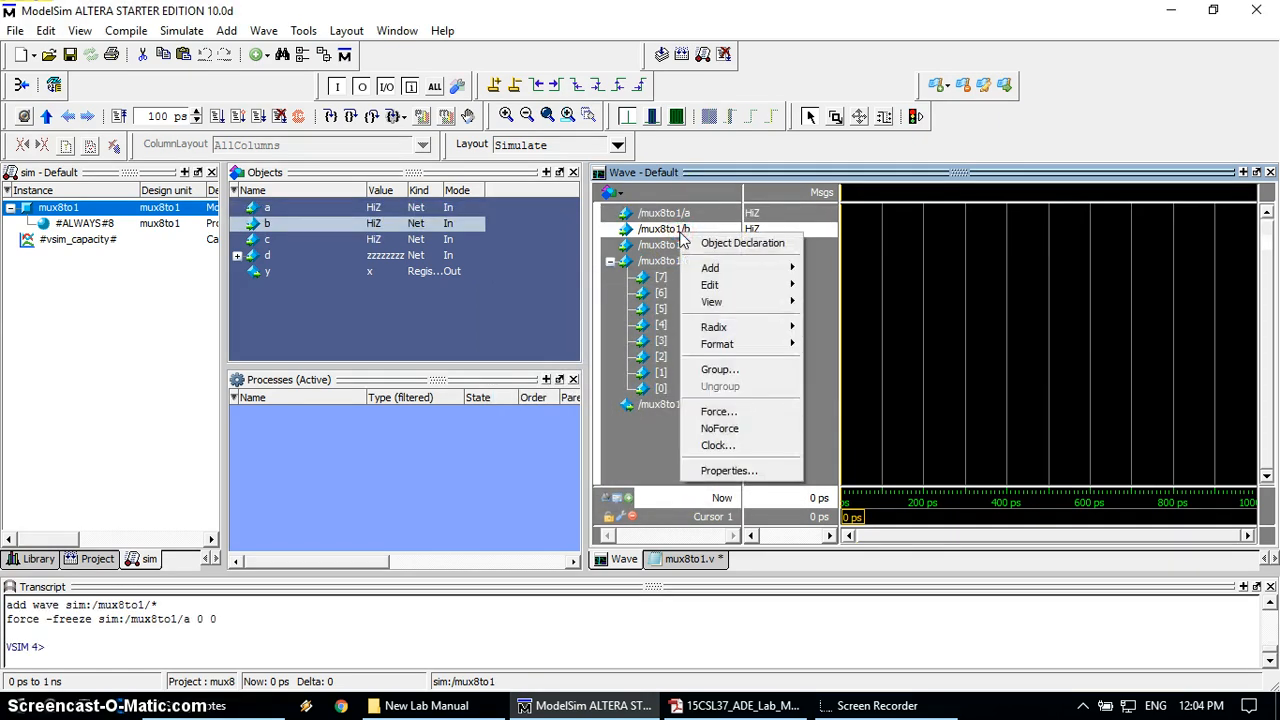
click(718, 411)
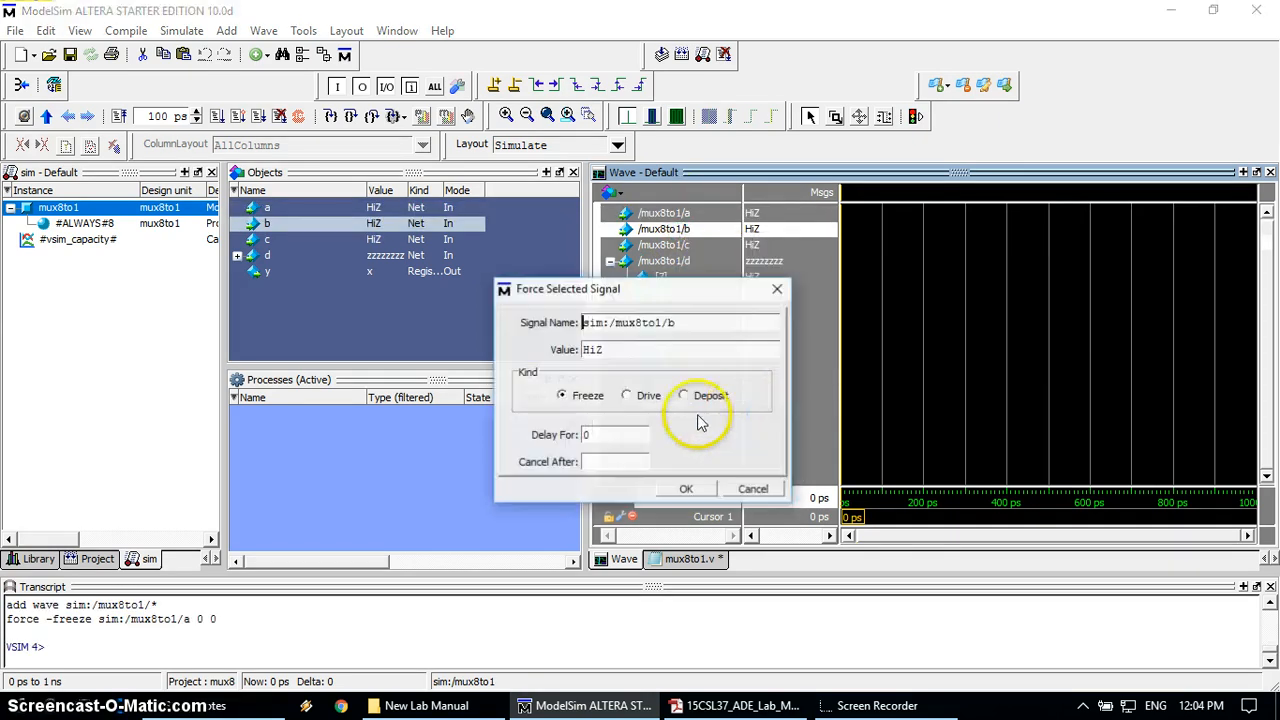
text(1)
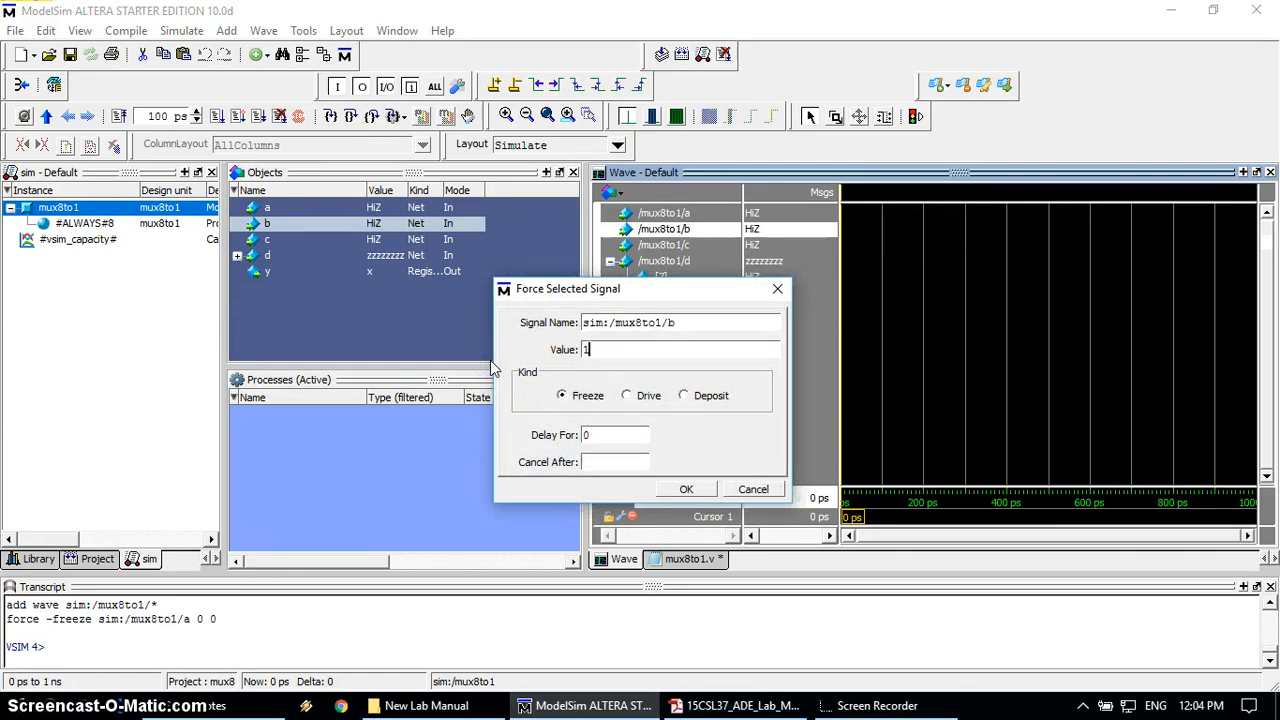
click(686, 489)
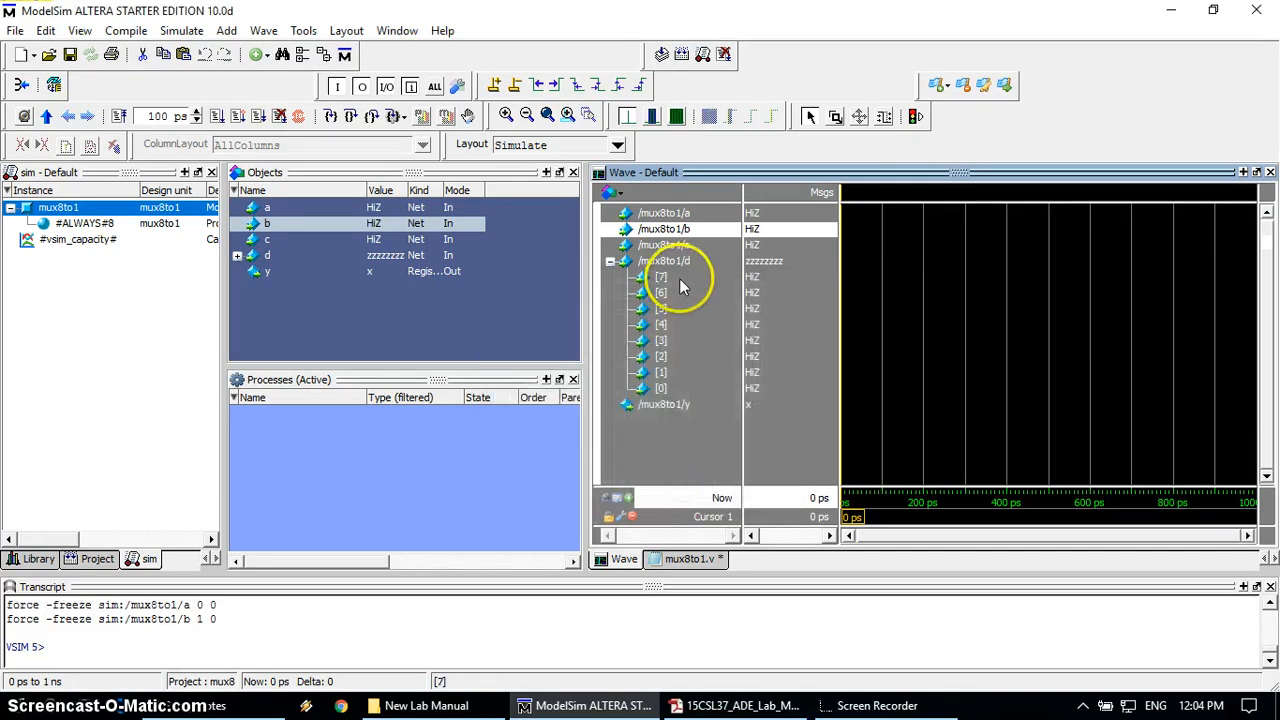
right_click(664, 261)
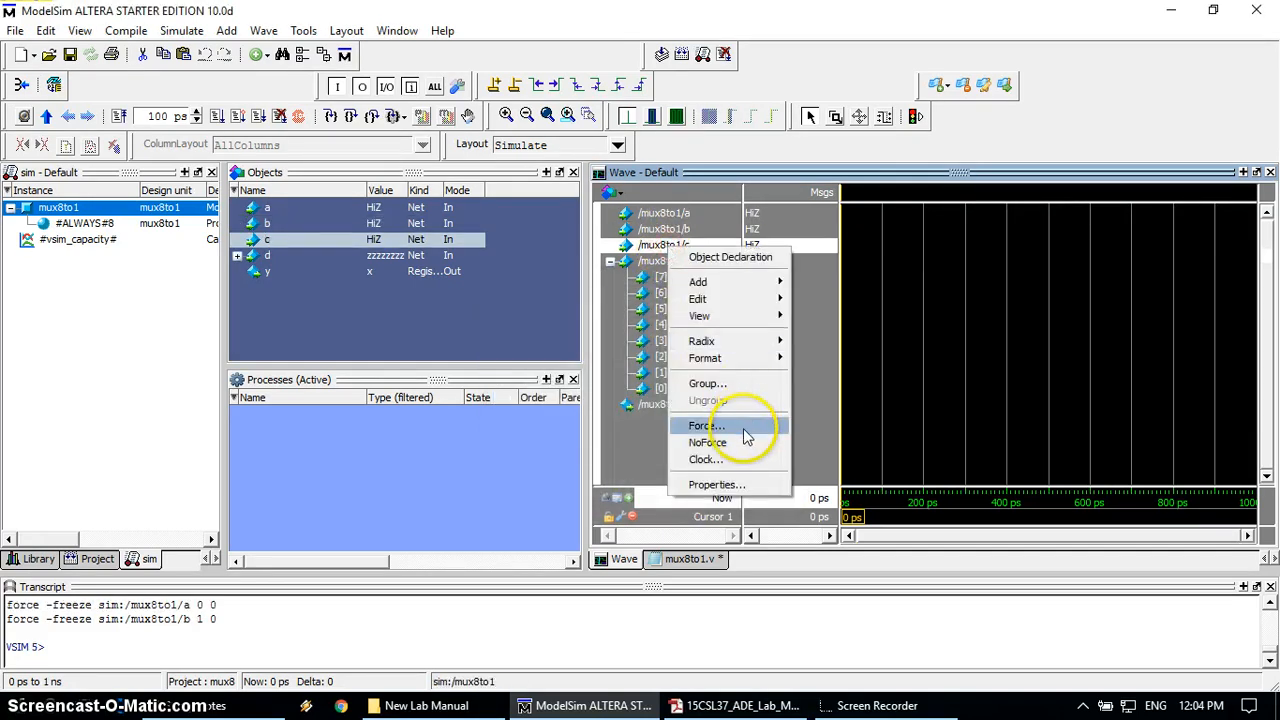
click(704, 425)
text(0)
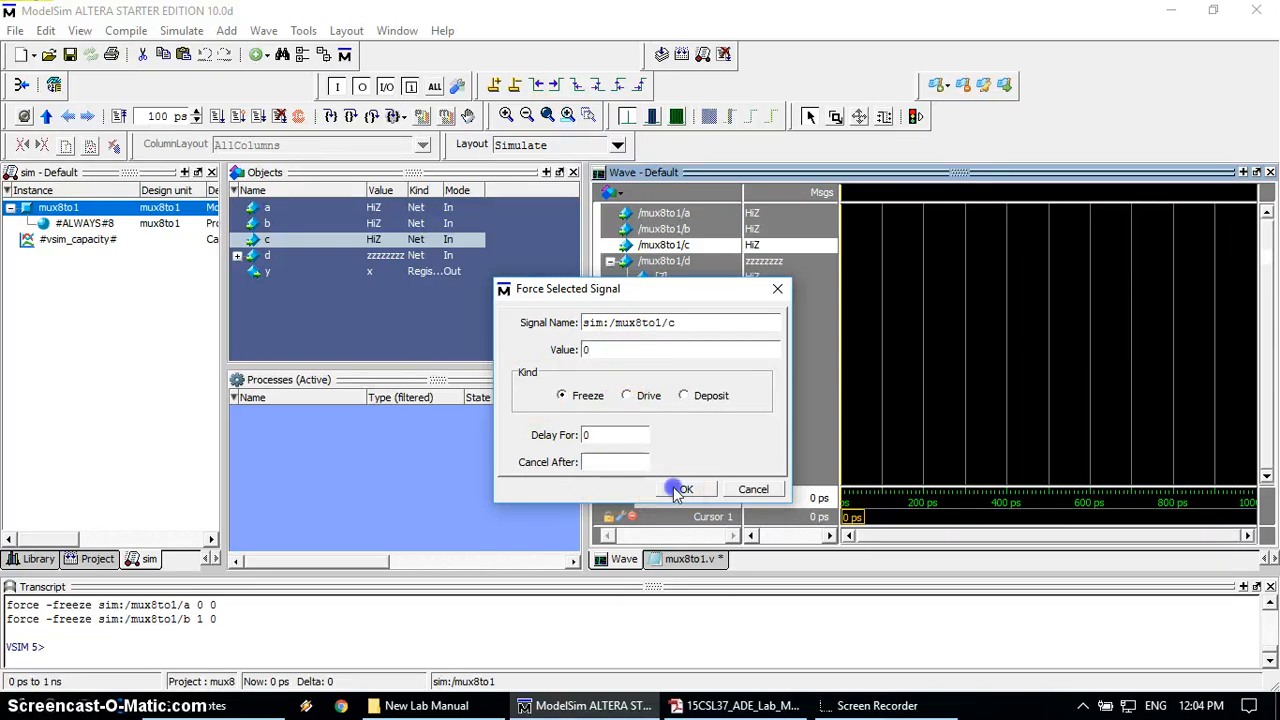
click(680, 489)
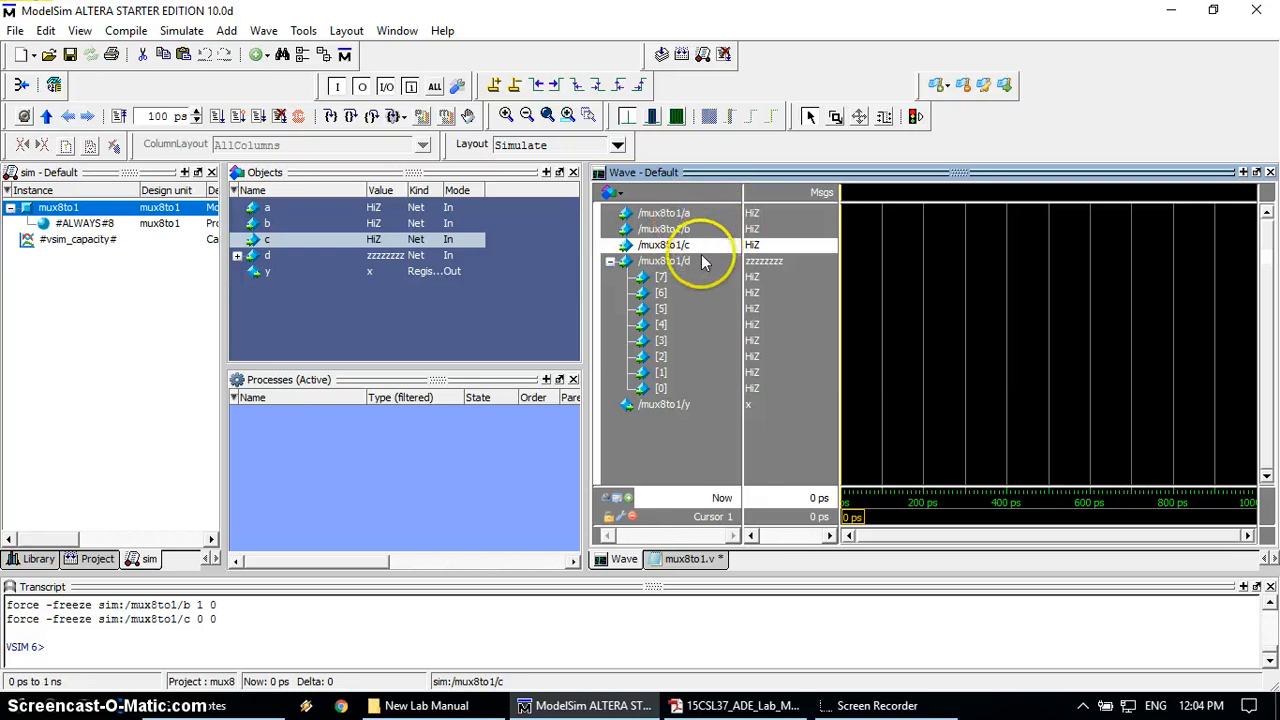
Step: Replace bus d's force value with 10110101 and apply the freeze force
right_click(665, 261)
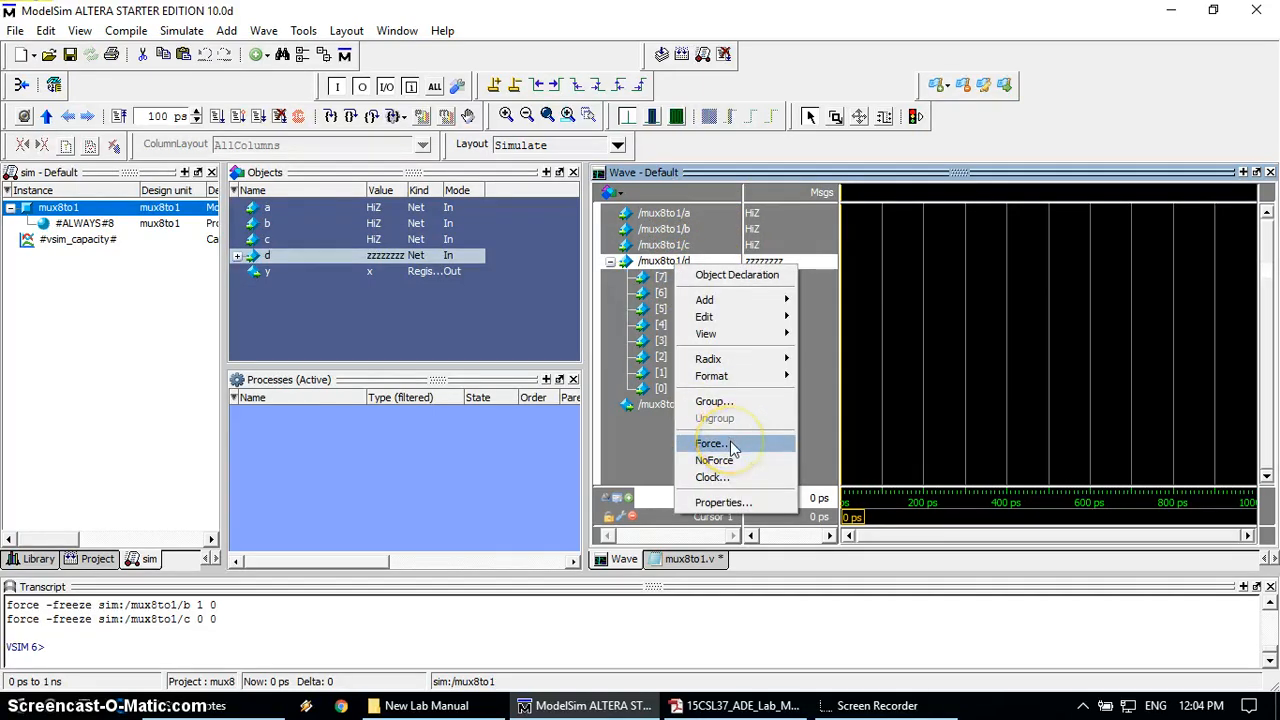
click(711, 443)
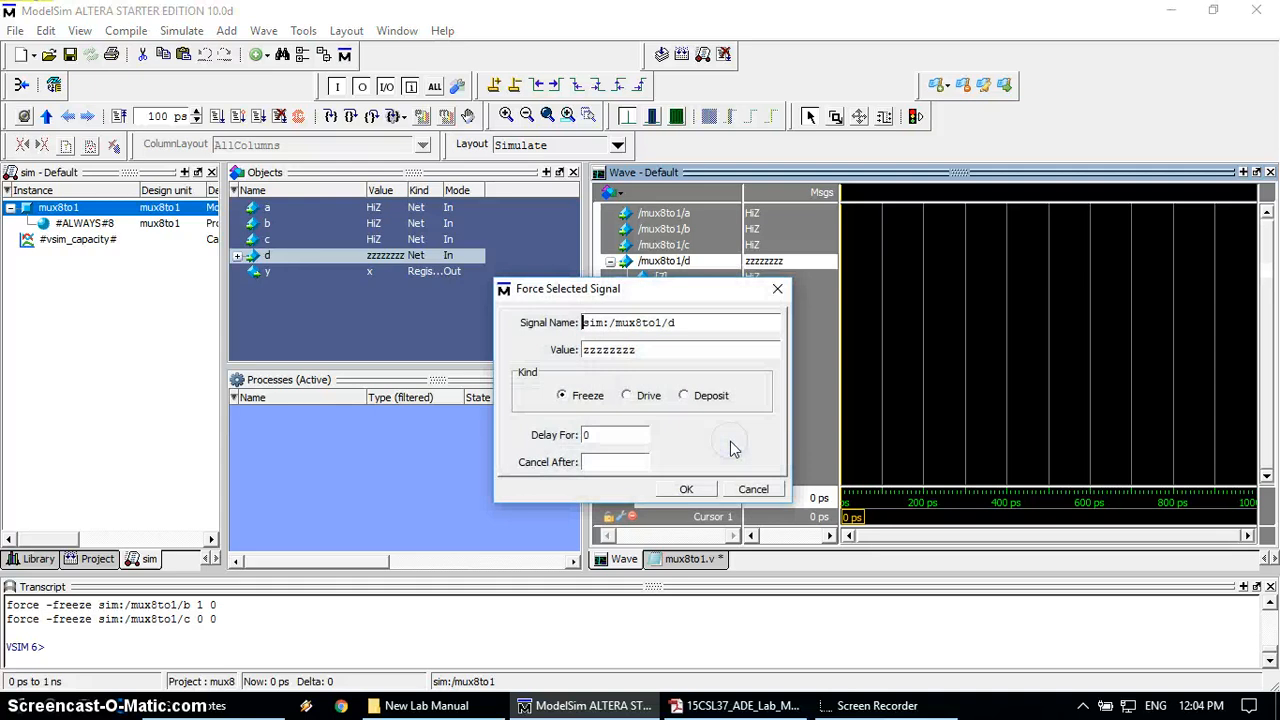
triple_click(609, 349)
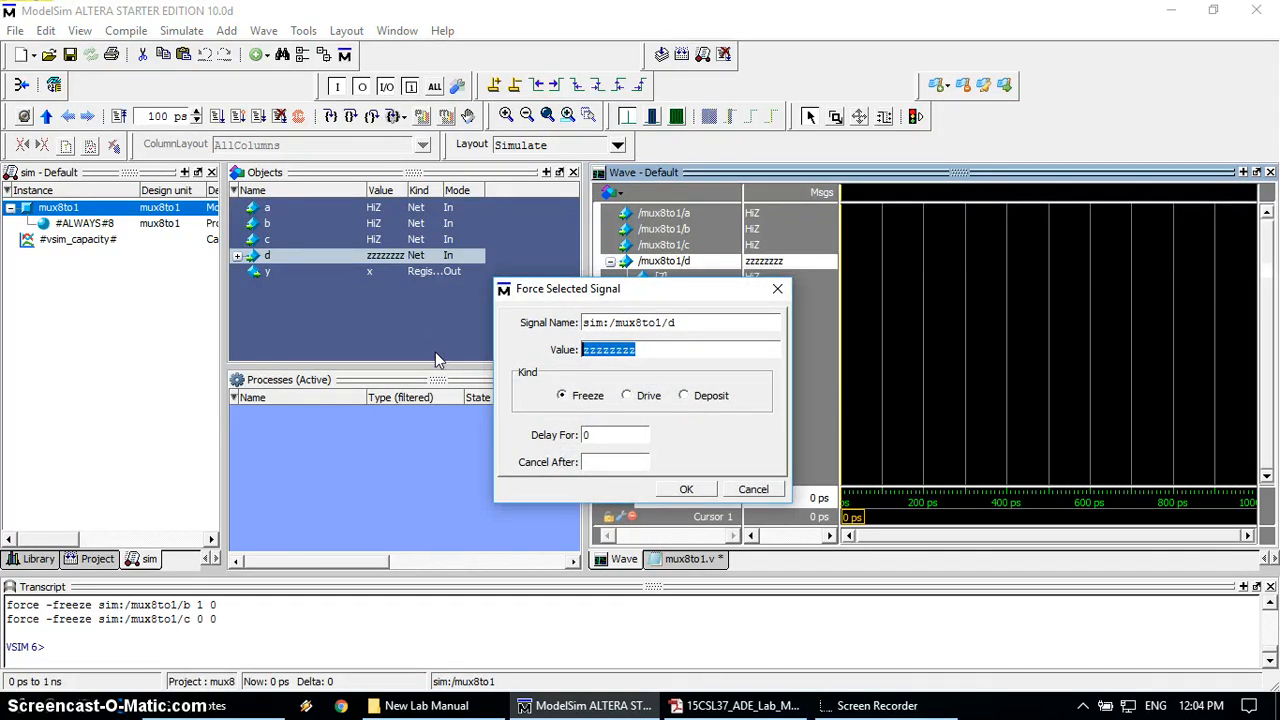
text(1011)
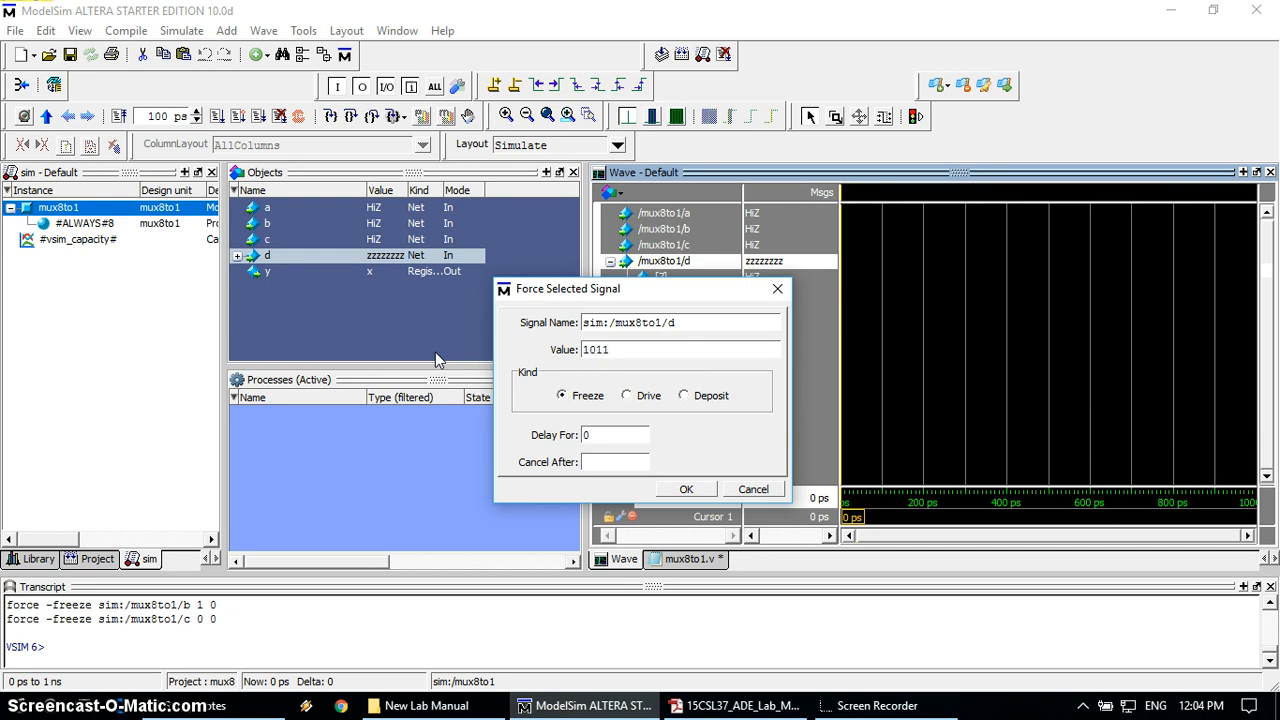
text(0101)
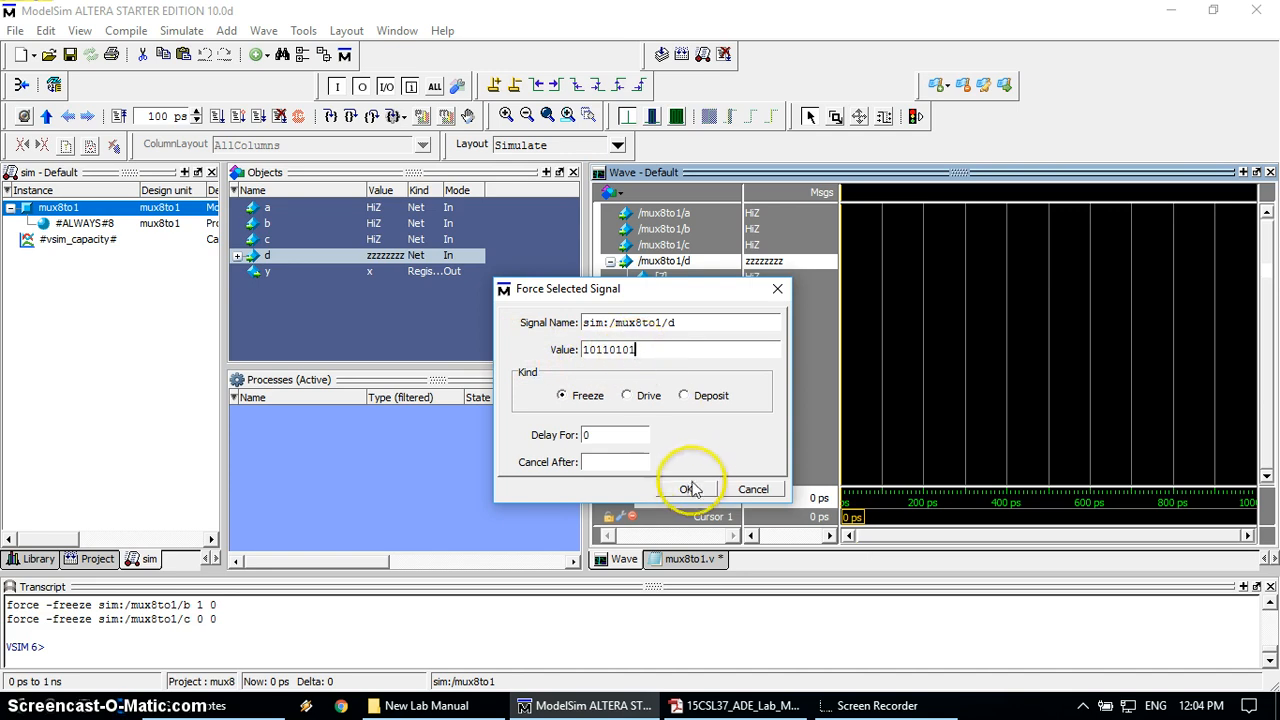
click(690, 489)
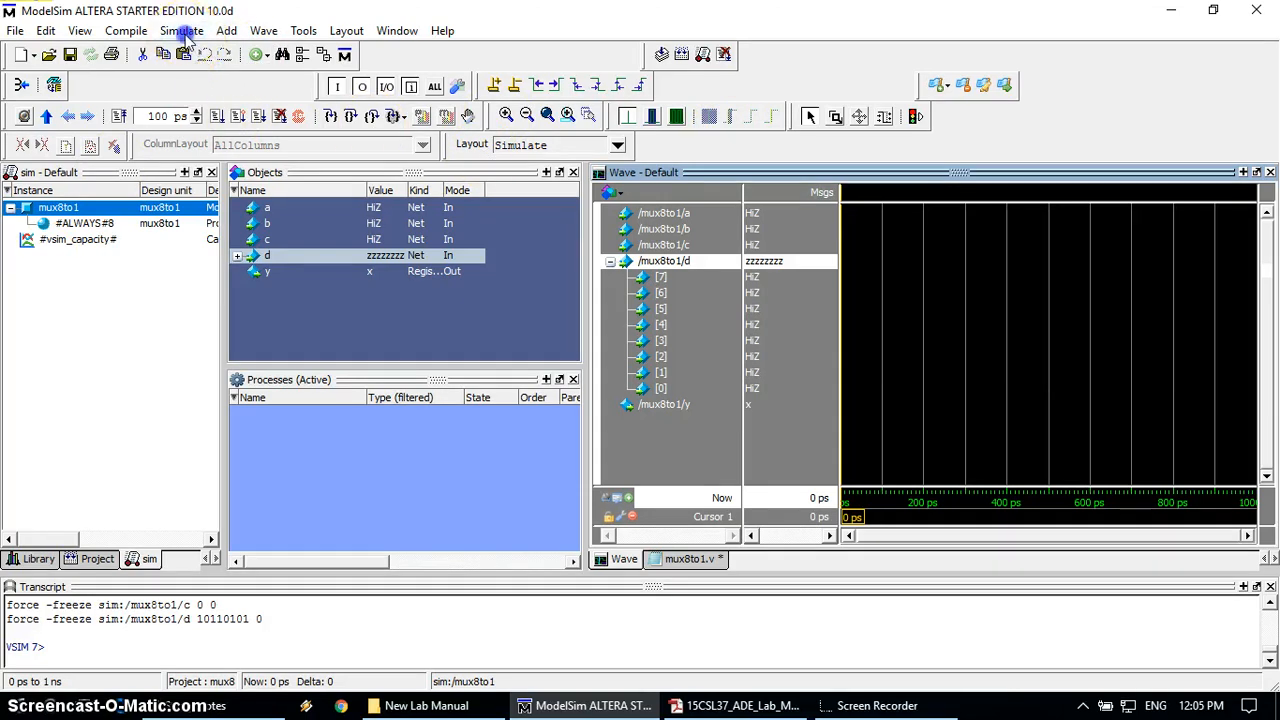
Step: Run the simulation for 100 ps with Simulate > Run > Run 100
click(181, 30)
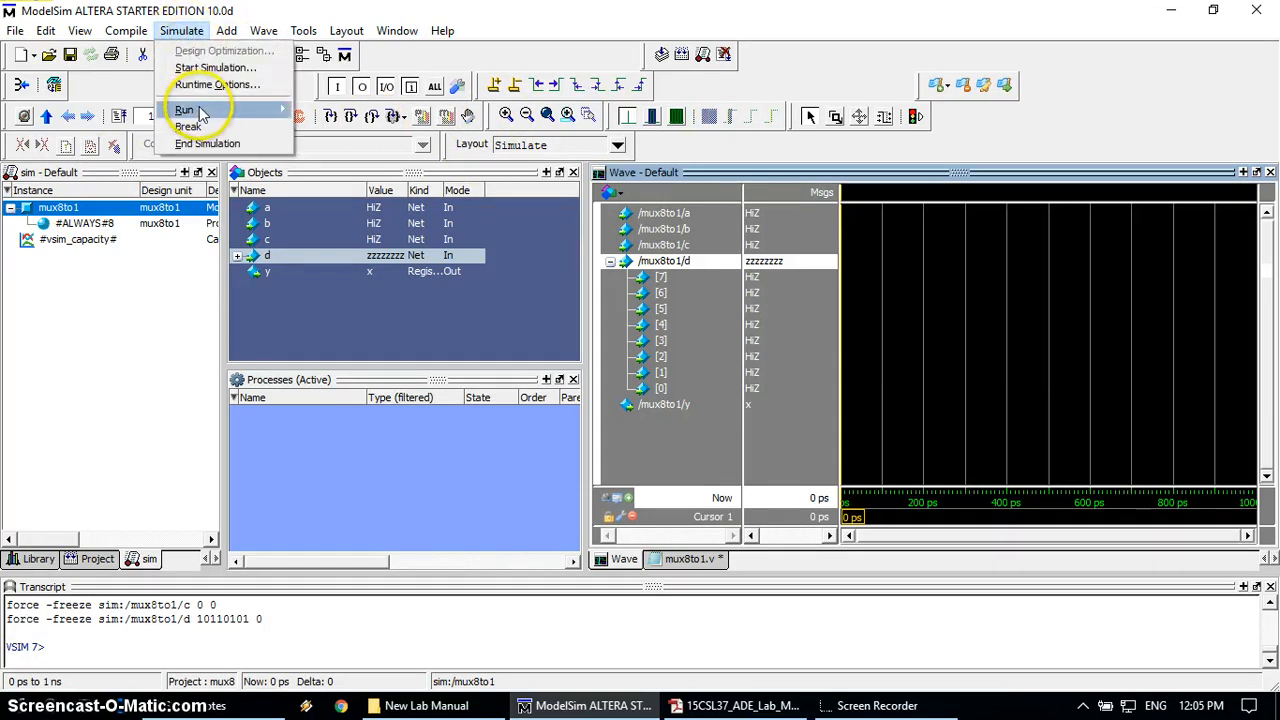
mouse_move(184, 109)
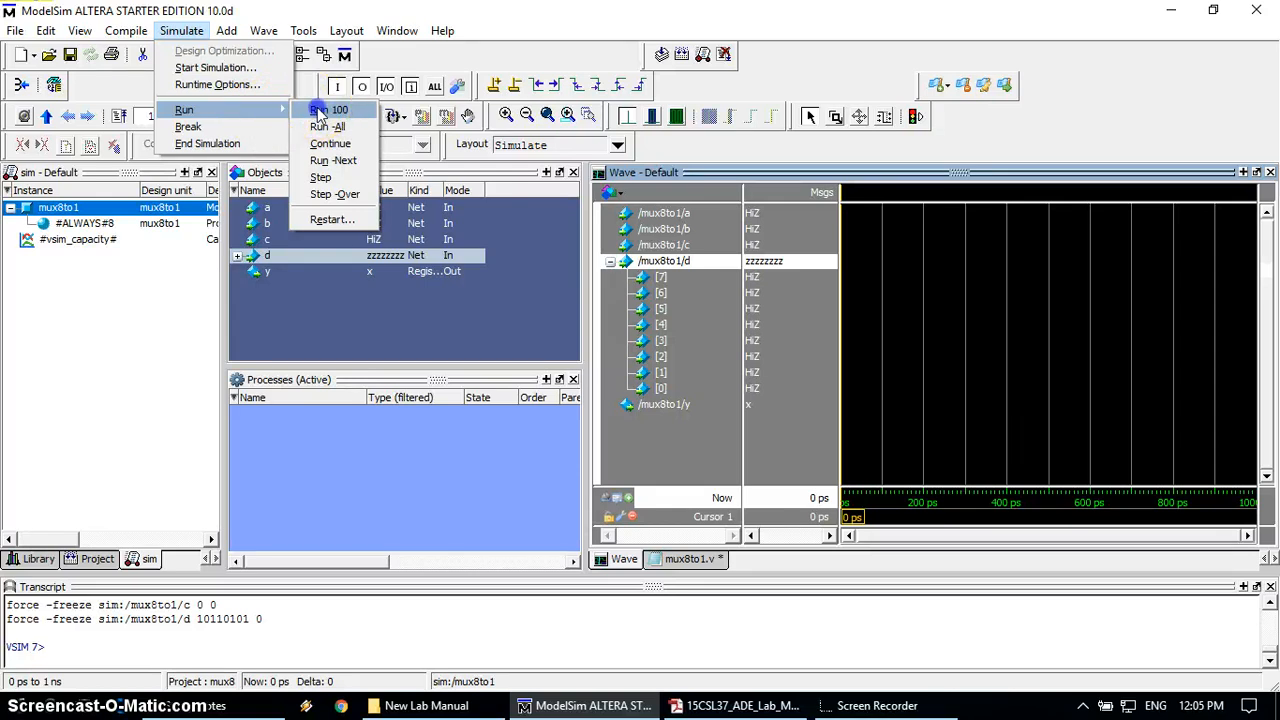
click(328, 110)
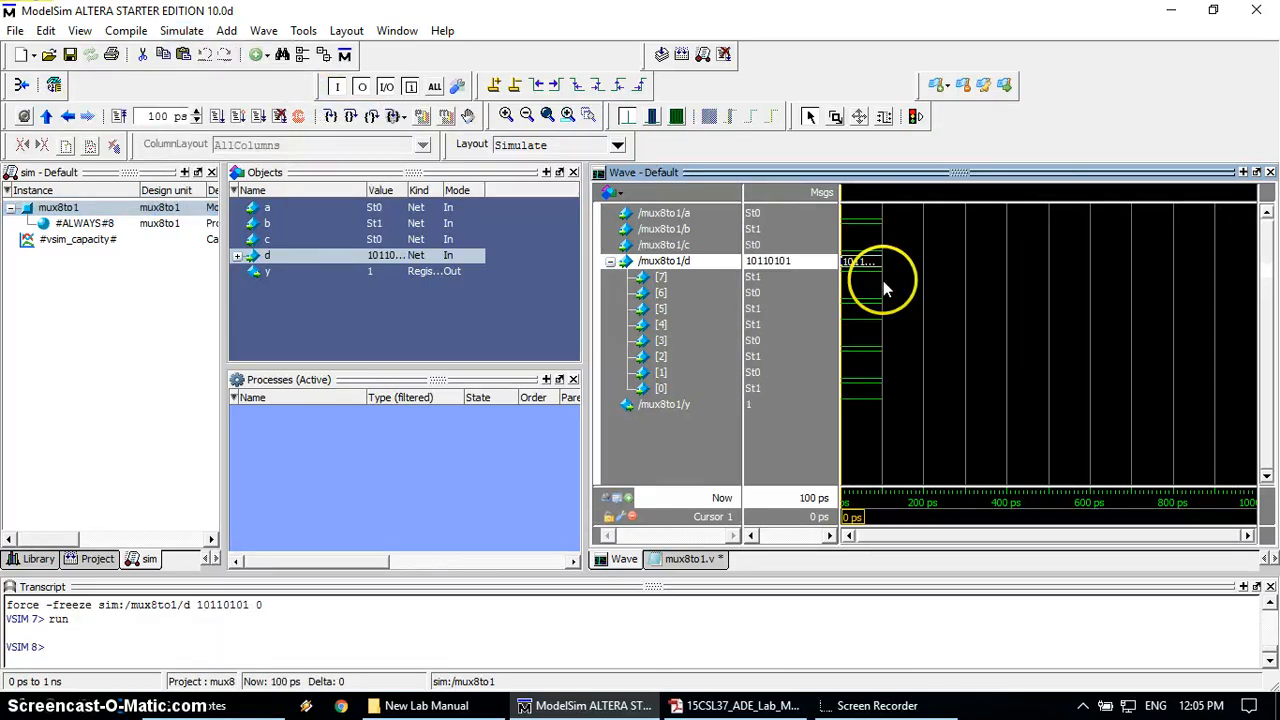